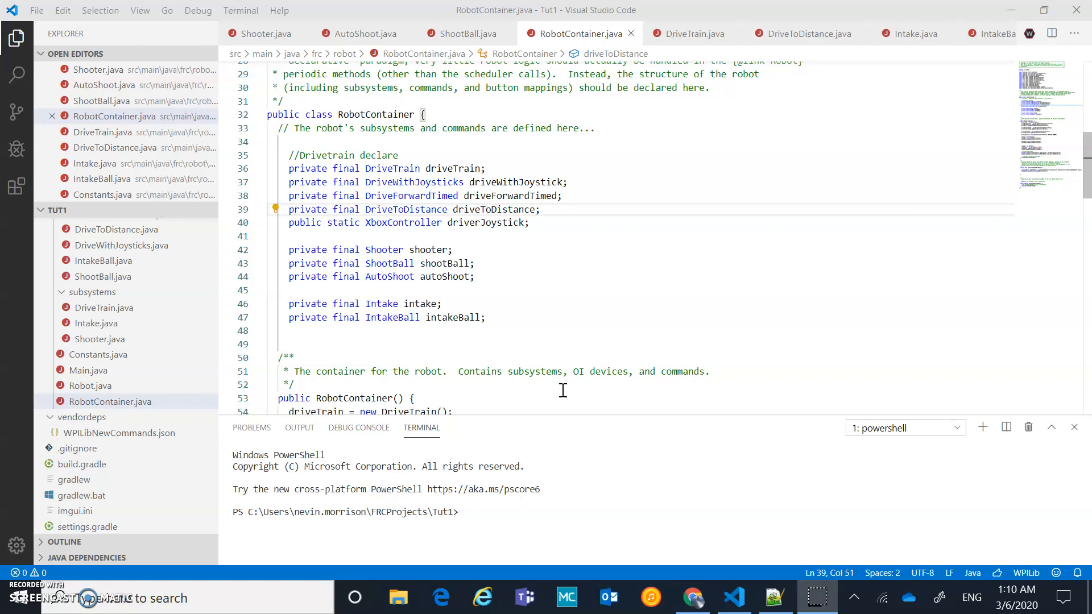
pyautogui.moveTo(515, 358)
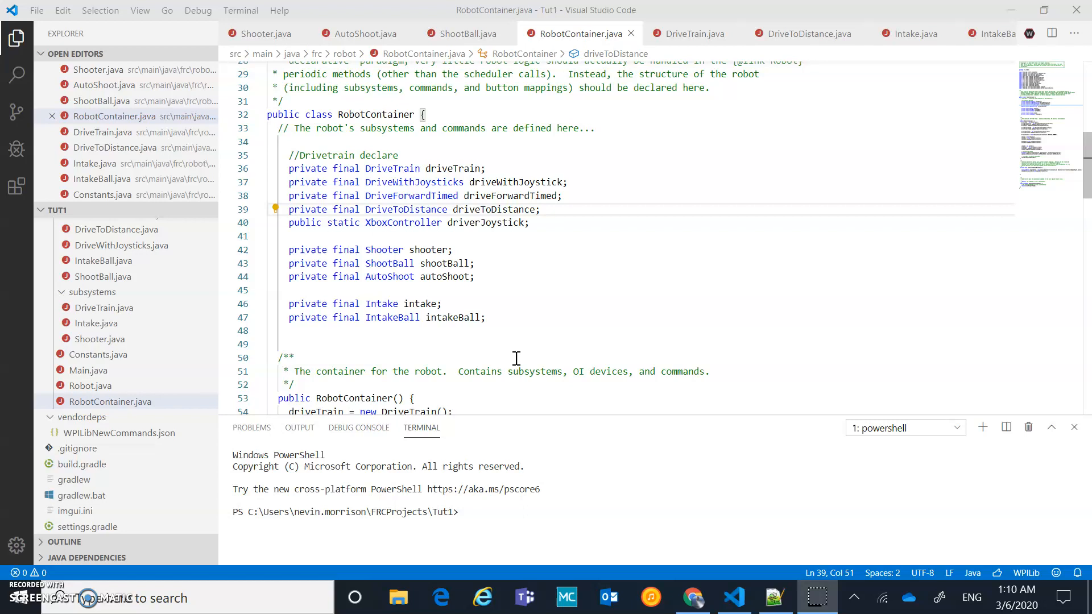
pyautogui.moveTo(736, 250)
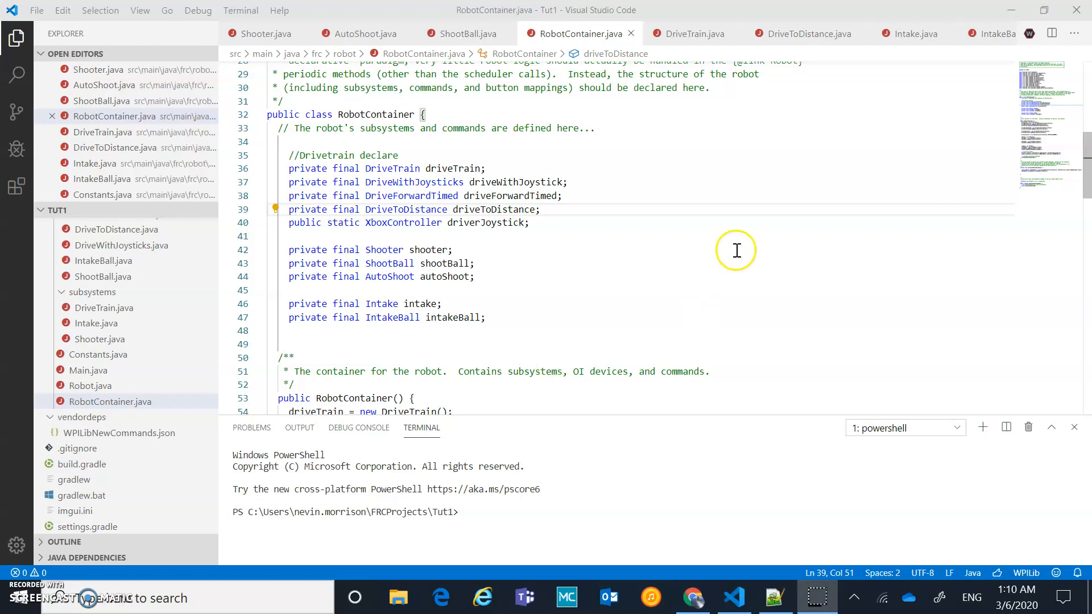
pyautogui.moveTo(616, 323)
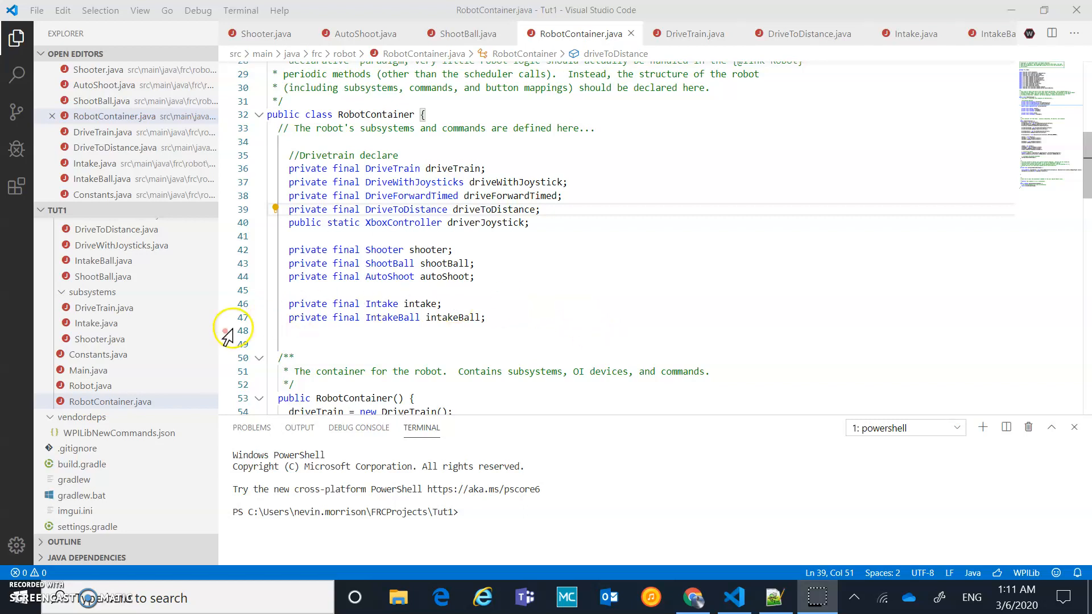
pyautogui.moveTo(179, 360)
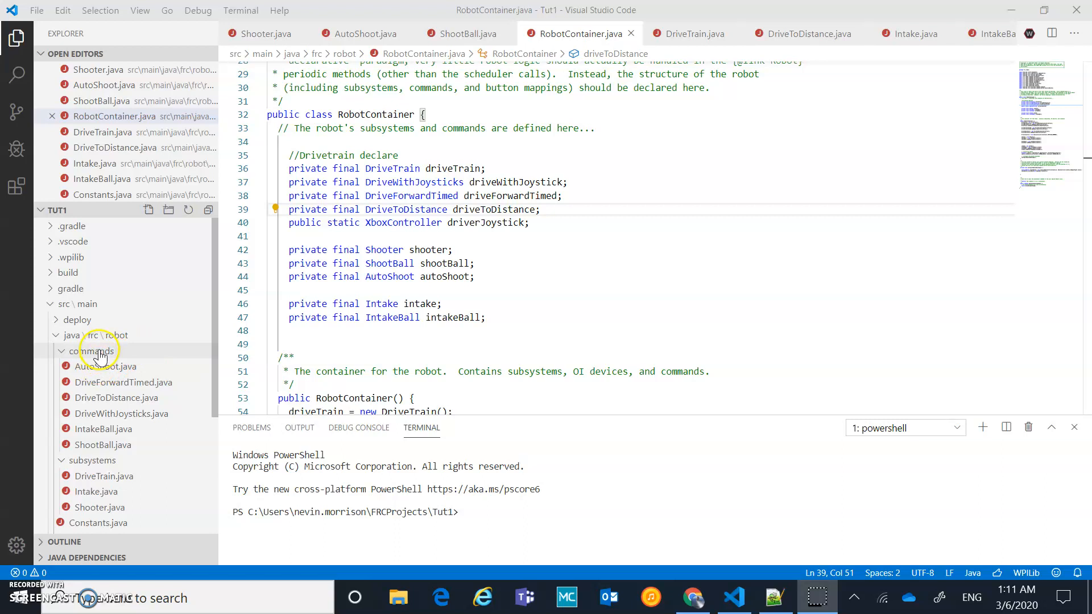
# Start a new command class in the commands folder using the SequentialCommandGroup template
pyautogui.rightClick(98, 352)
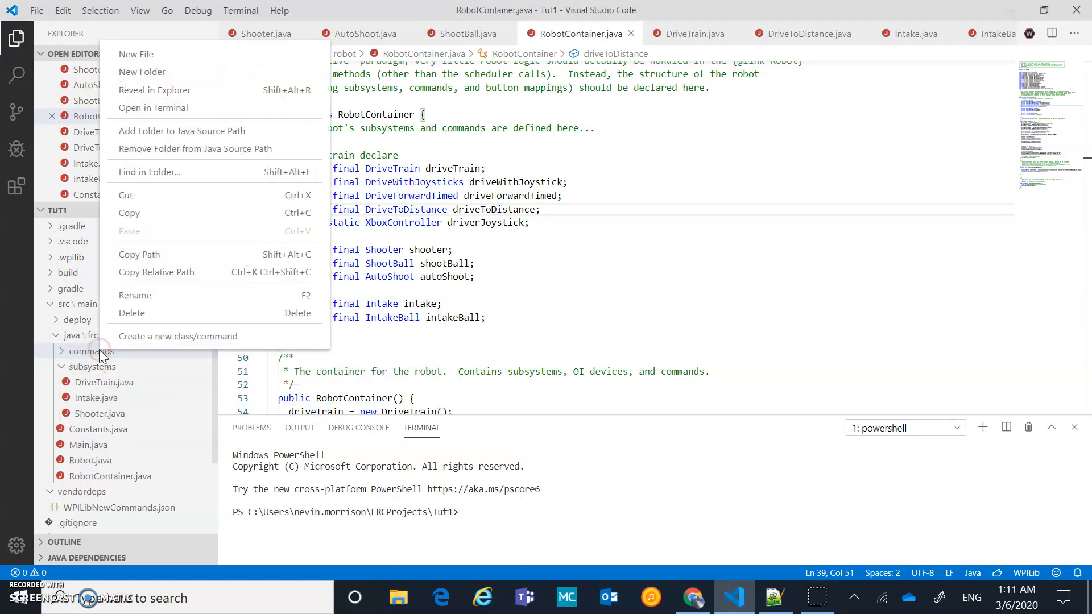
pyautogui.click(178, 336)
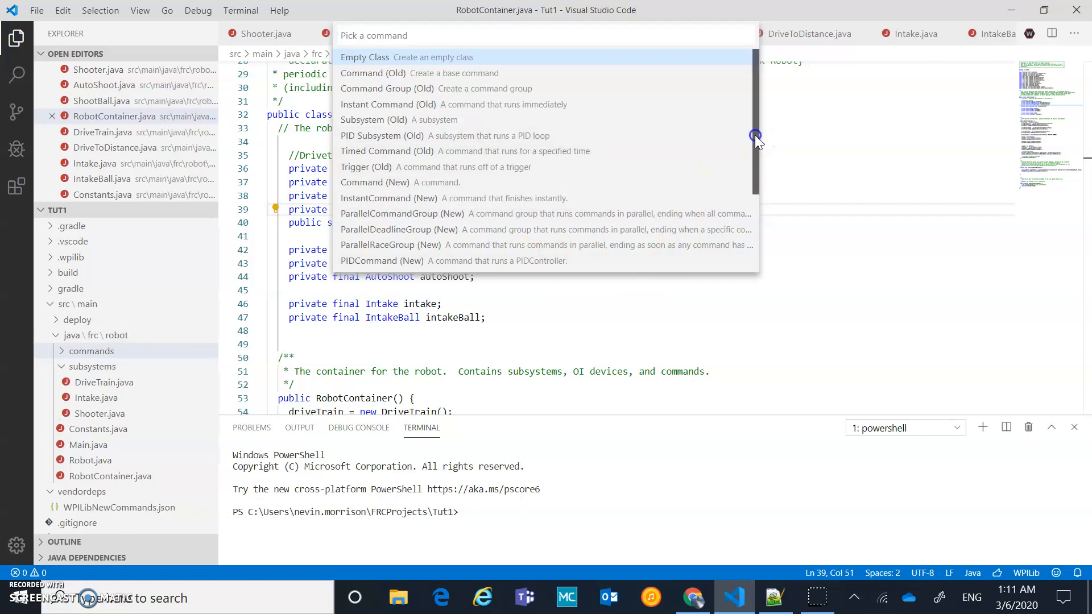
pyautogui.scroll(-3)
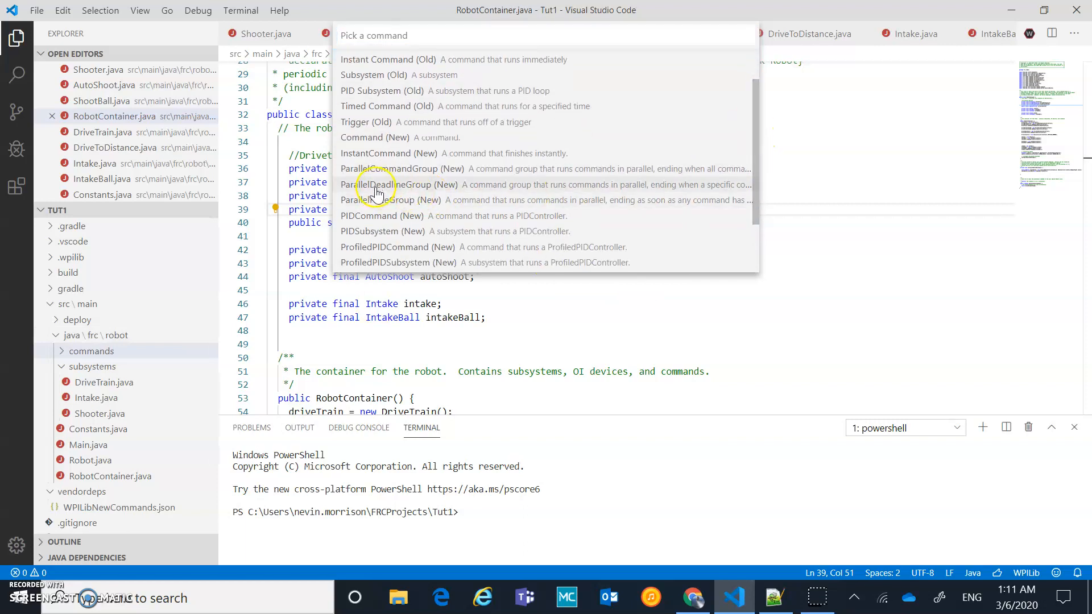
pyautogui.moveTo(755, 181)
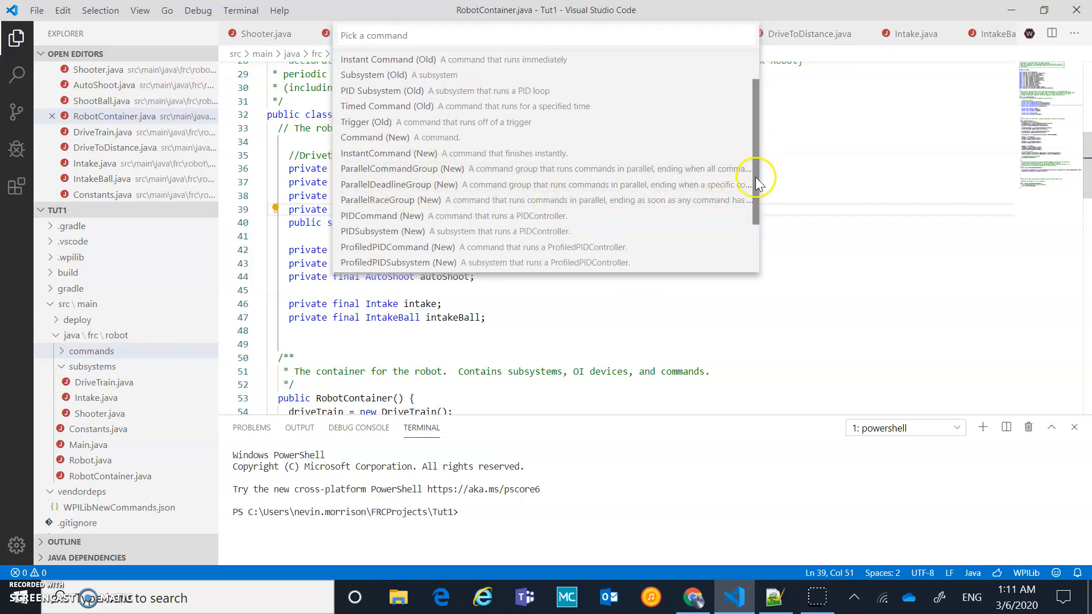
pyautogui.scroll(-3)
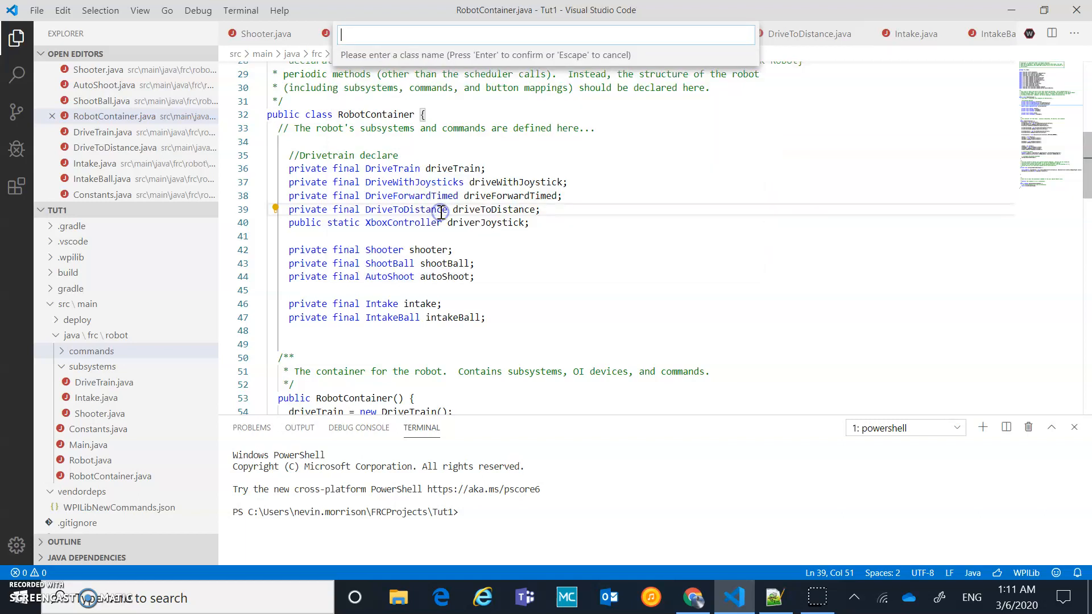
# Name the new class AutonomousOne, replacing the mistaken 'One', and confirm it
pyautogui.write('One')
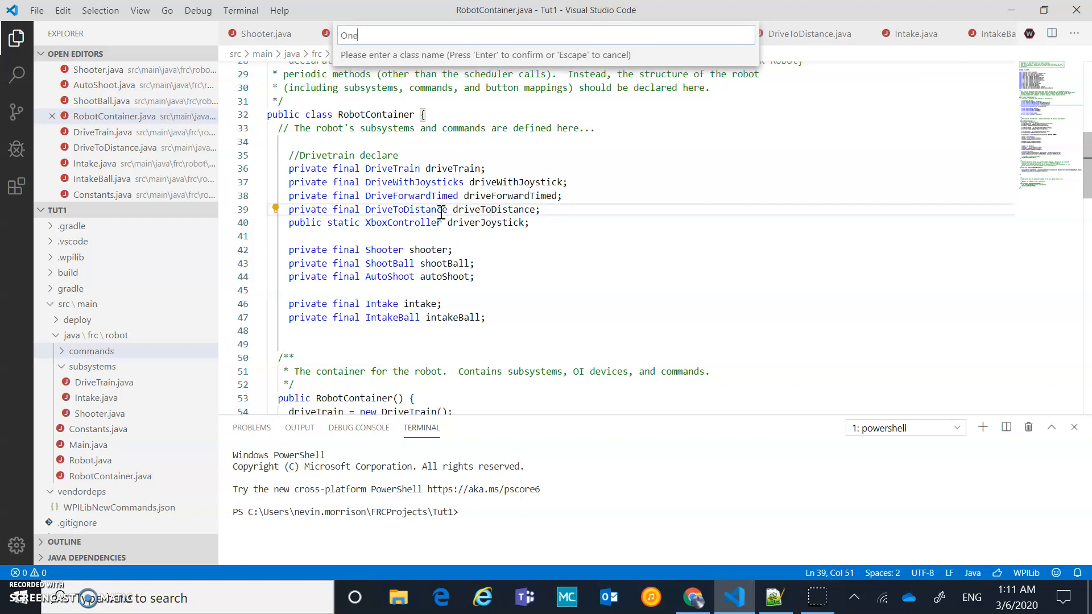
pyautogui.press('ctrl+a')
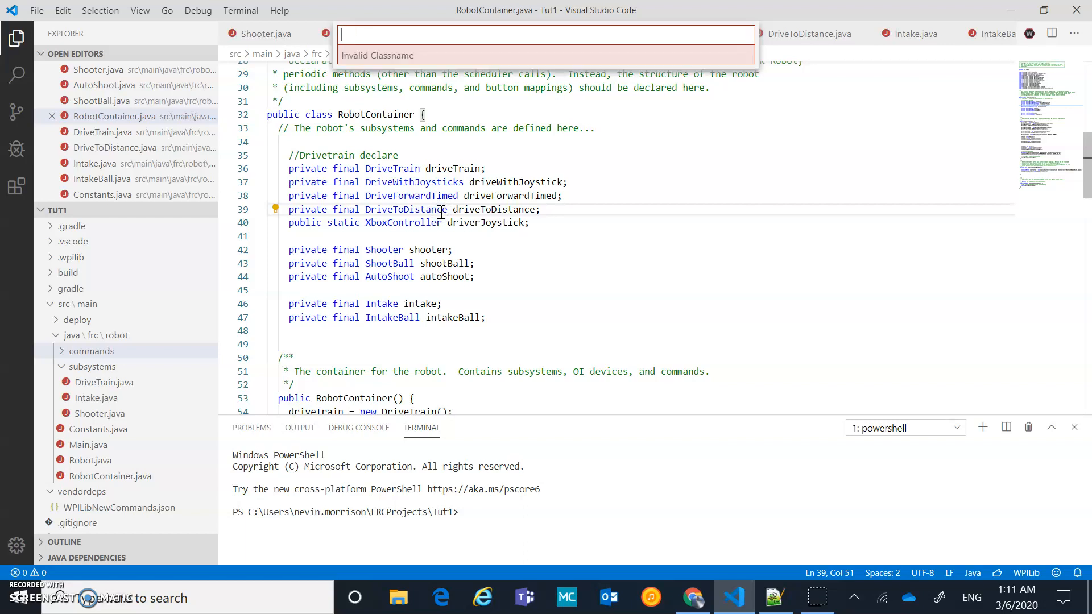
pyautogui.write('Autonom')
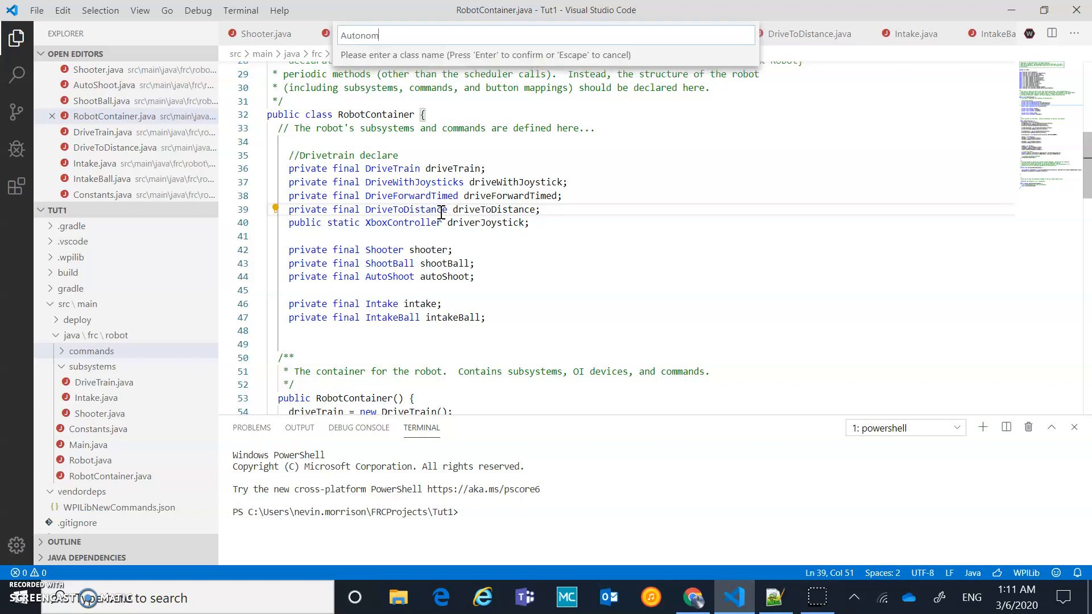
pyautogui.write('ousOne')
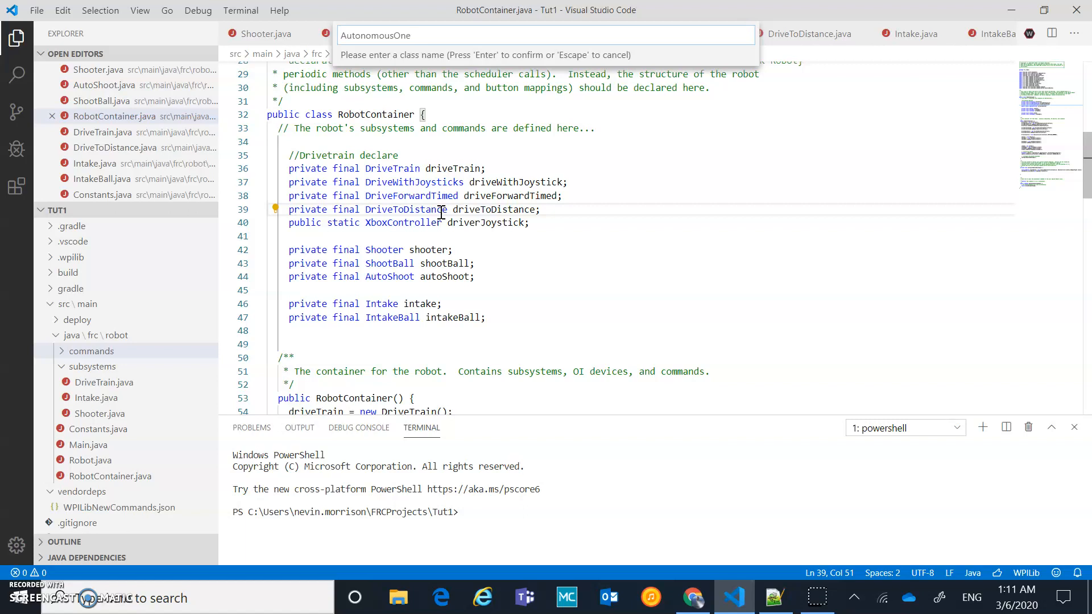
pyautogui.press('Escape')
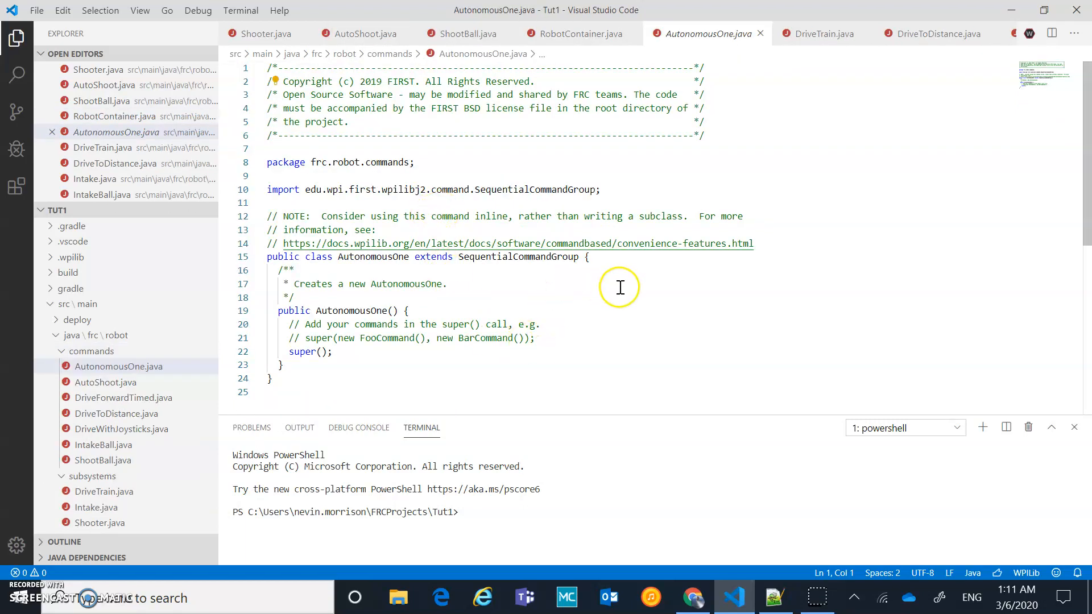
pyautogui.moveTo(459, 304)
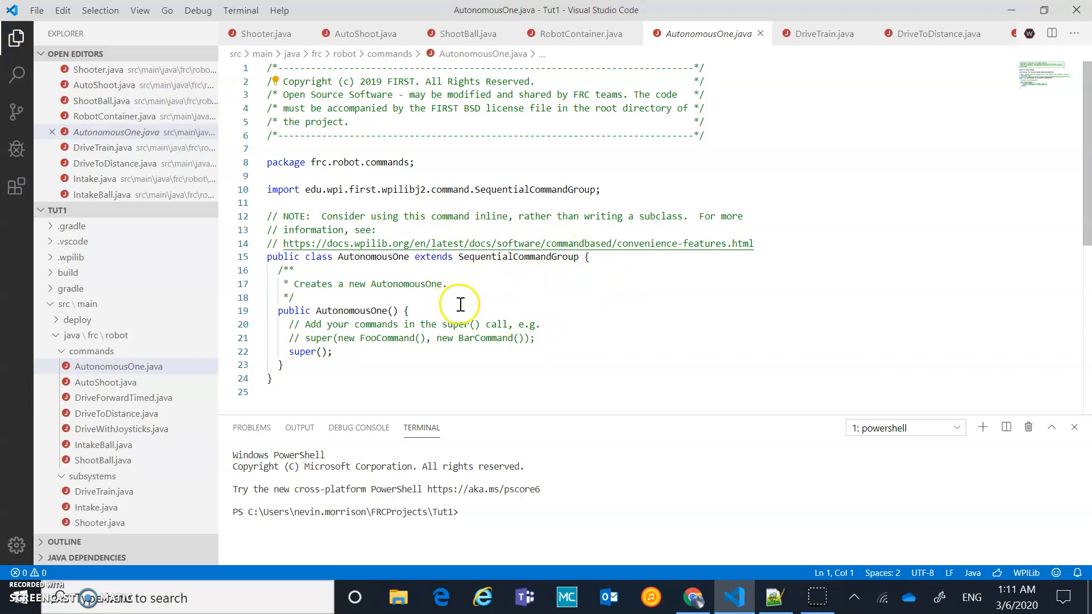
pyautogui.moveTo(394, 311)
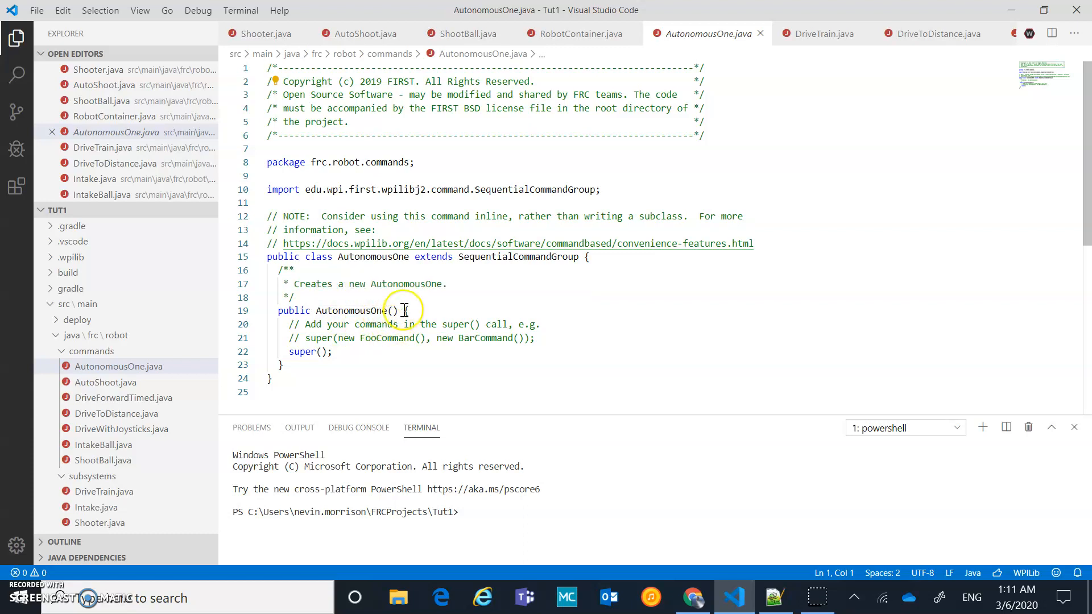
pyautogui.click(397, 311)
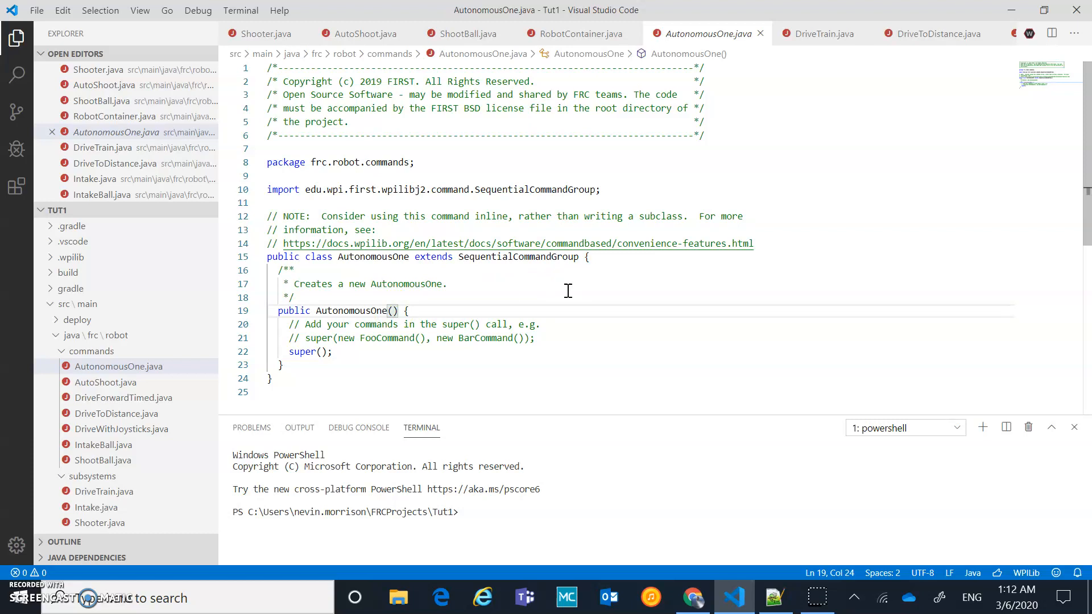
# Give the AutonomousOne constructor parameters 'DriveTrain dt, Shooter s'
pyautogui.write('D')
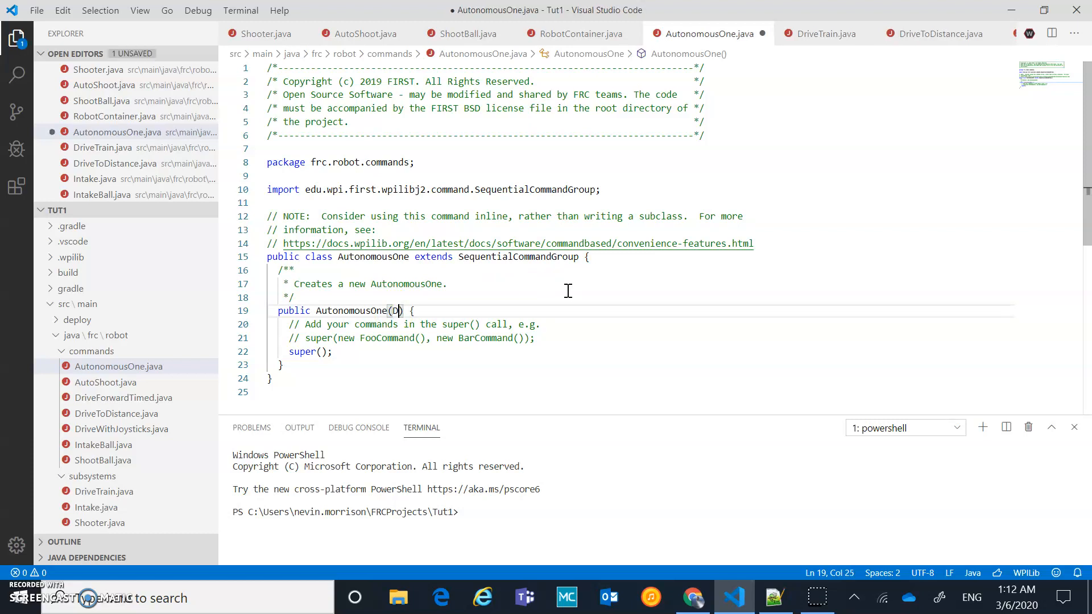
pyautogui.write('rive')
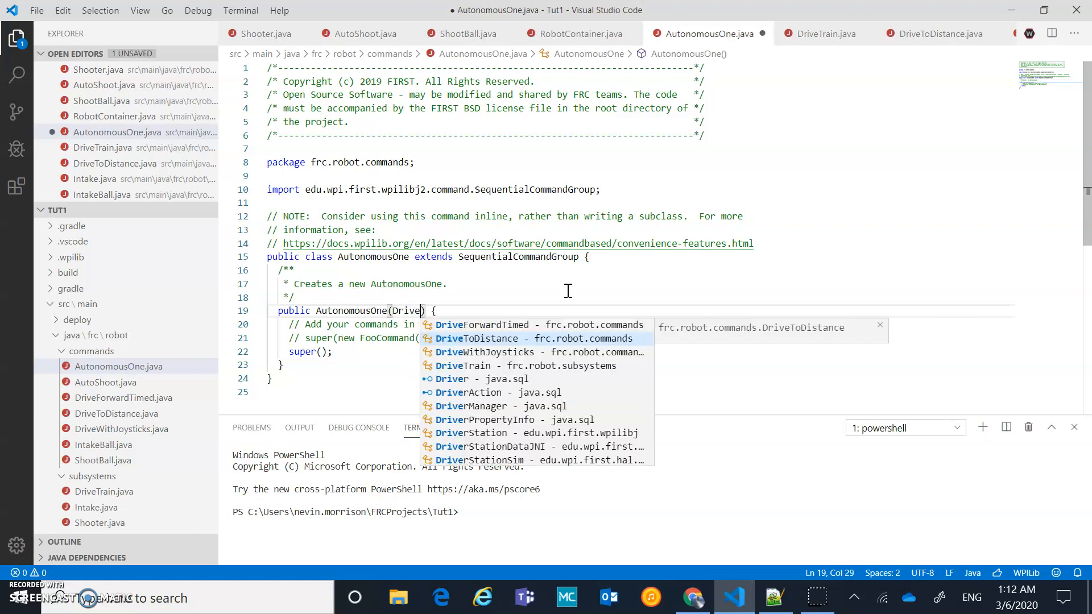
pyautogui.write('Train dt,')
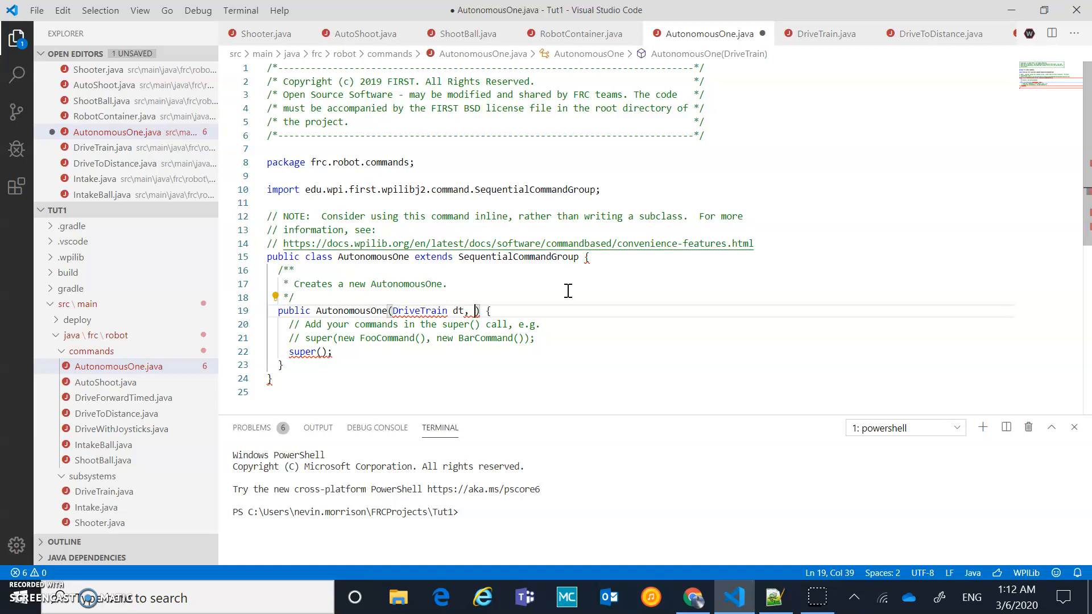
pyautogui.write('Shooter s')
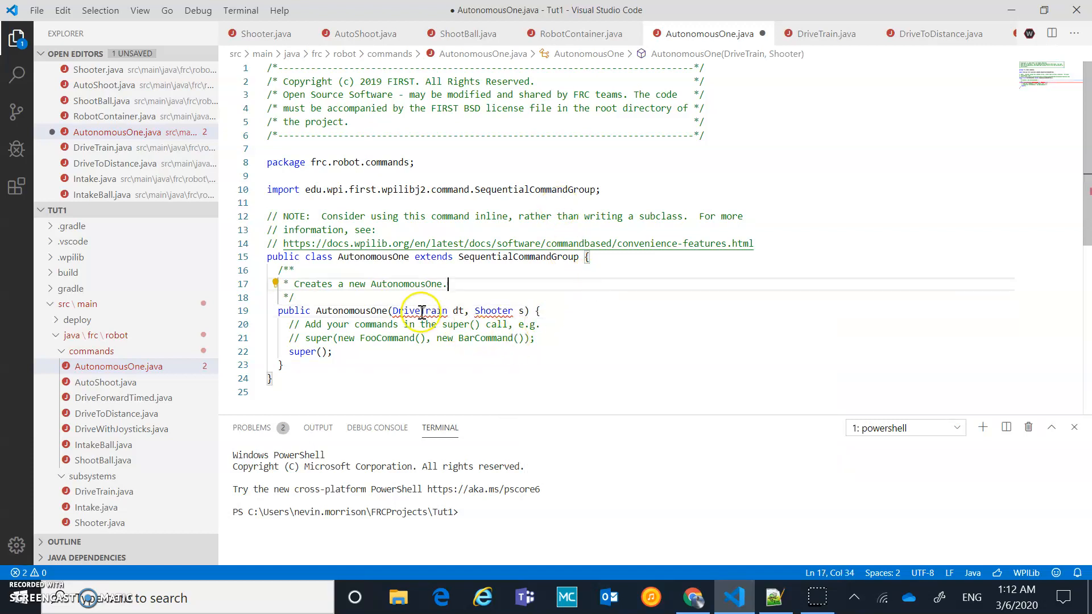
# Import DriveTrain and Shooter from the subsystems package via Quick Fix
pyautogui.click(419, 310)
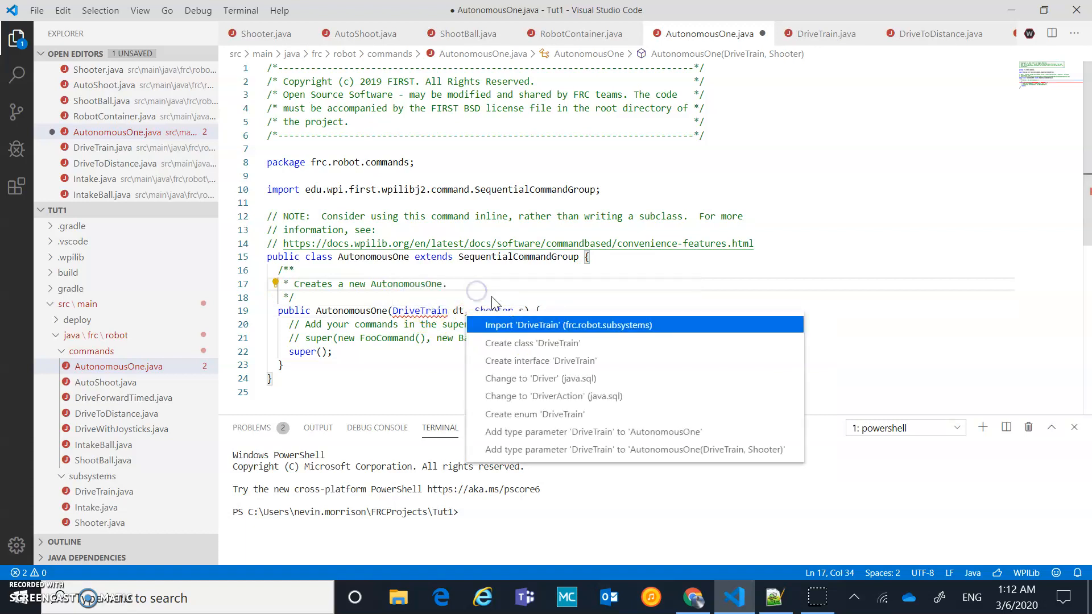
pyautogui.click(568, 324)
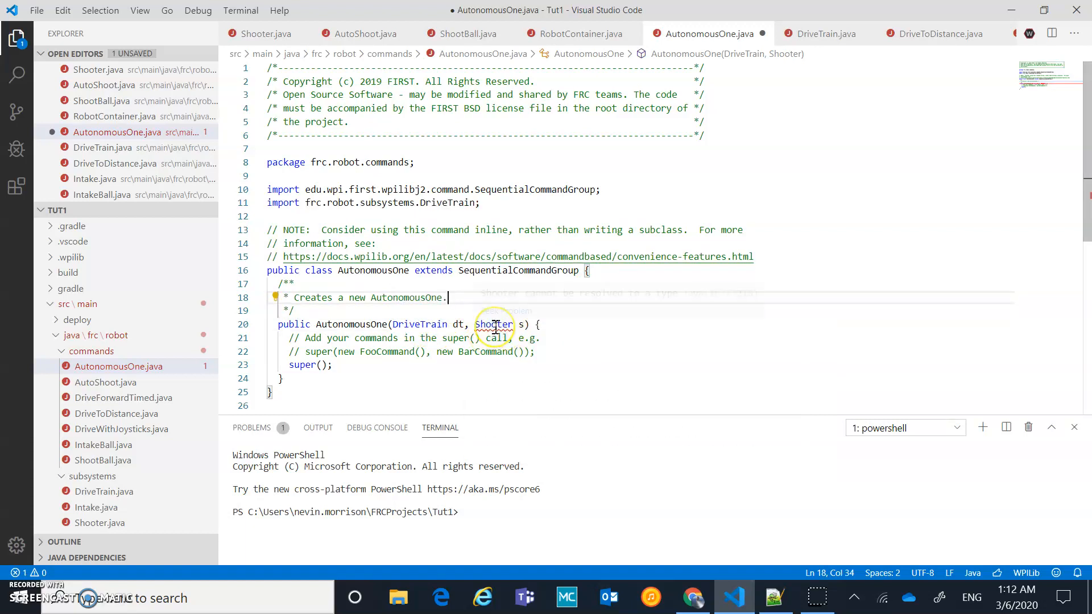
pyautogui.click(494, 324)
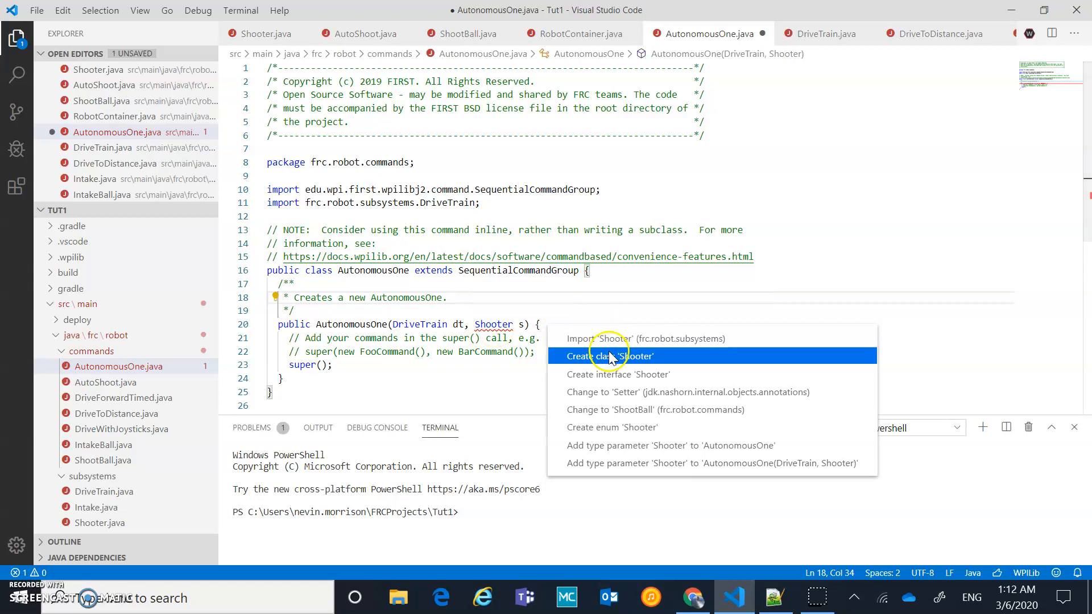
pyautogui.click(627, 339)
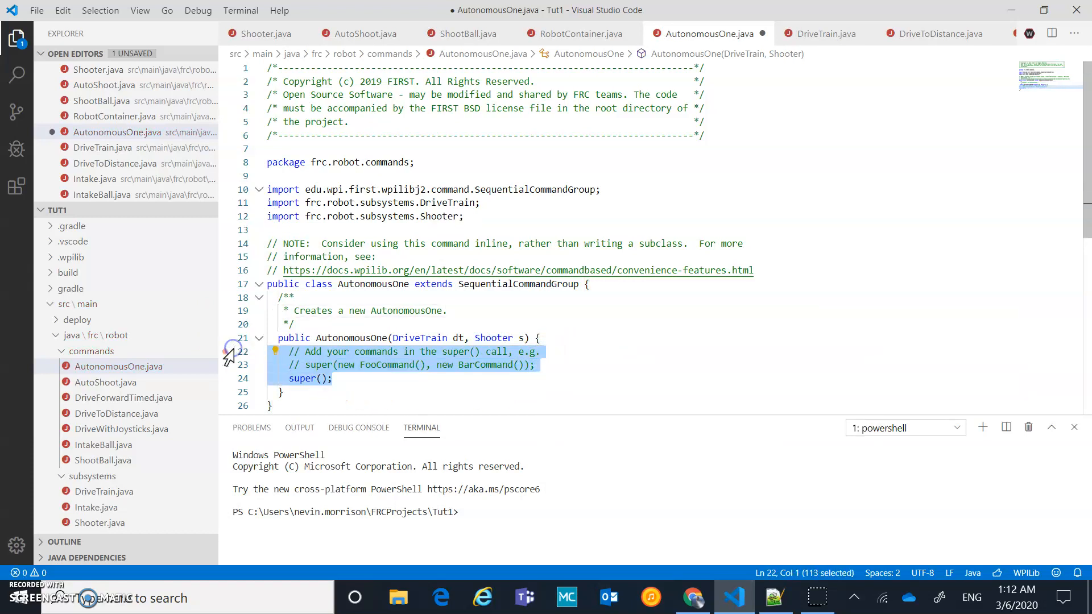
# Replace the placeholder body with addCommands(new DriveForwardTimed(dt), using autocomplete
pyautogui.press('Delete')
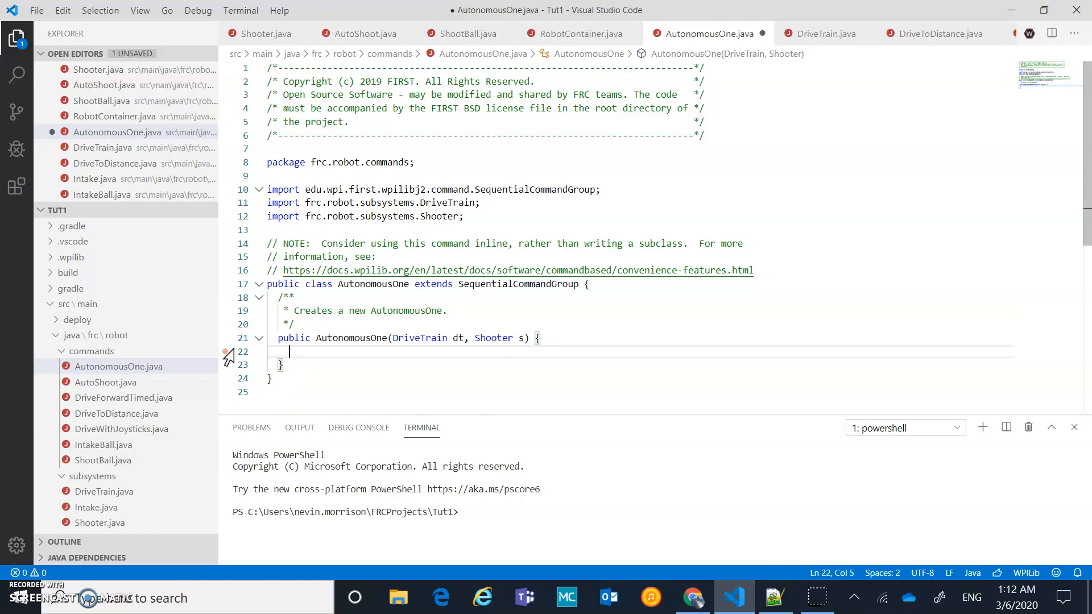
pyautogui.write('A')
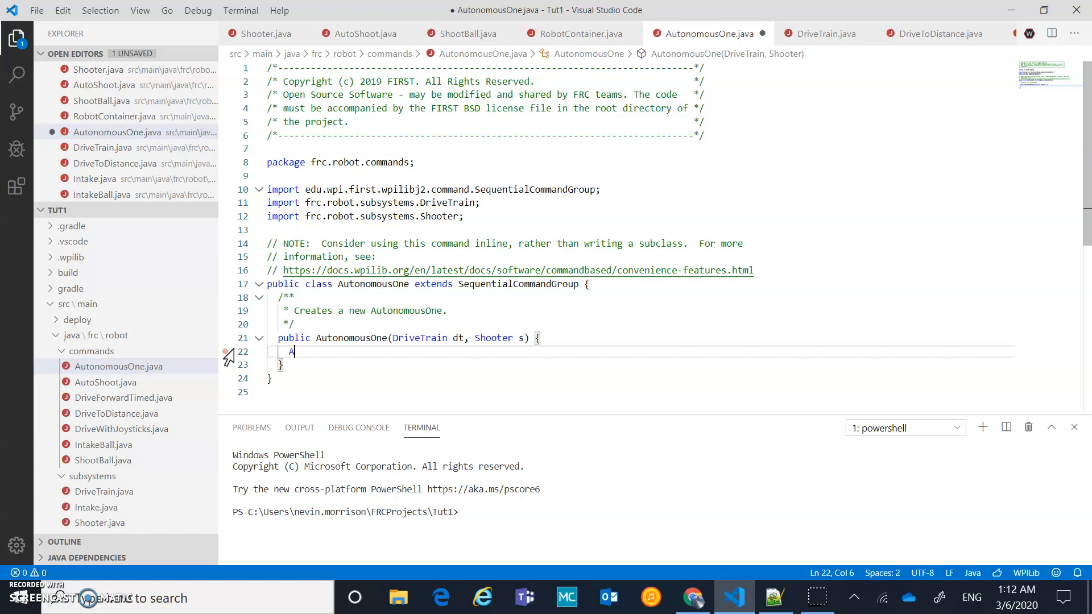
pyautogui.write('dd')
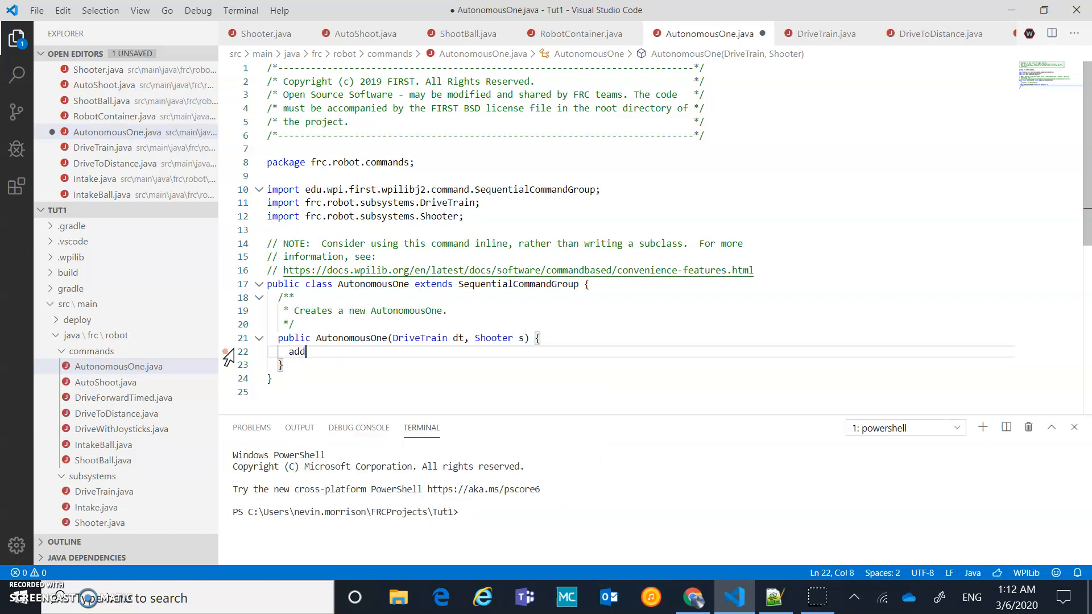
pyautogui.write('add')
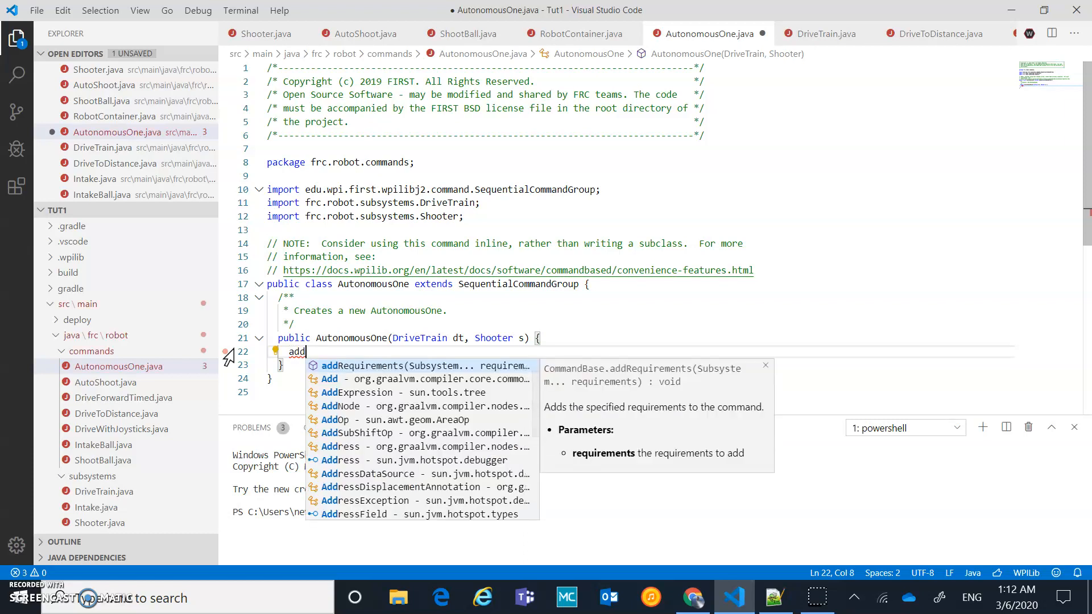
pyautogui.write('Commands(commands);')
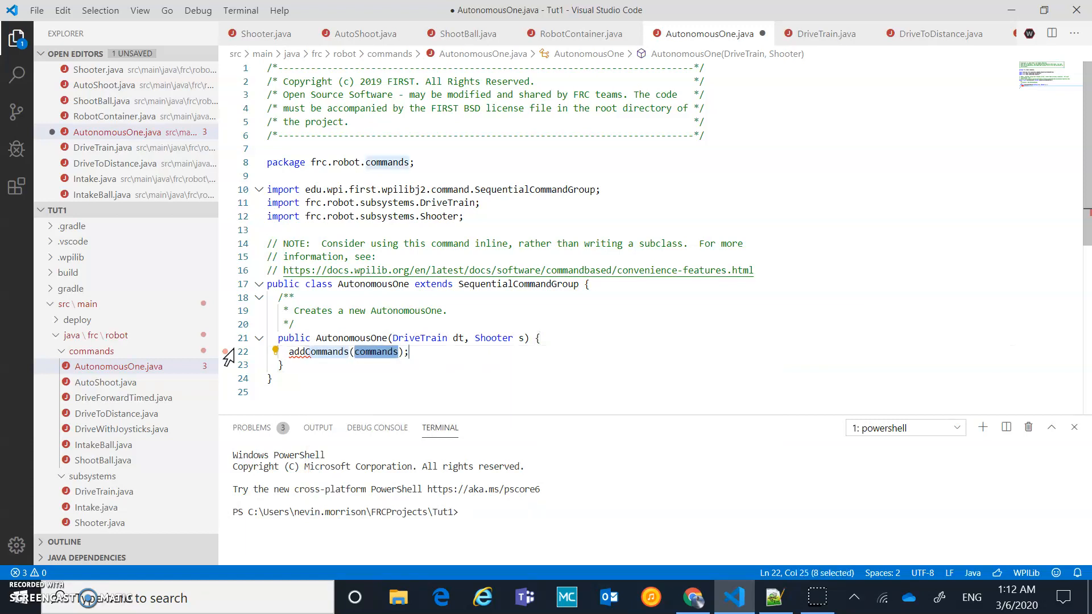
pyautogui.write('n')
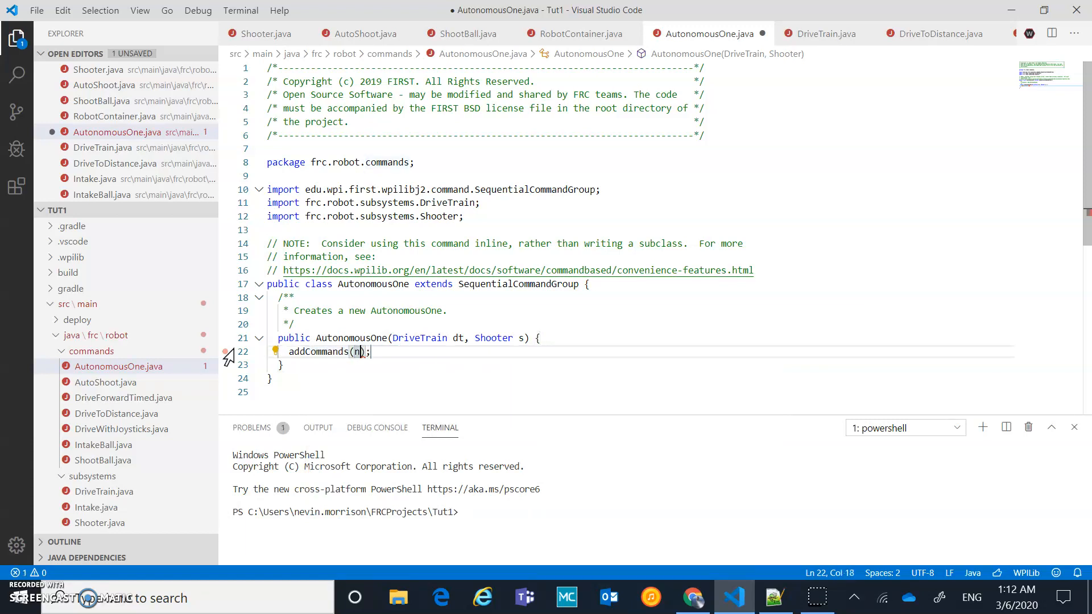
pyautogui.write('ew')
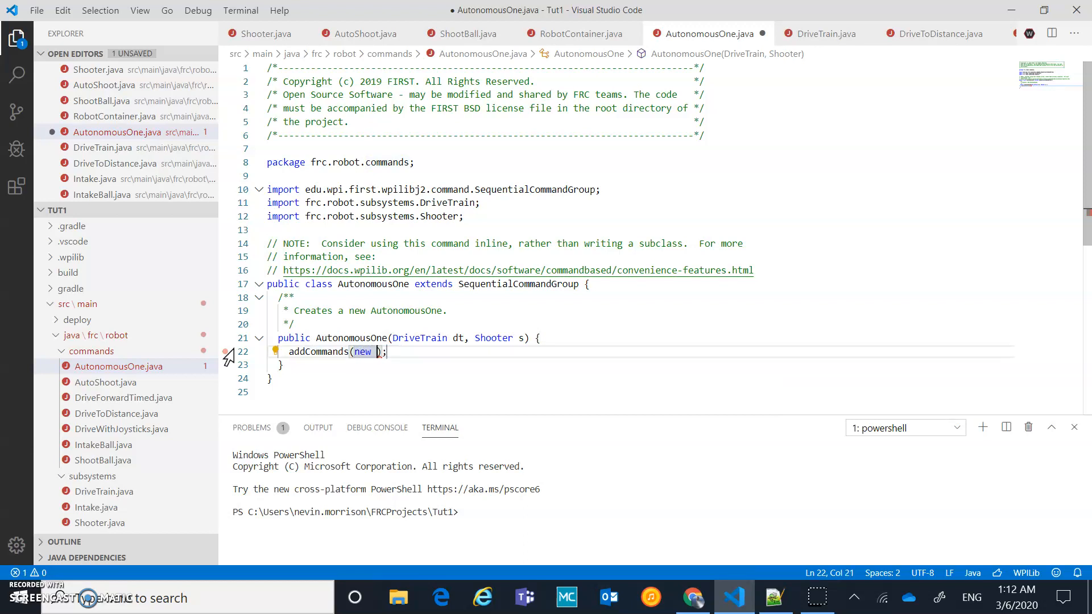
pyautogui.write('D')
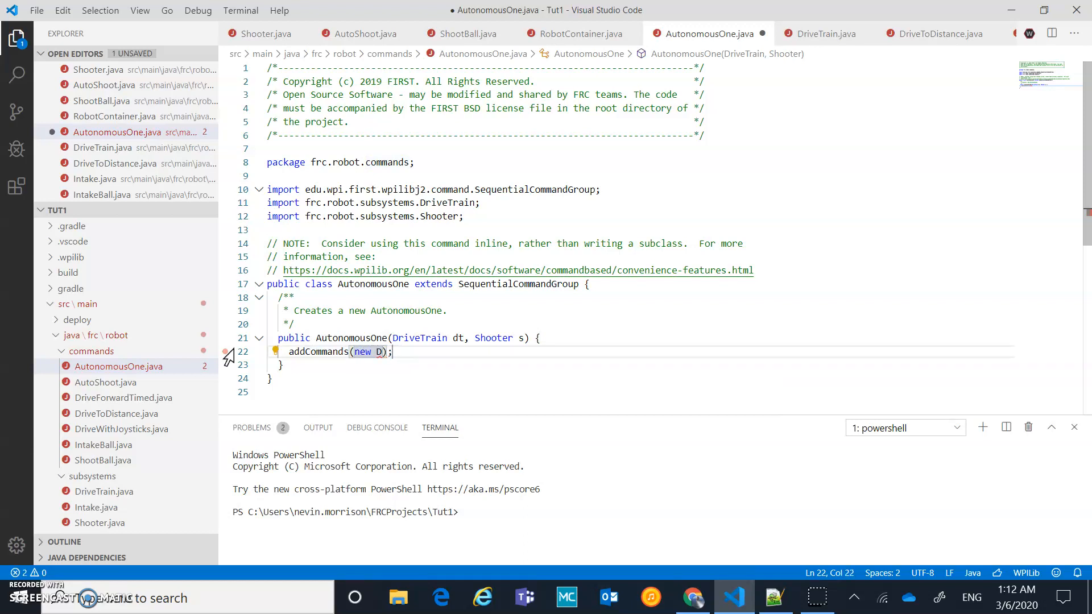
pyautogui.write('riveForwardTi')
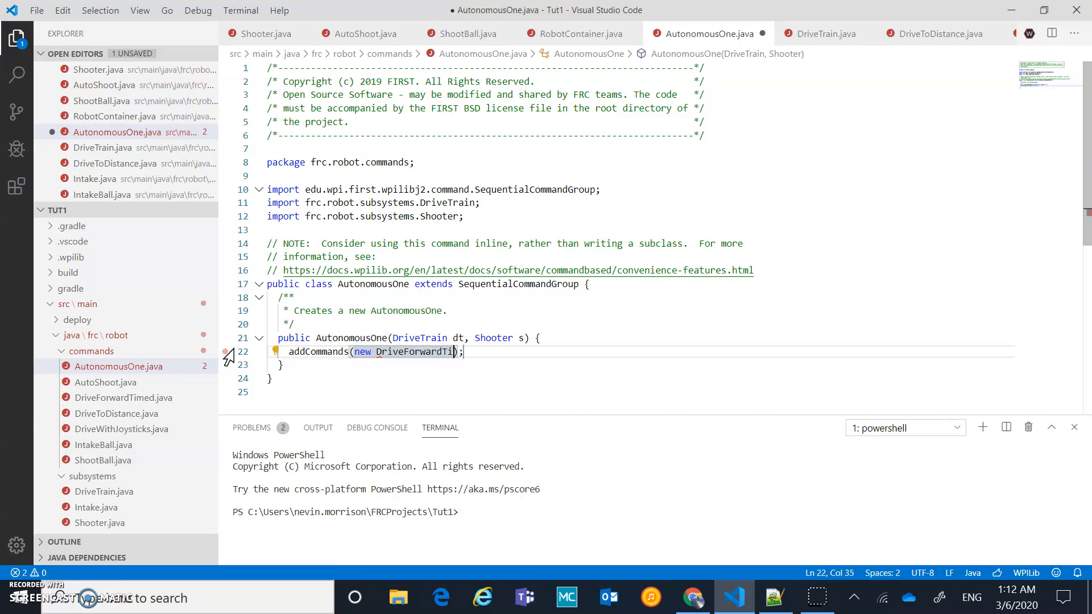
pyautogui.write('med(dt),')
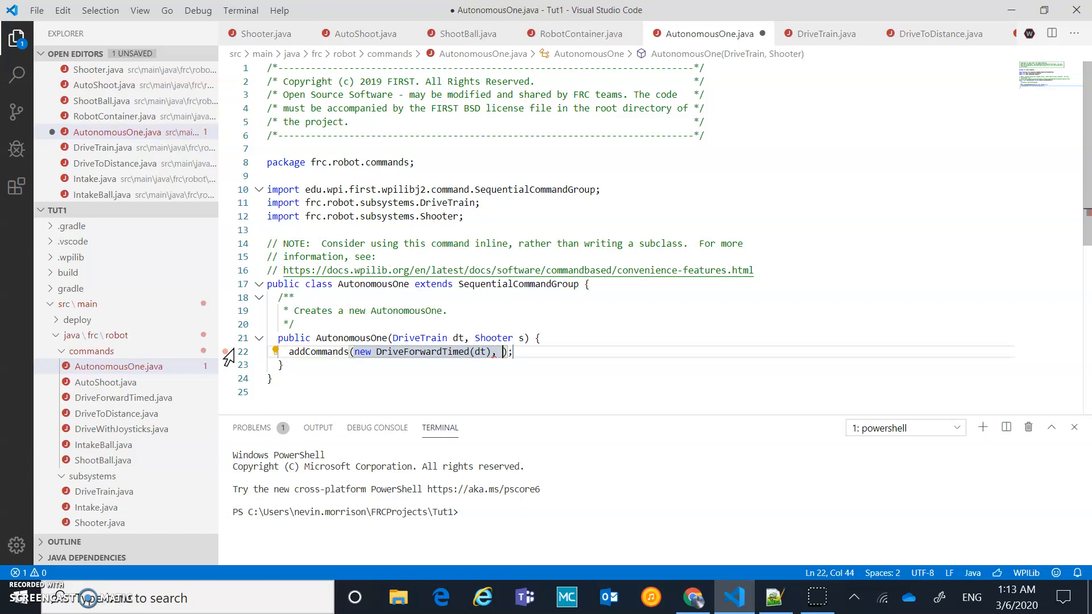
# Add new AutoShoot(s) as the second command in the addCommands call
pyautogui.write('new')
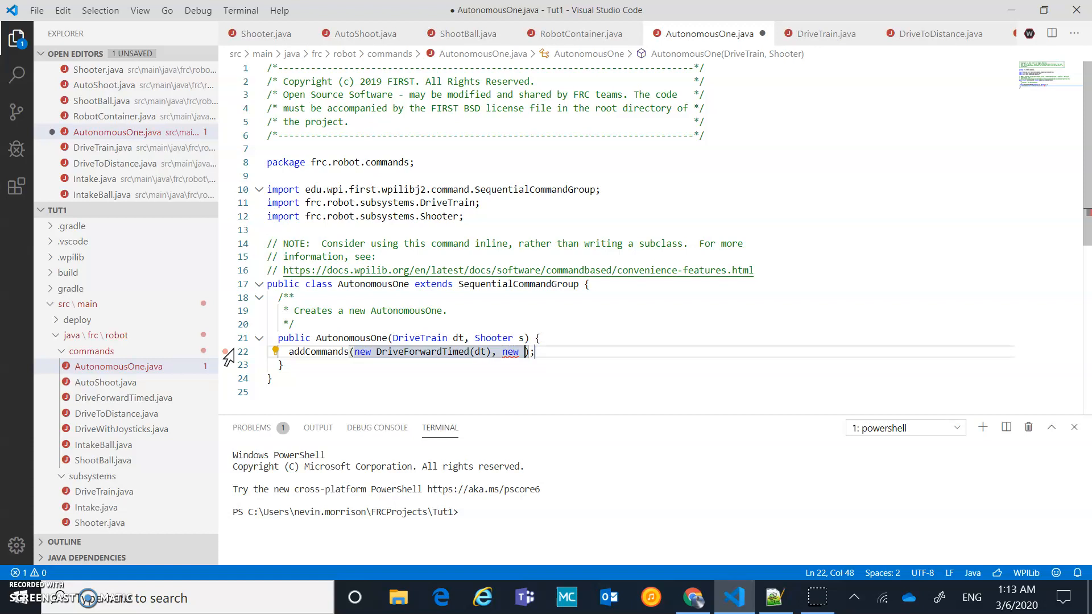
pyautogui.write('Autos')
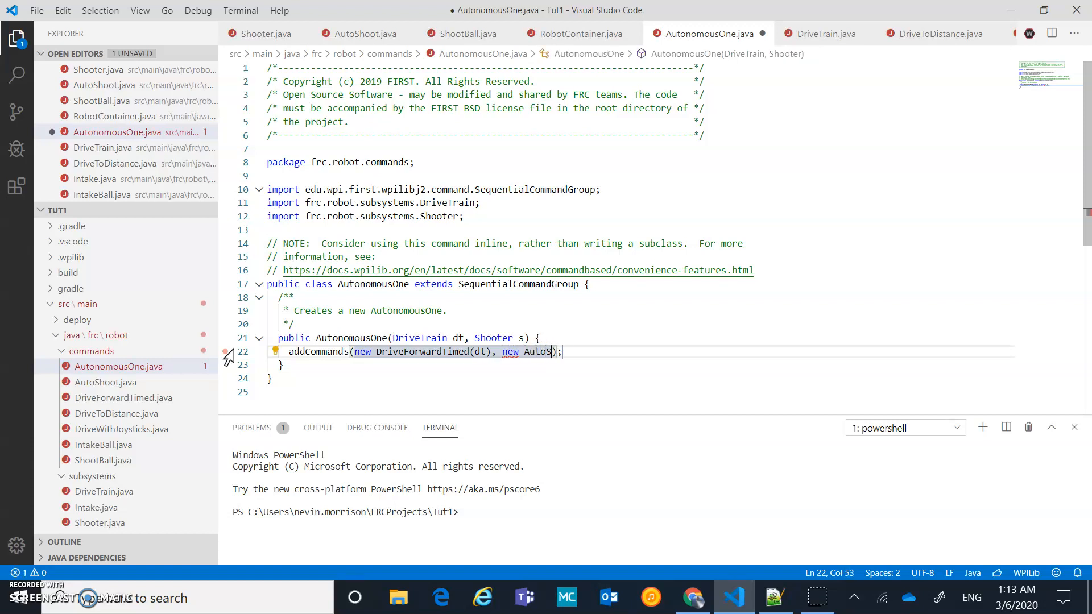
pyautogui.write('hoot(s')
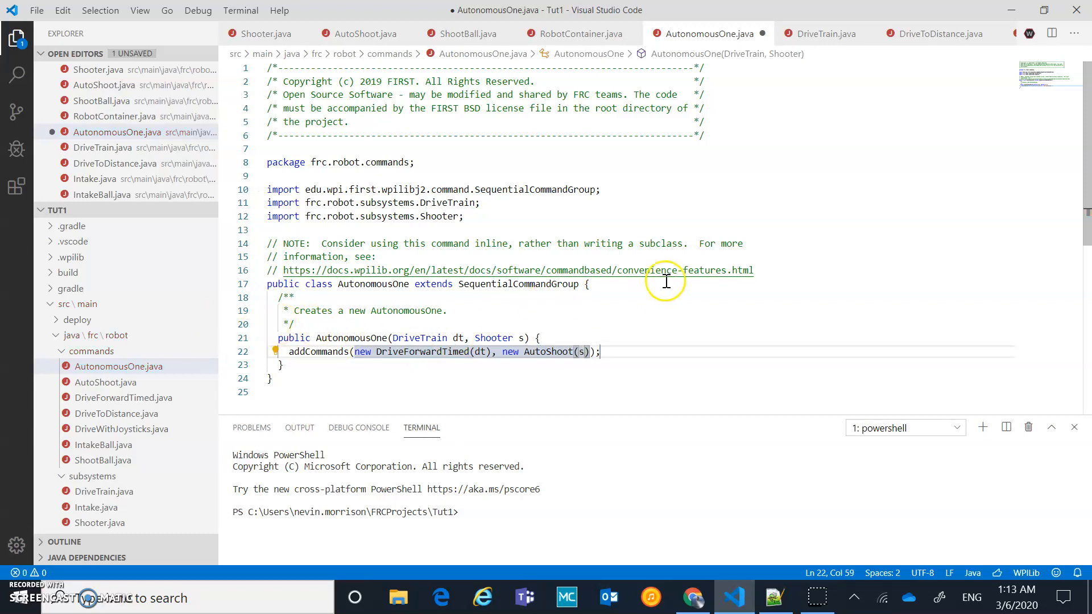
pyautogui.moveTo(421, 351)
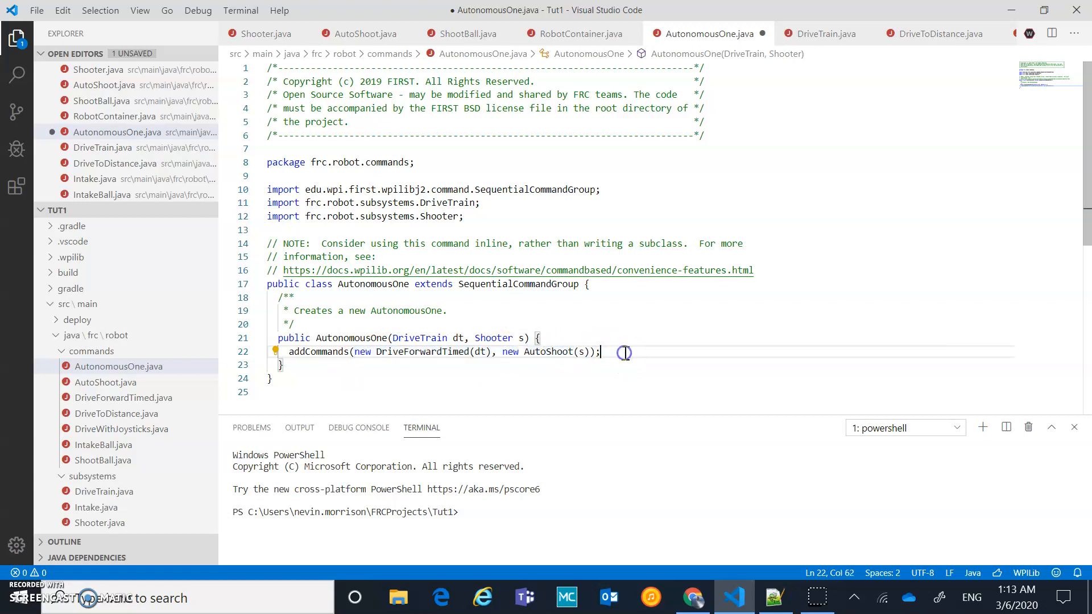
pyautogui.moveTo(144, 32)
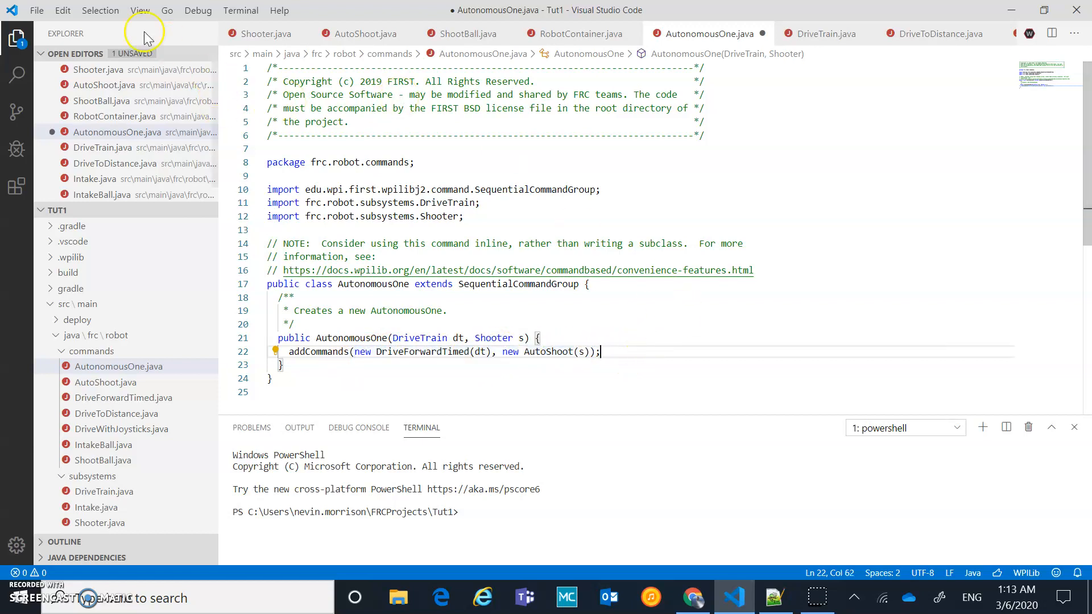
# Save all open files so AutonomousOne.java has no unsaved changes
pyautogui.click(36, 11)
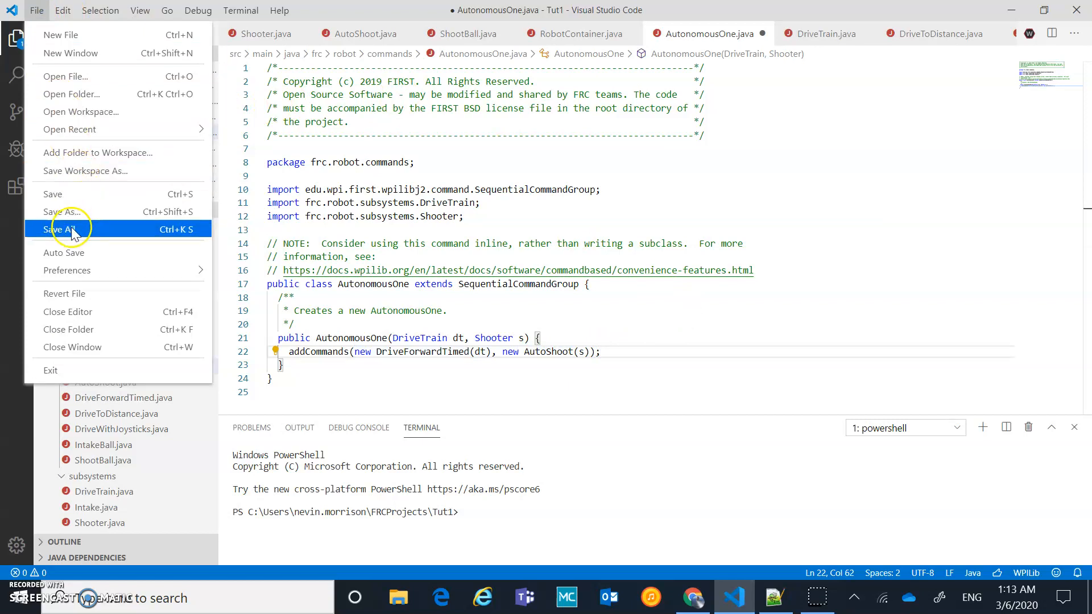
pyautogui.click(58, 229)
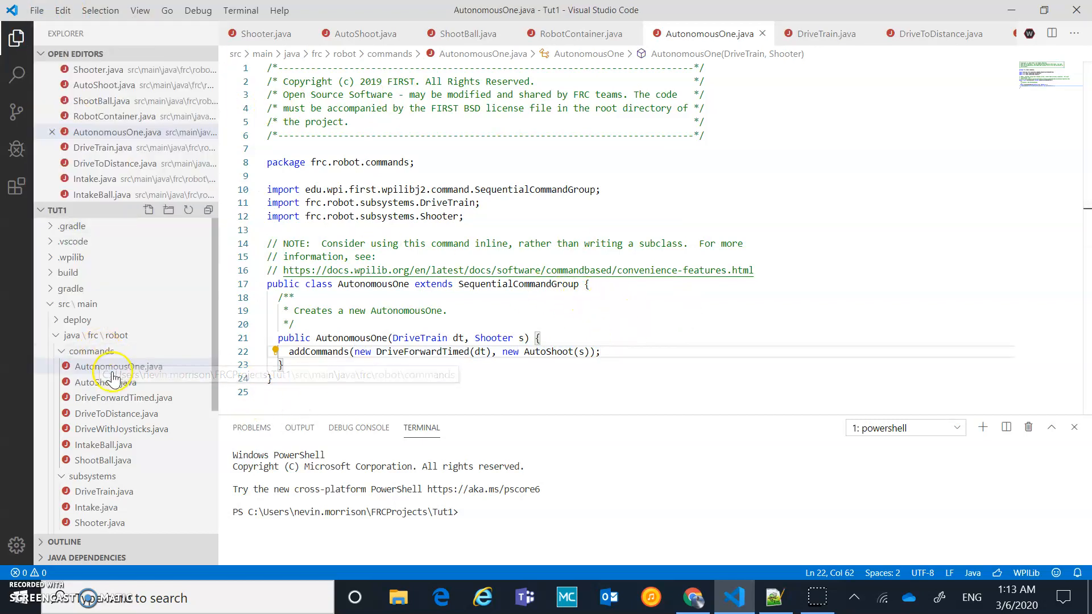
# Start a new command class in the commands folder with the SequentialCommandGroup template
pyautogui.rightClick(92, 352)
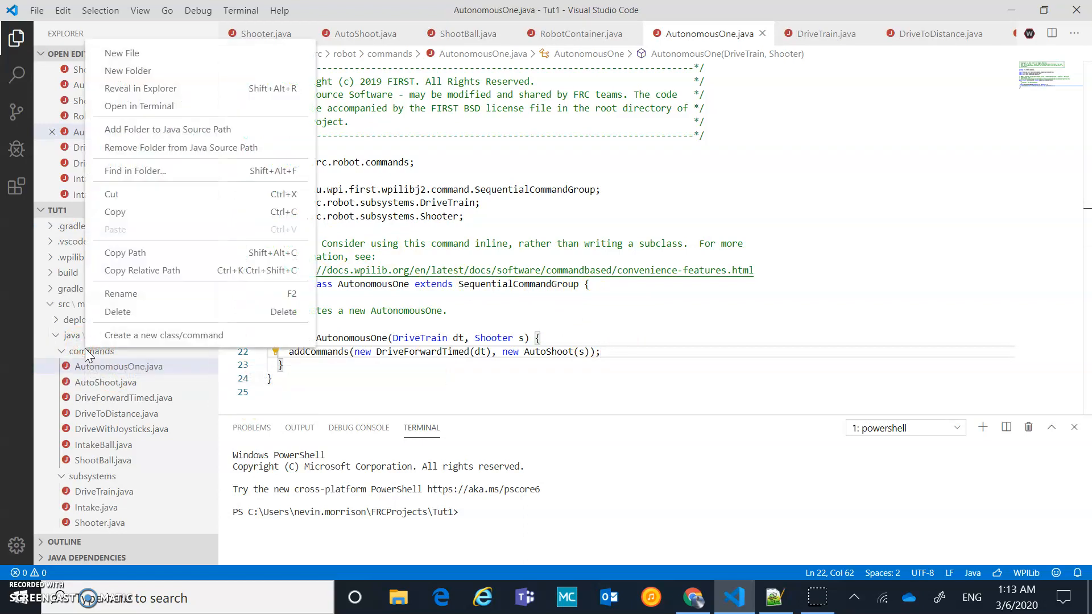
pyautogui.click(164, 335)
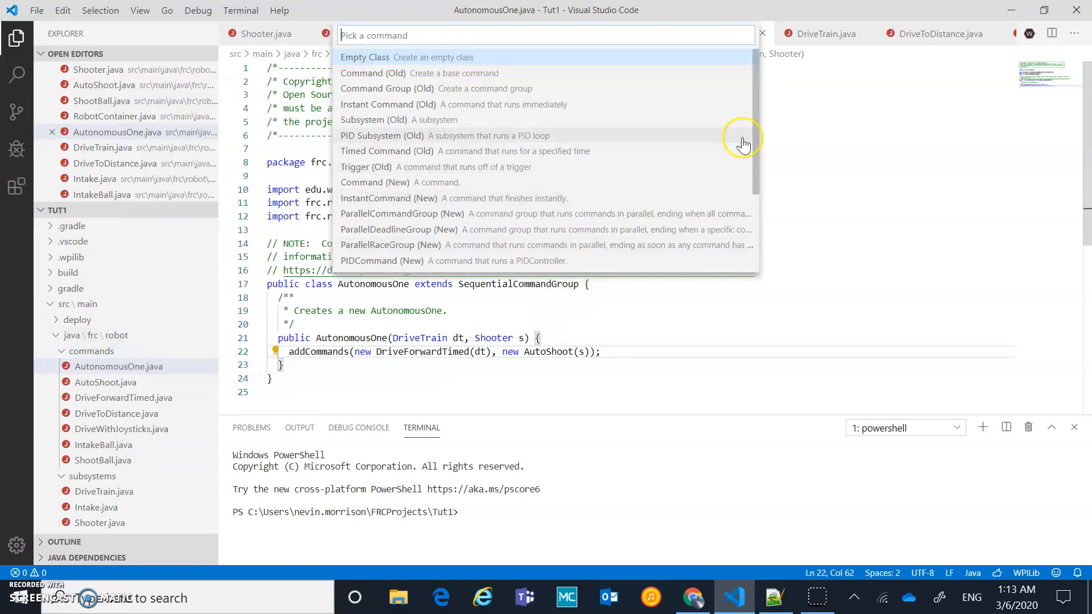
pyautogui.scroll(-3)
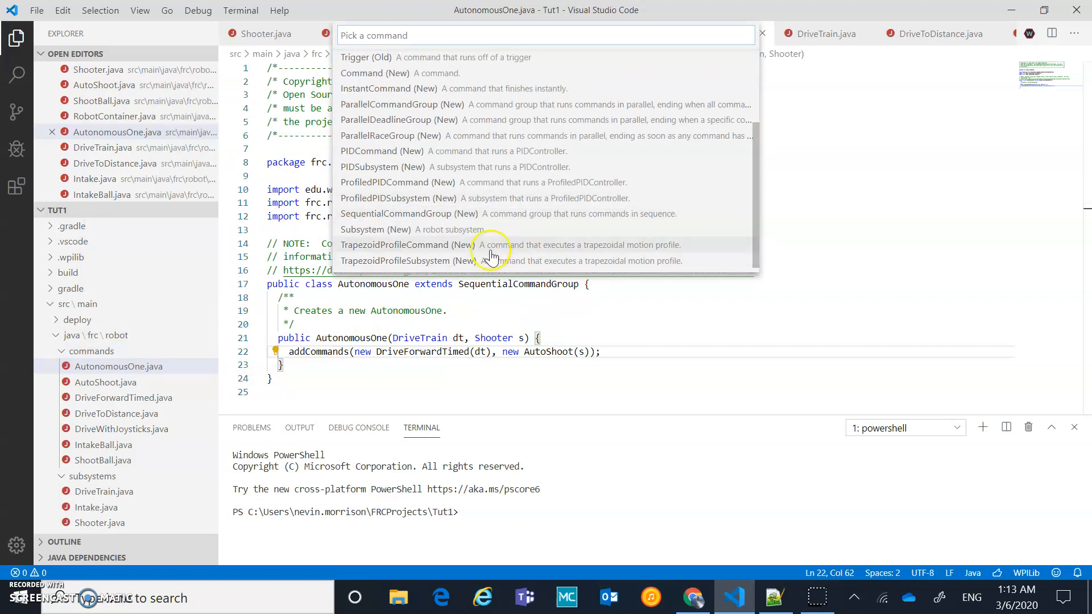
pyautogui.moveTo(418, 214)
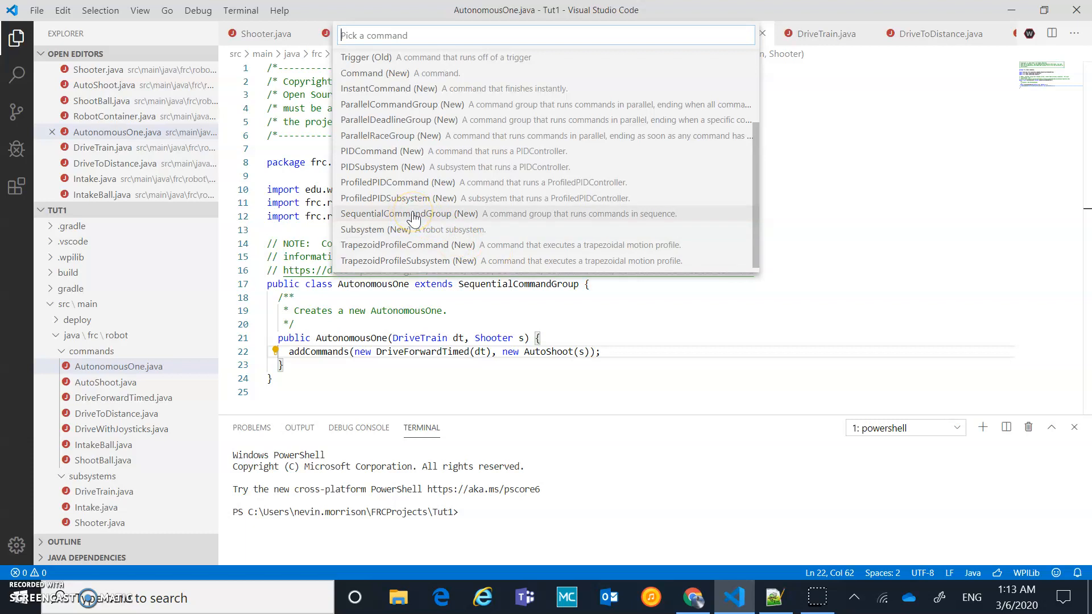
pyautogui.click(414, 213)
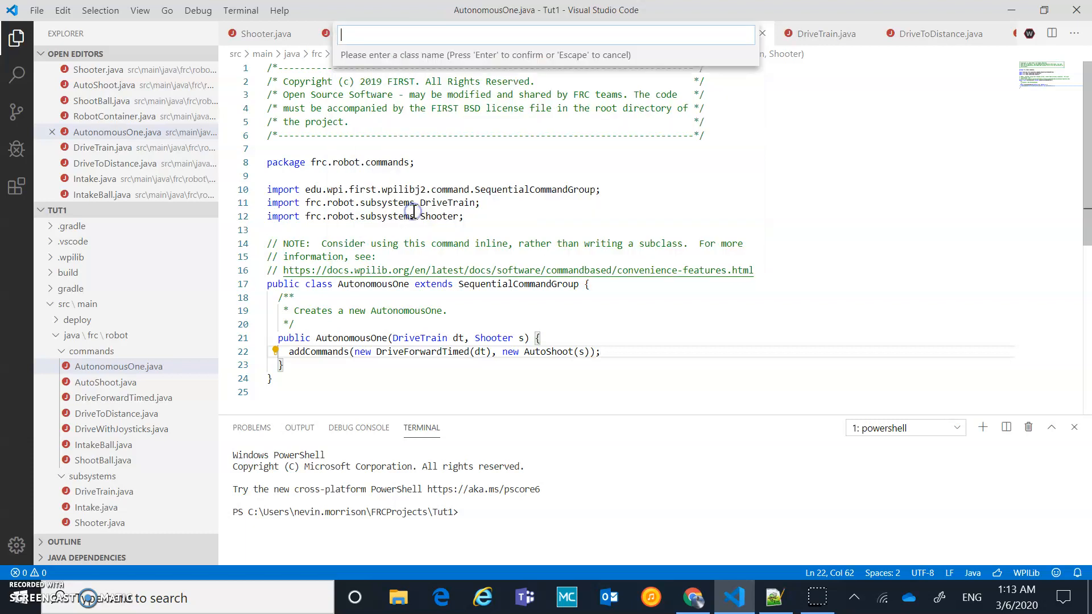
# Name the new class AutonomousTwo and confirm it
pyautogui.write('A')
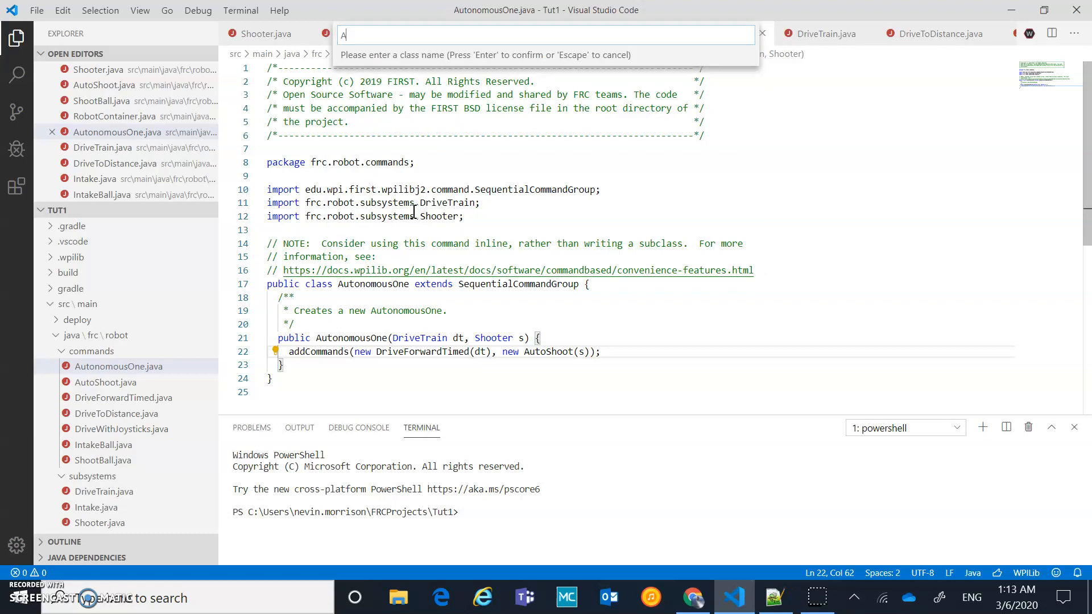
pyautogui.write('utonomousTwo')
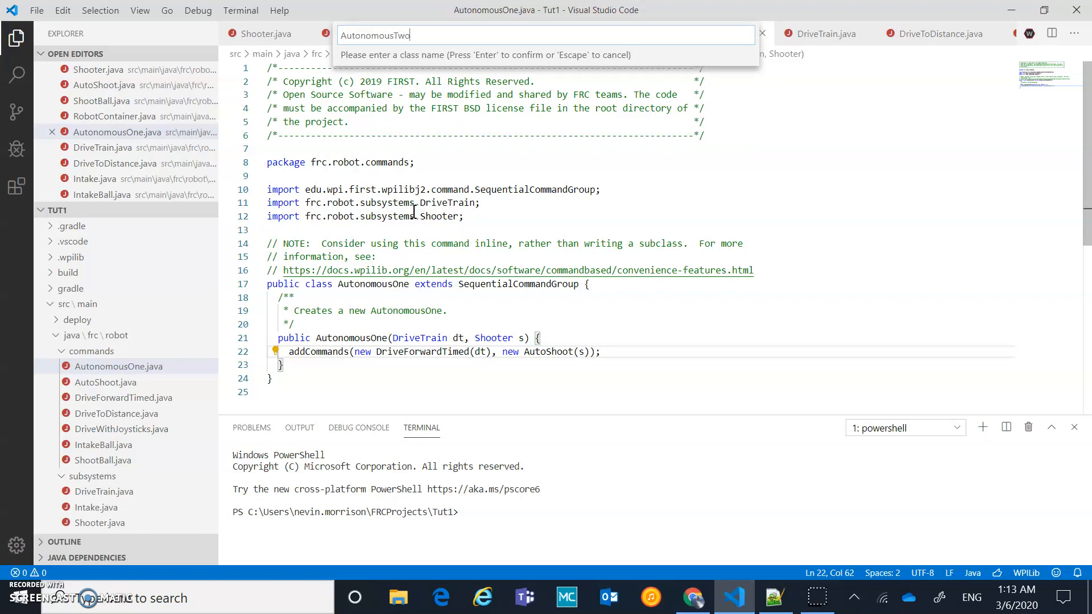
pyautogui.press('Return')
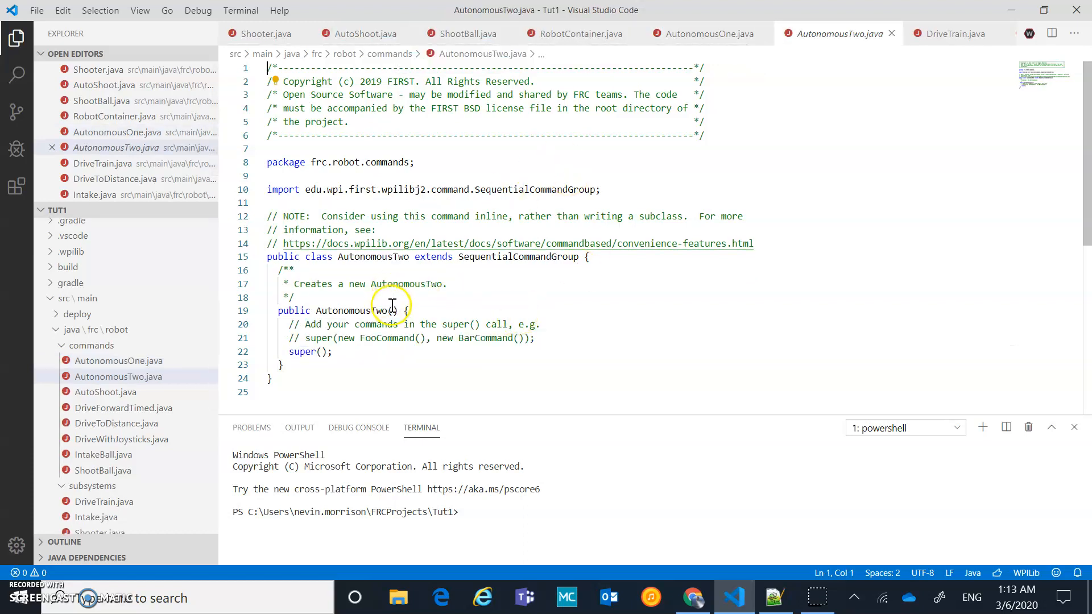
# Add DriveTrain dt, Shooter s constructor parameters and import DriveTrain via Quick Fix
pyautogui.write('DriveTrain dt, Shooter s')
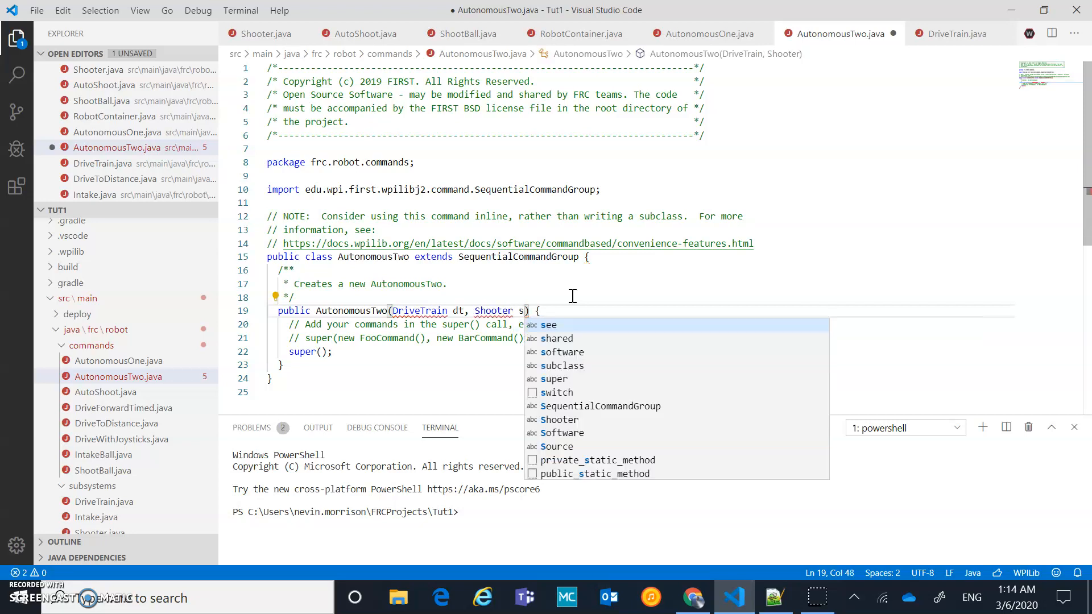
pyautogui.press('Escape')
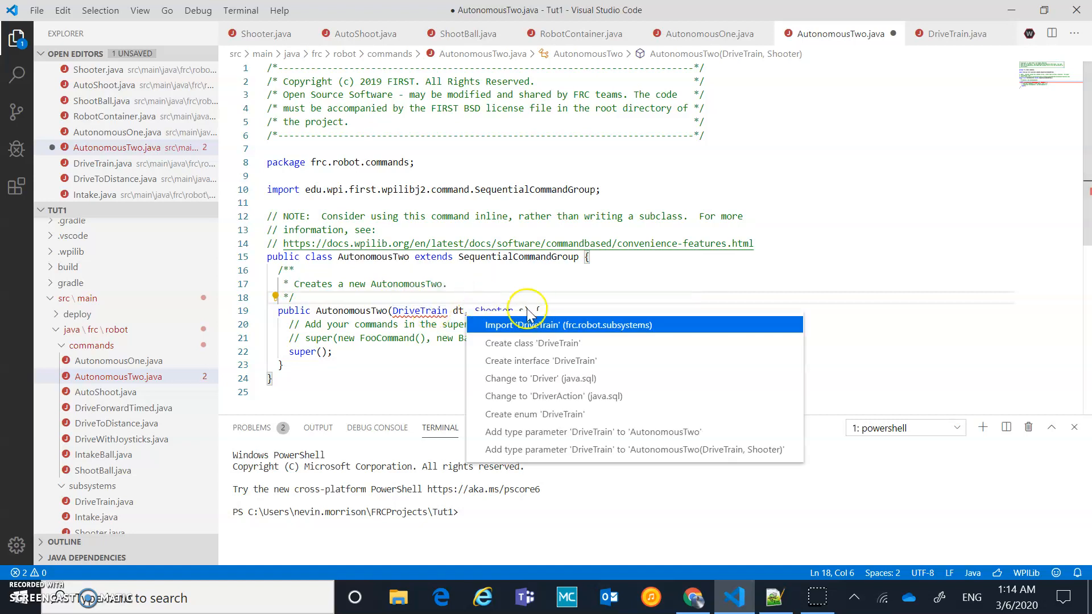
pyautogui.click(569, 325)
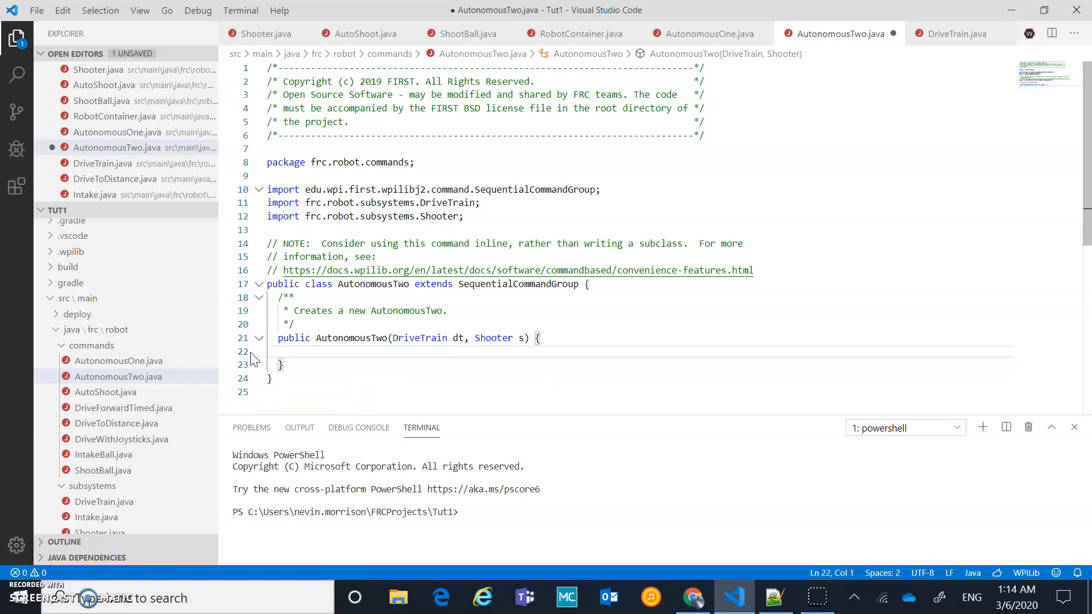
# Write addCommands(new DriveToDistance(dt), in the AutonomousTwo constructor
pyautogui.write('addCommands(commands);')
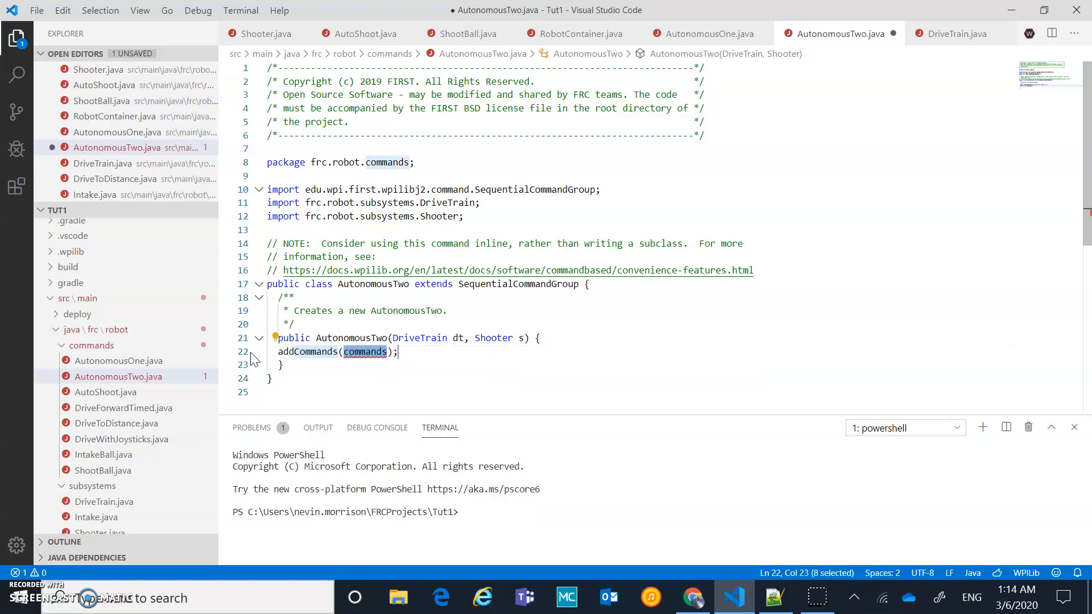
pyautogui.write('new')
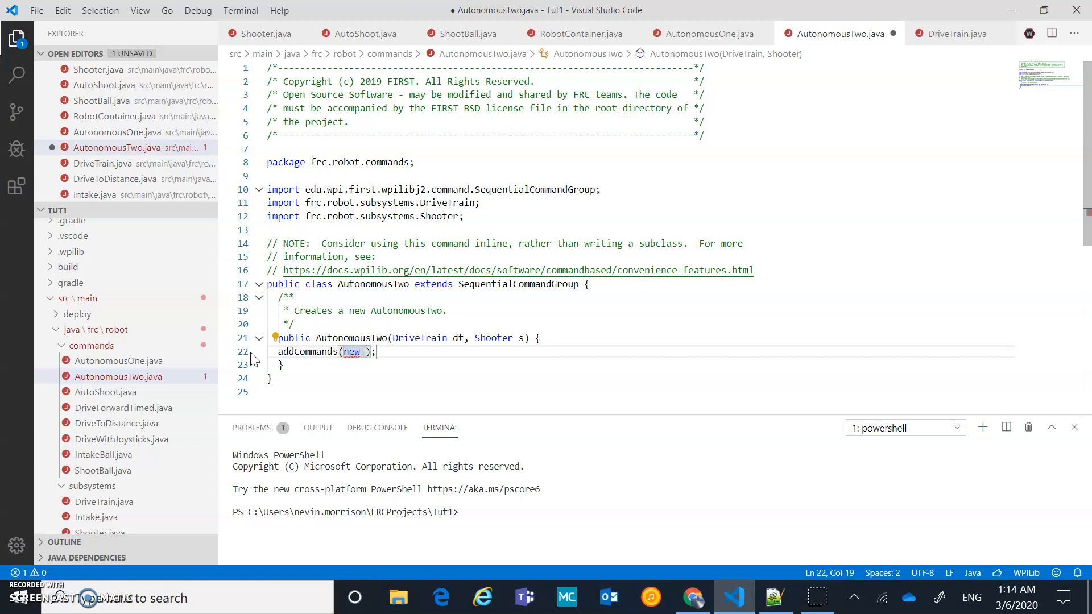
pyautogui.write('Dr')
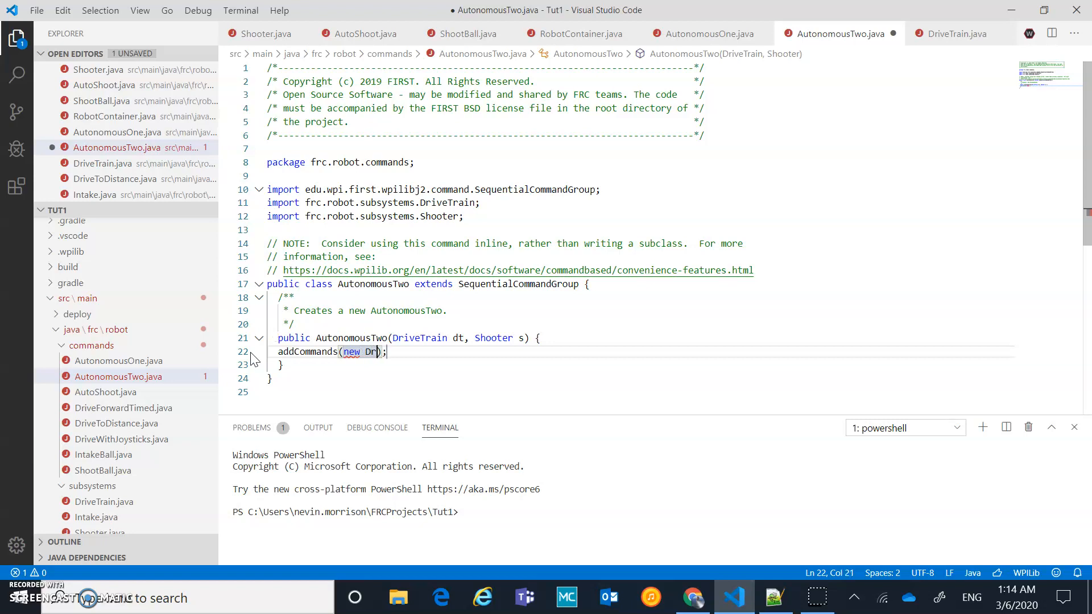
pyautogui.write('iveTo')
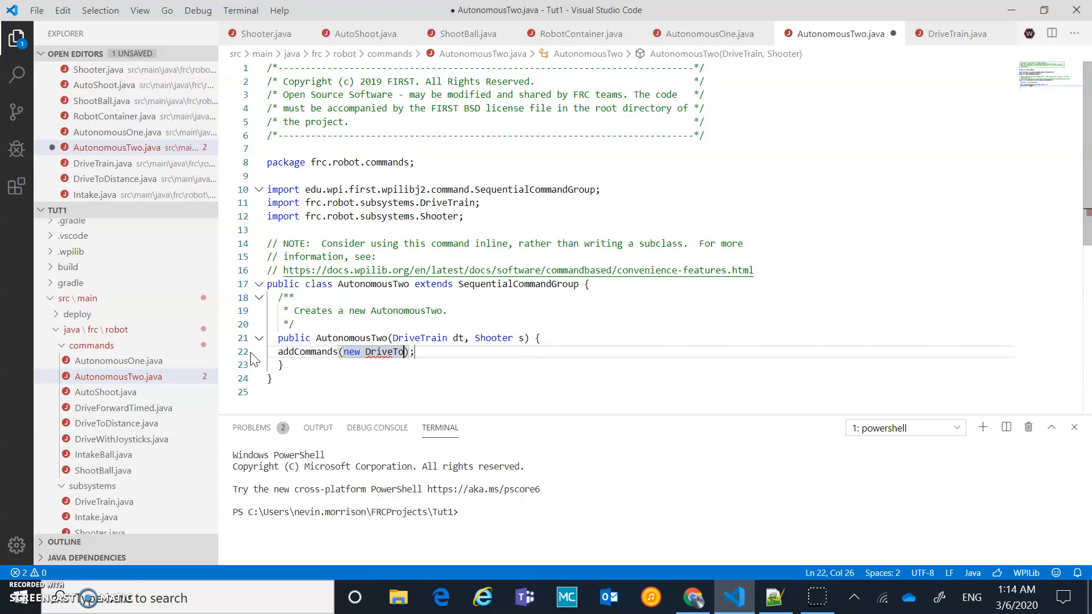
pyautogui.write('istance(d')
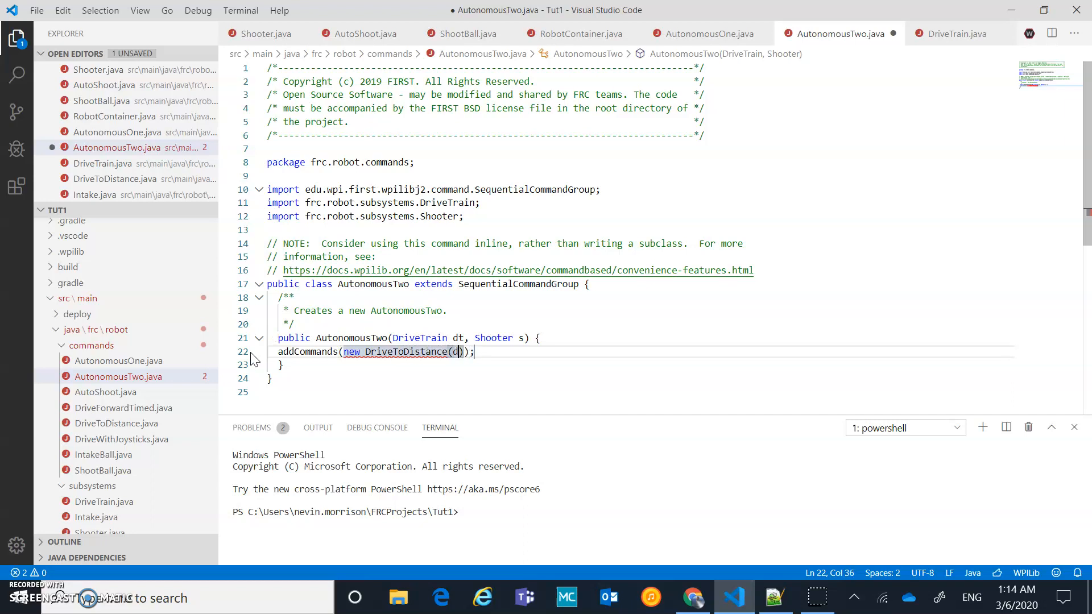
pyautogui.write('t),')
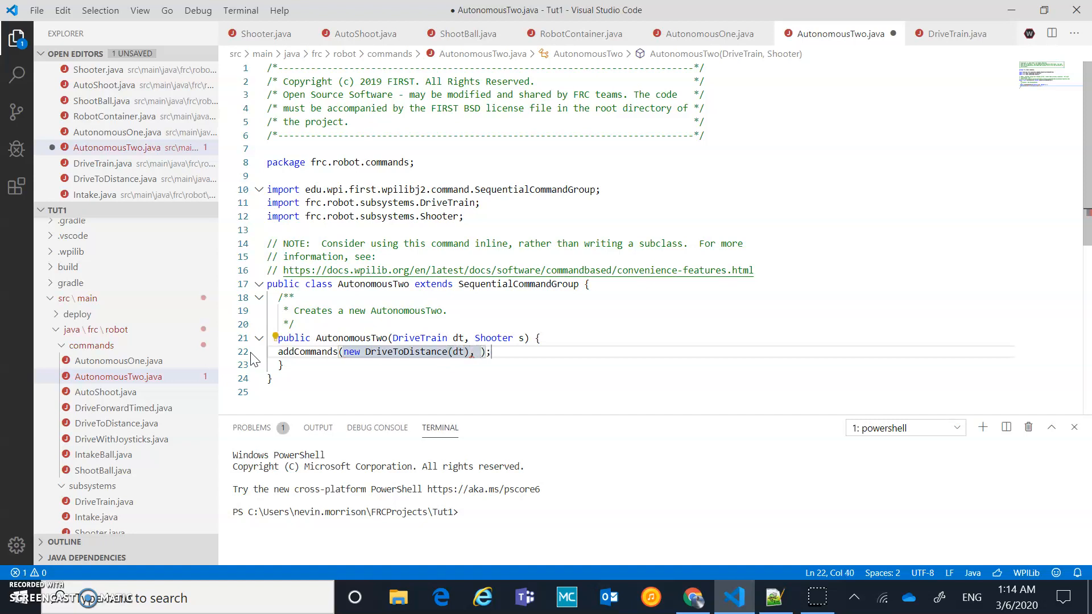
# Add new AutoShoot(s)); as the second command and save the file
pyautogui.write('A')
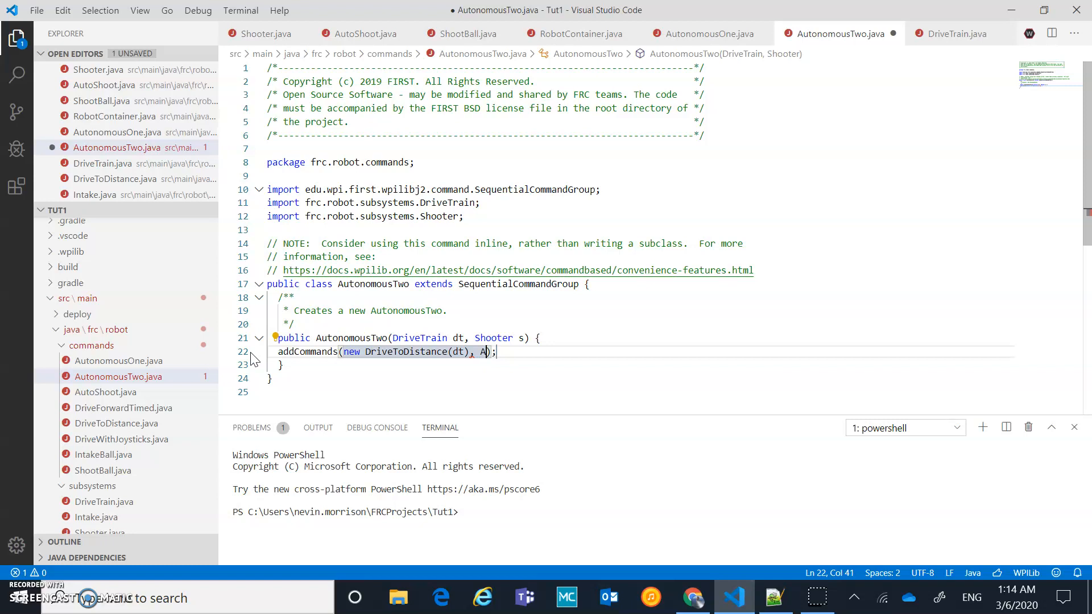
pyautogui.write('ew')
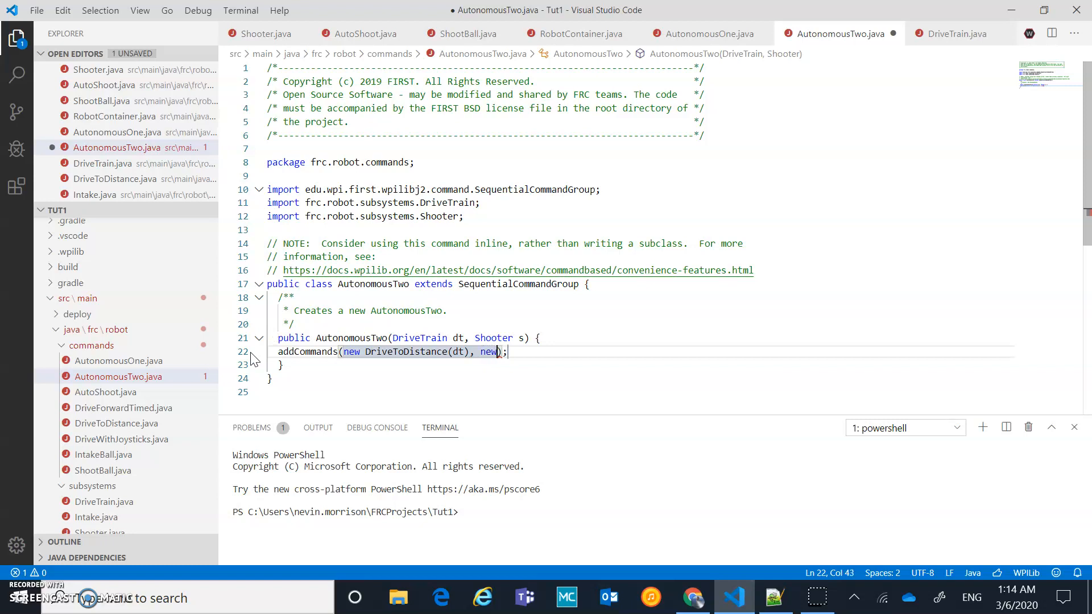
pyautogui.write('Auto')
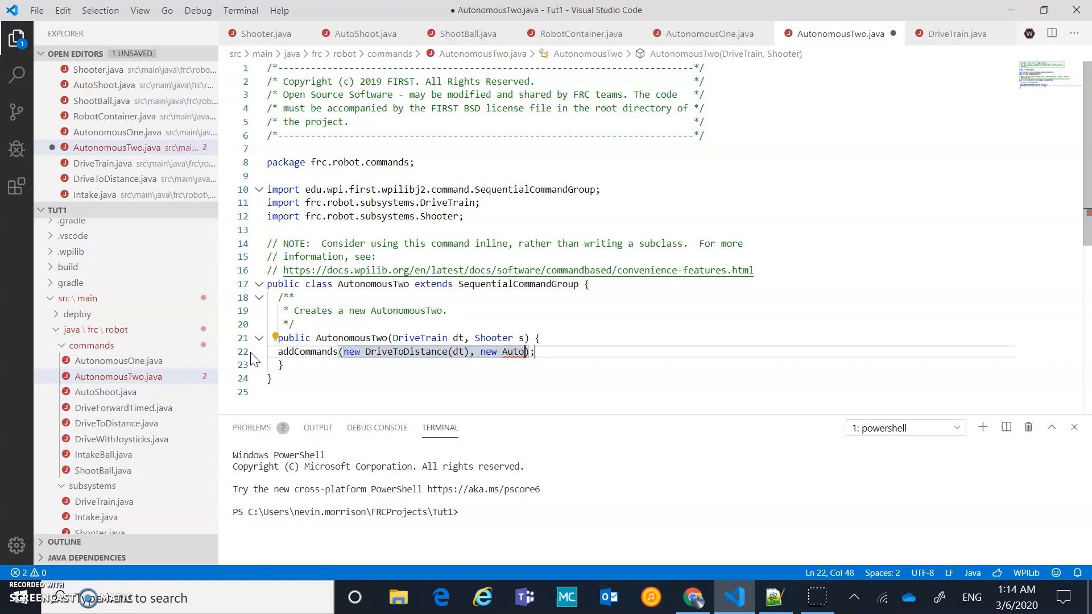
pyautogui.write('Shoot')
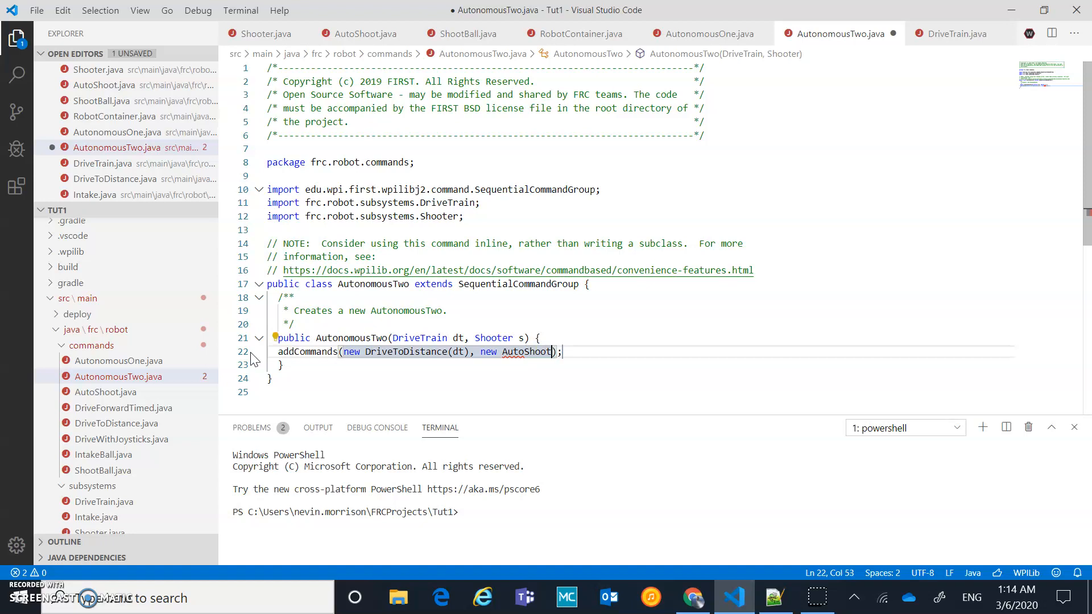
pyautogui.write('s)')
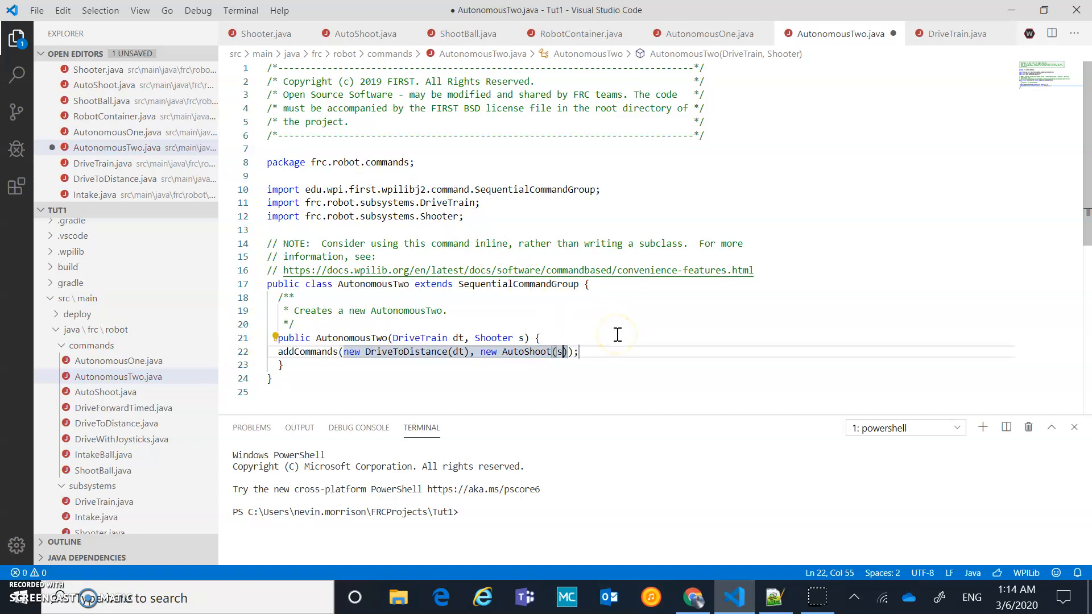
pyautogui.click(36, 11)
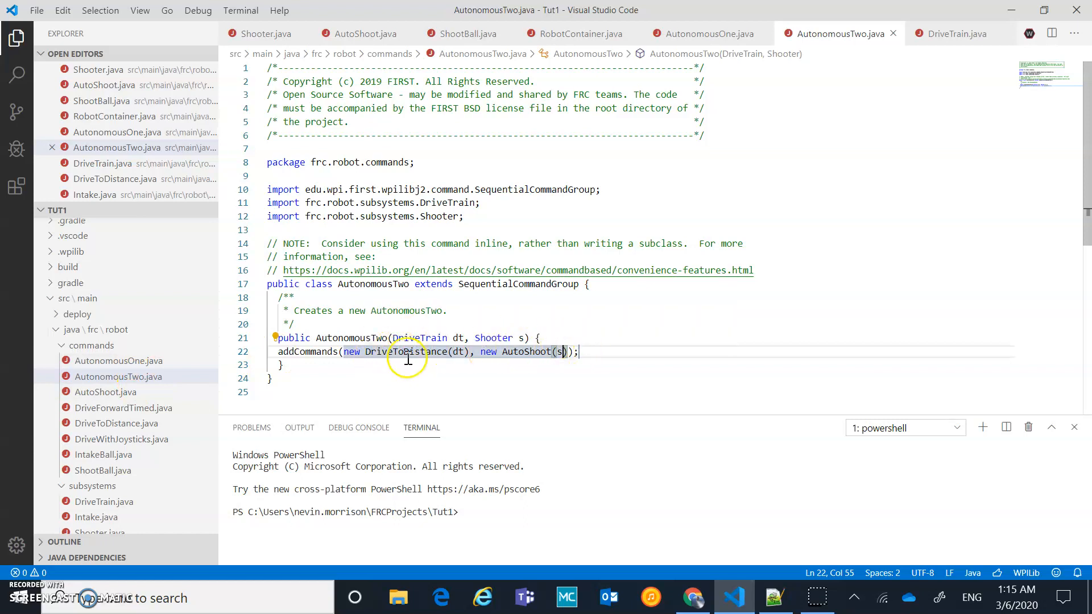
pyautogui.moveTo(624, 345)
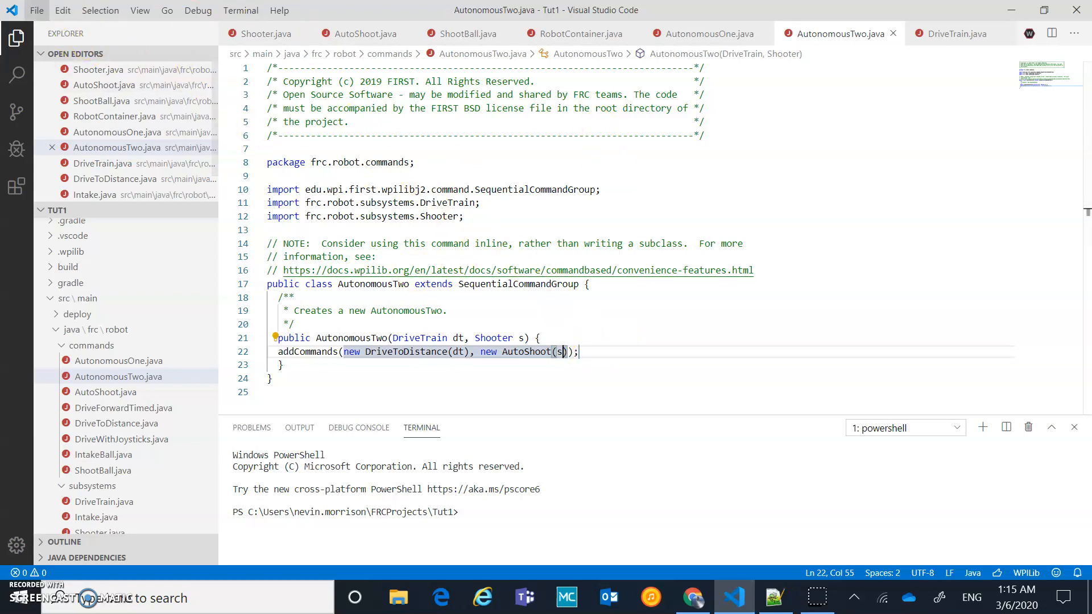
pyautogui.moveTo(538, 285)
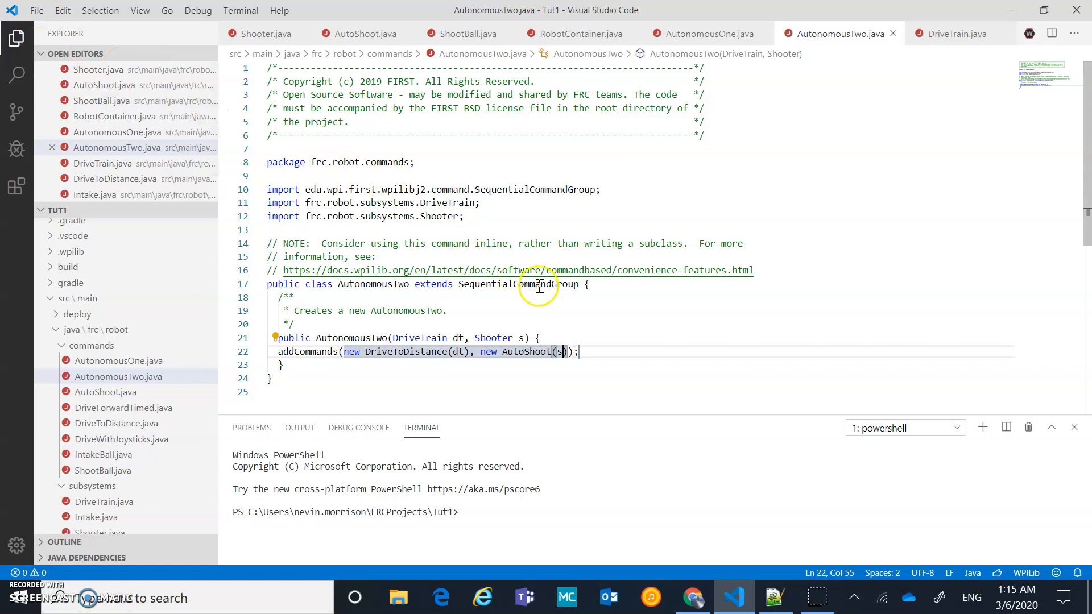
pyautogui.moveTo(578, 33)
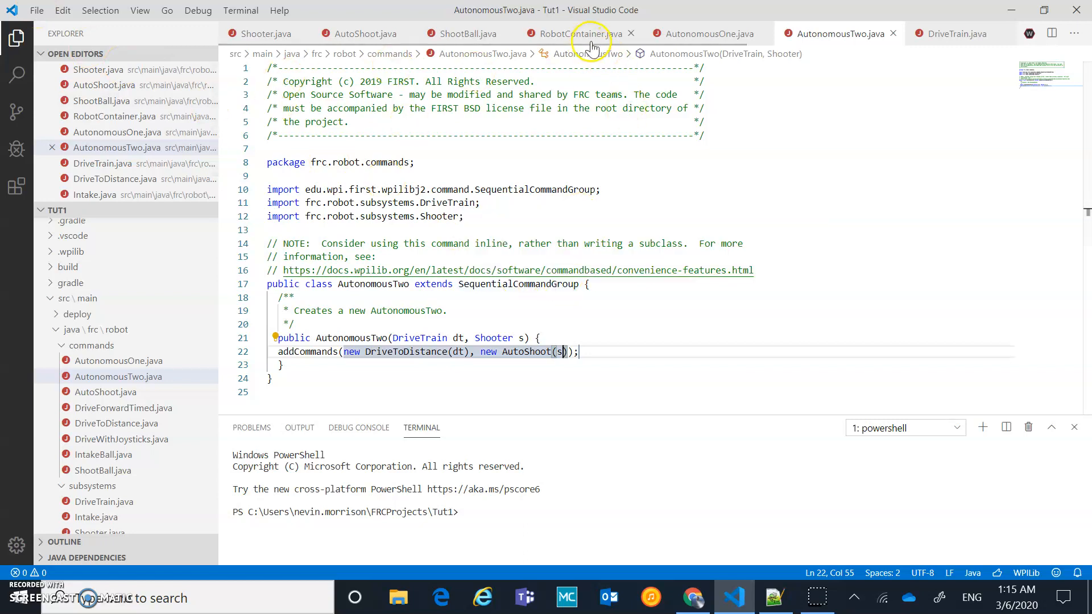
# In RobotContainer.java, declare private final AutonomousOne autonomousOne after the intake fields
pyautogui.click(577, 33)
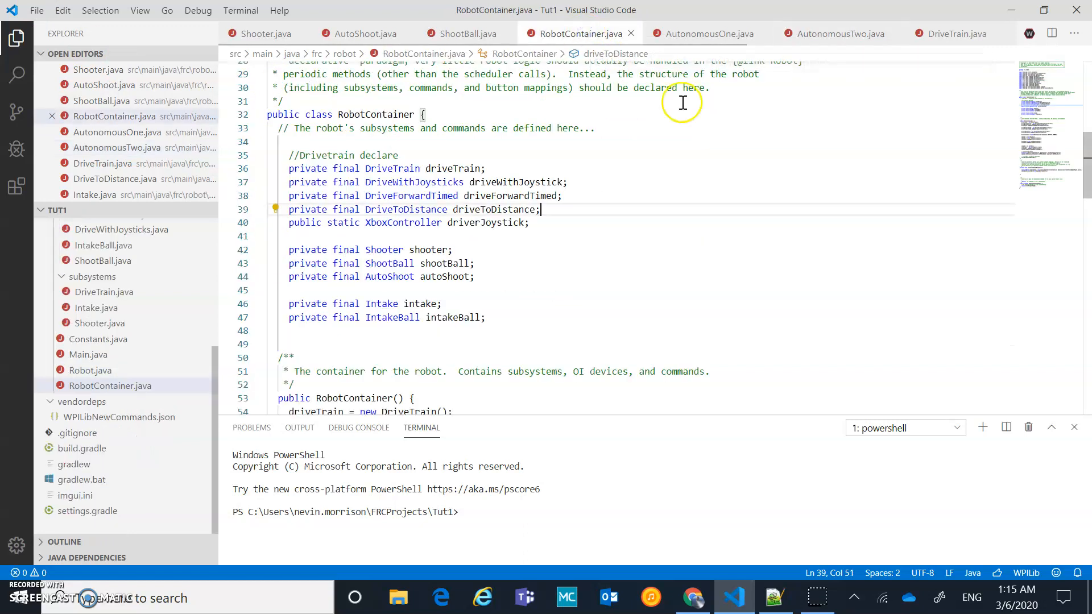
pyautogui.scroll(-3)
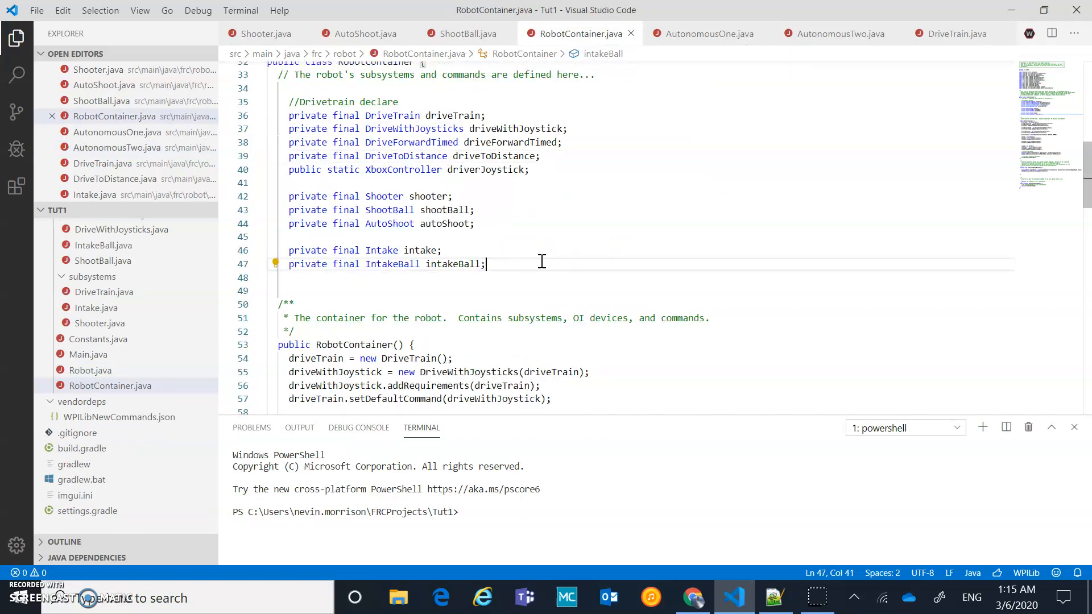
pyautogui.write('private')
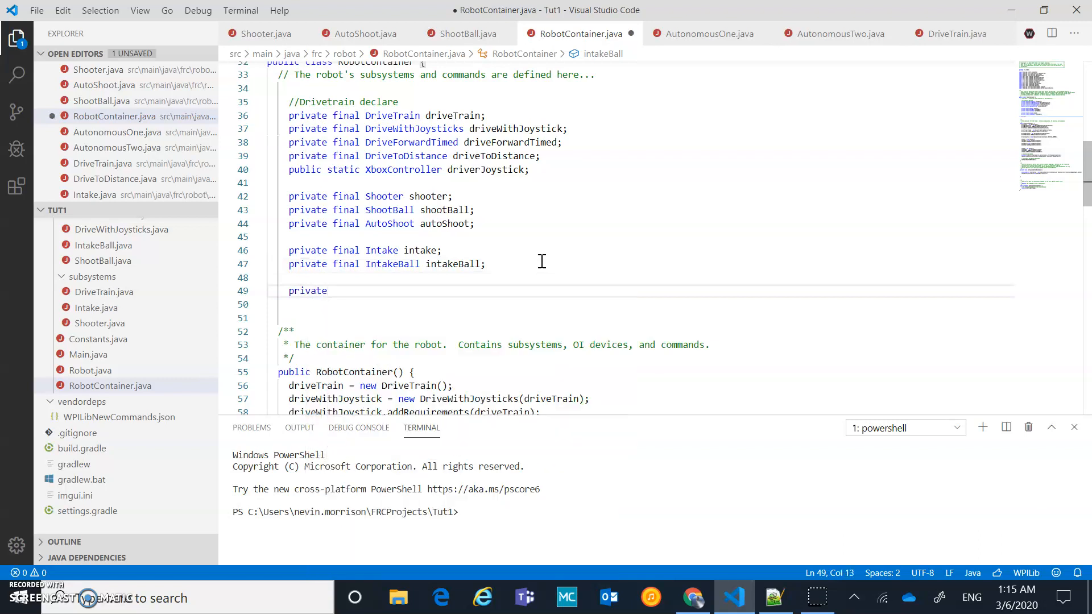
pyautogui.write('final A')
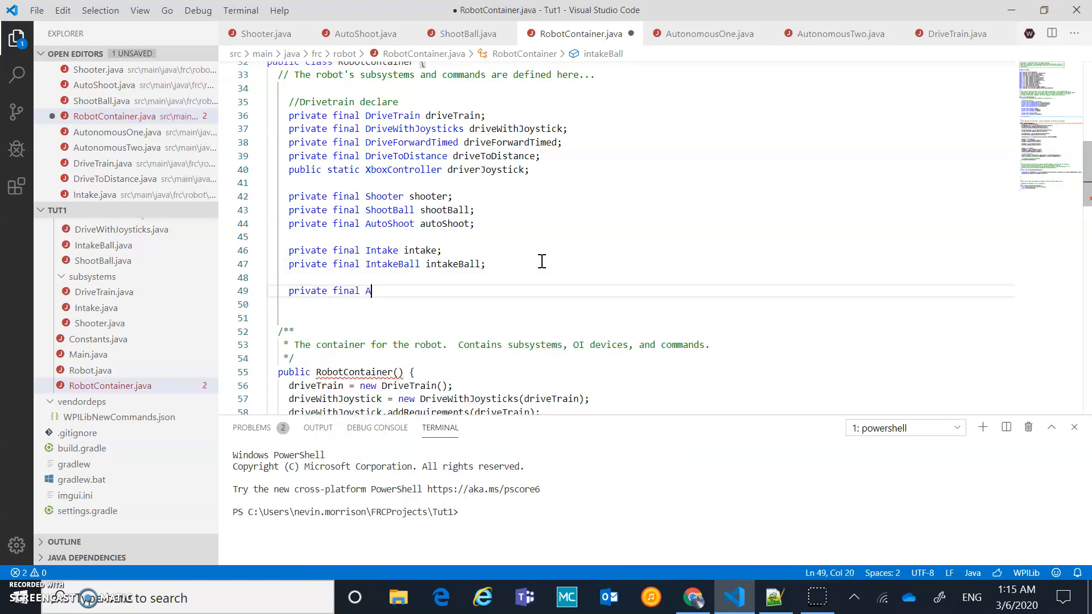
pyautogui.write('ou')
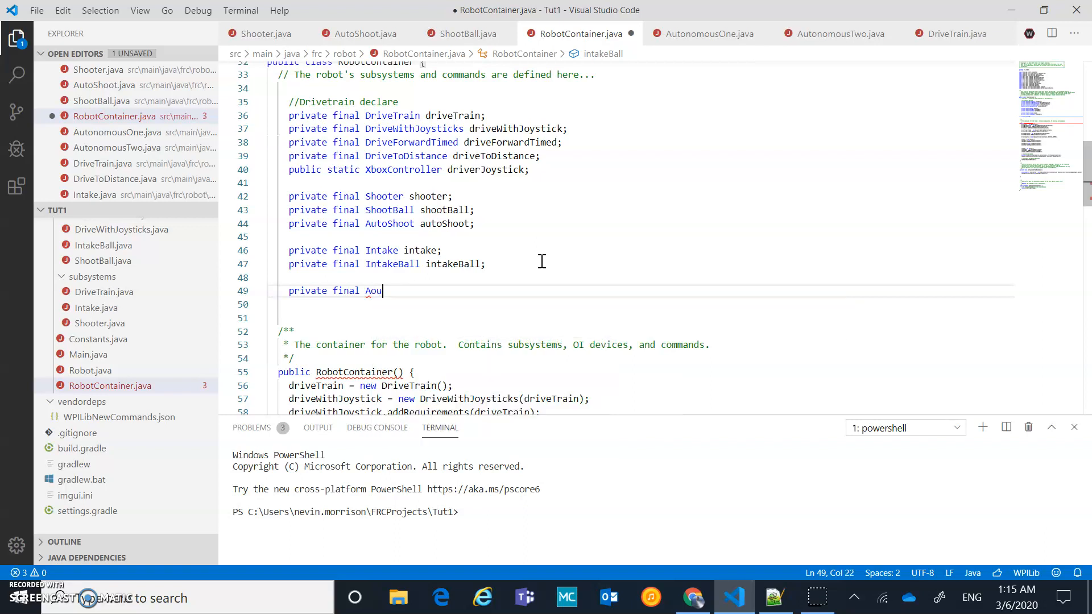
pyautogui.write('t')
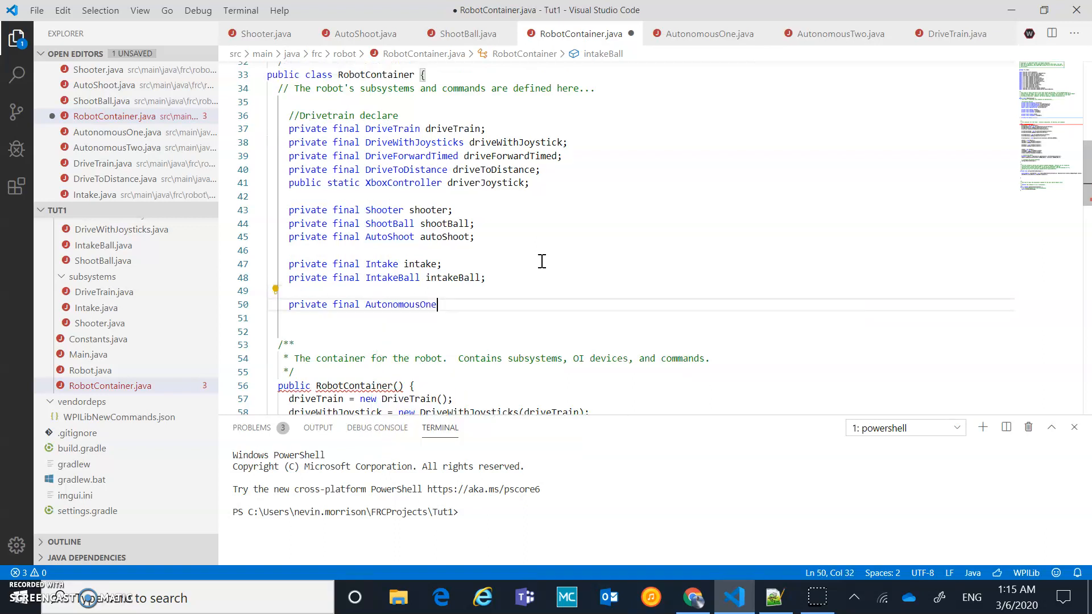
pyautogui.write('autonomousOne;')
pyautogui.click(640, 318)
pyautogui.write('p')
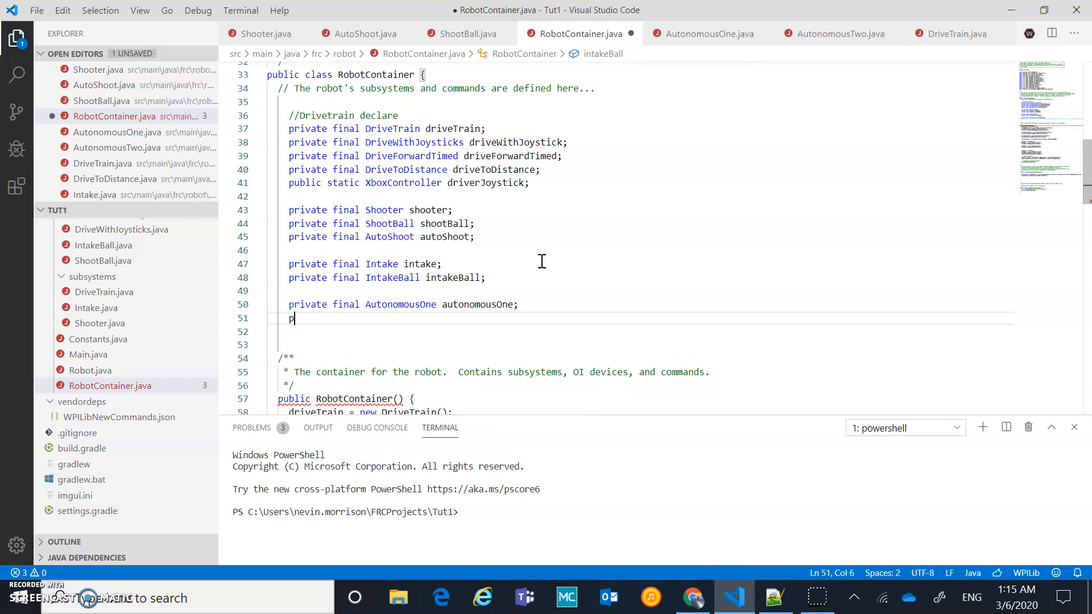
# Declare private final AutonomousTwo autonomousTwo; below it
pyautogui.write('rivate final Au')
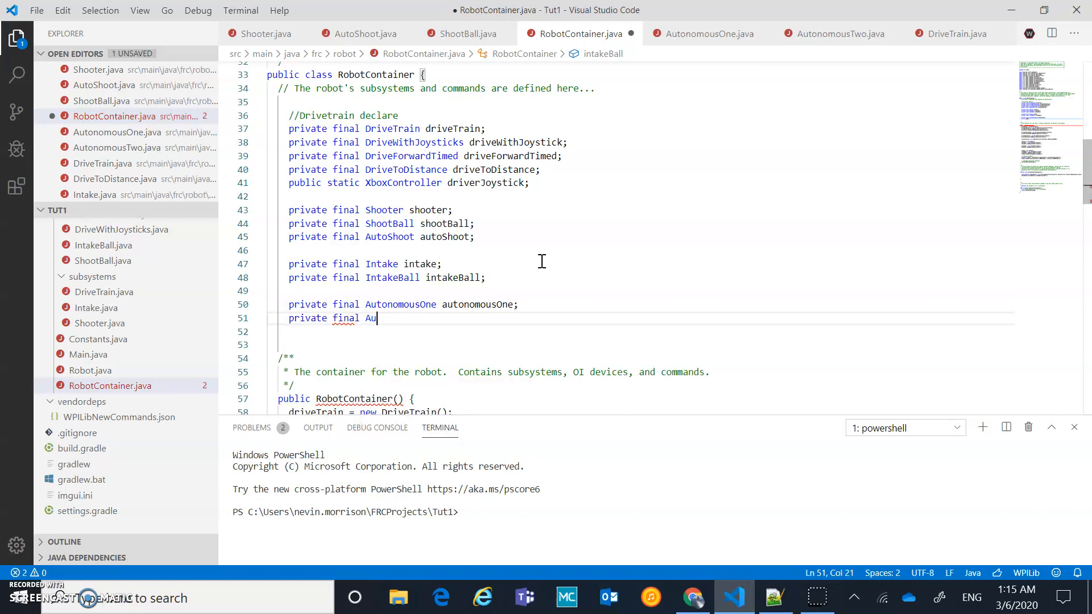
pyautogui.write('=t')
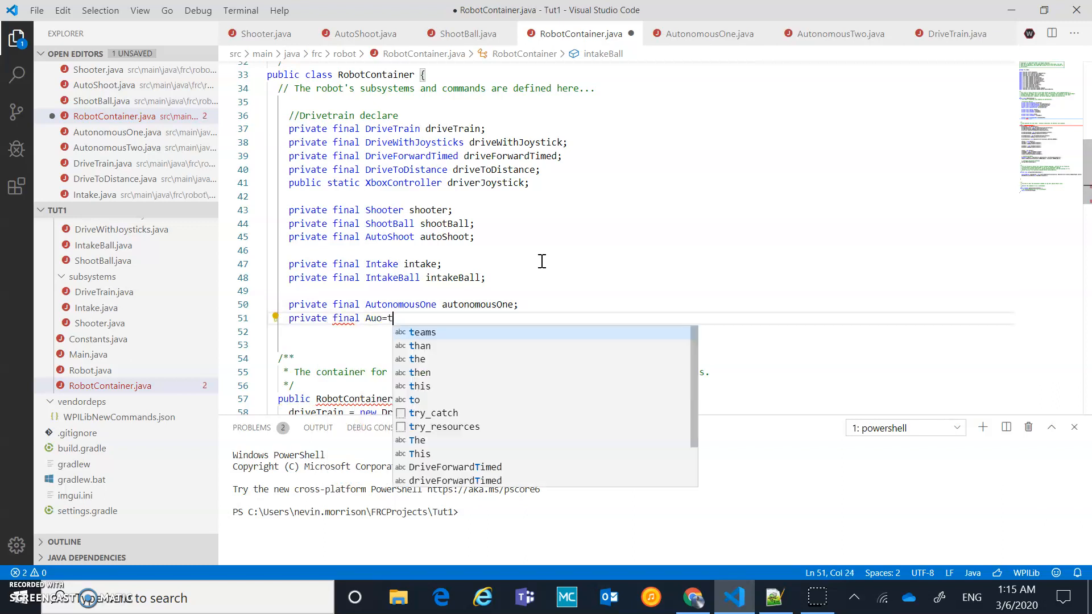
pyautogui.write('Auton')
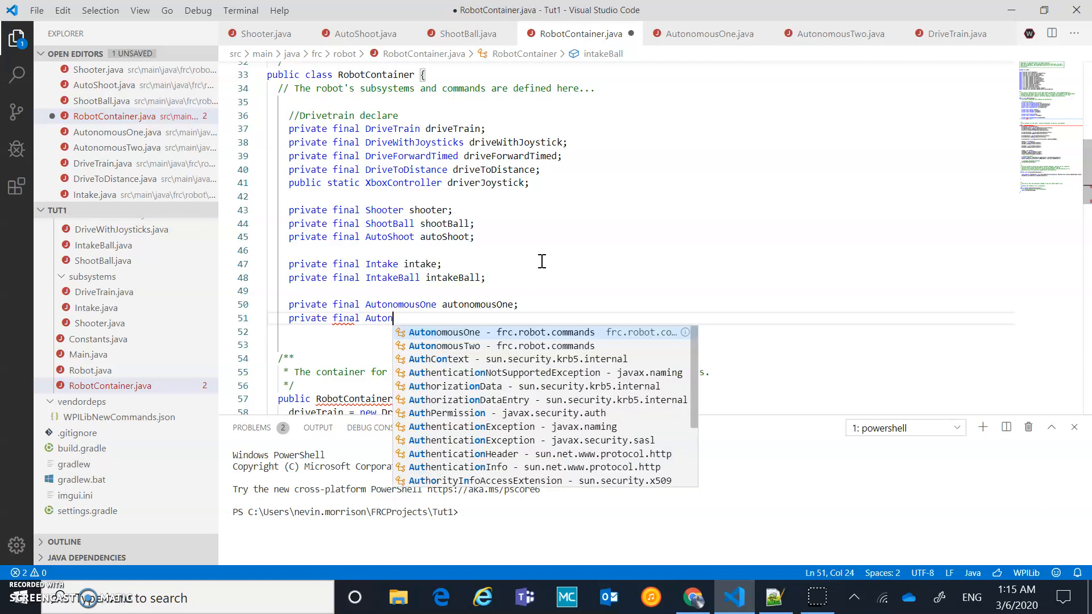
pyautogui.write('omousTwo autonomousTwo')
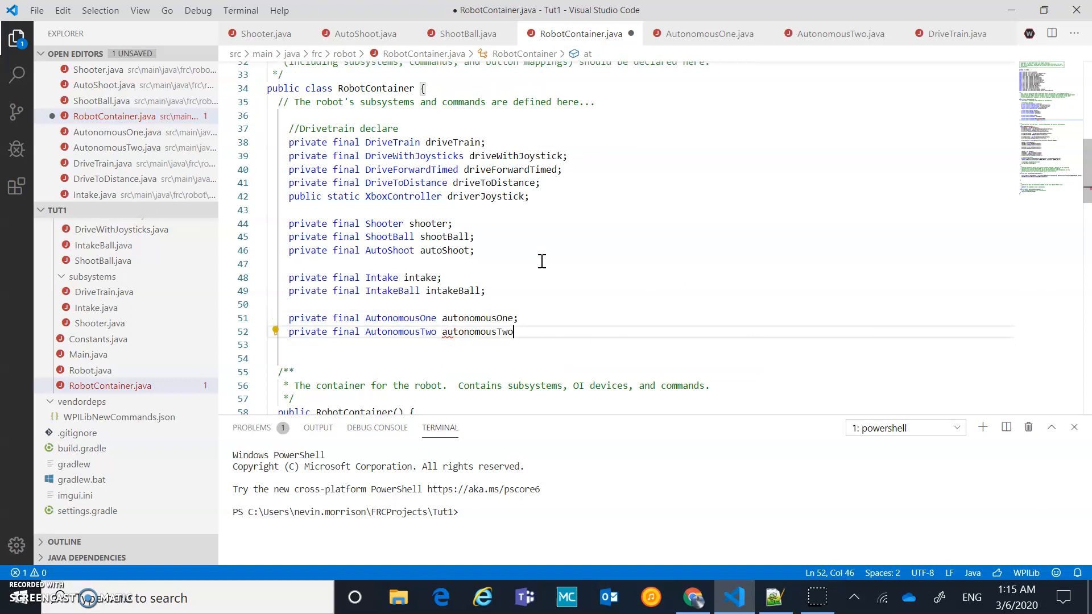
pyautogui.write(';')
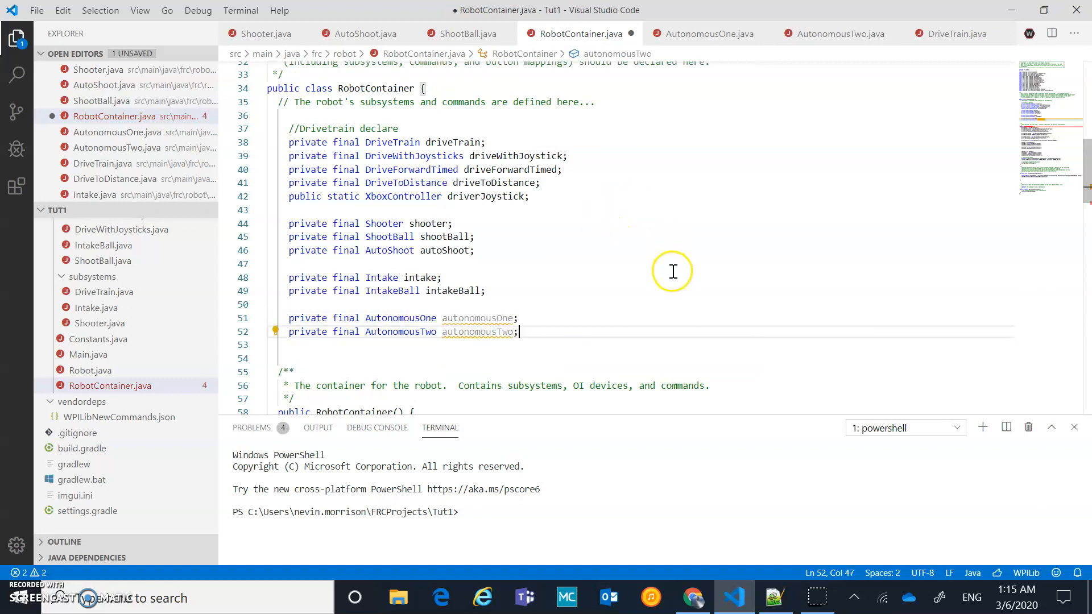
# After the intake setup, add autonomousOne = new AutonomousOne(driveTrain, shooter);
pyautogui.scroll(-3)
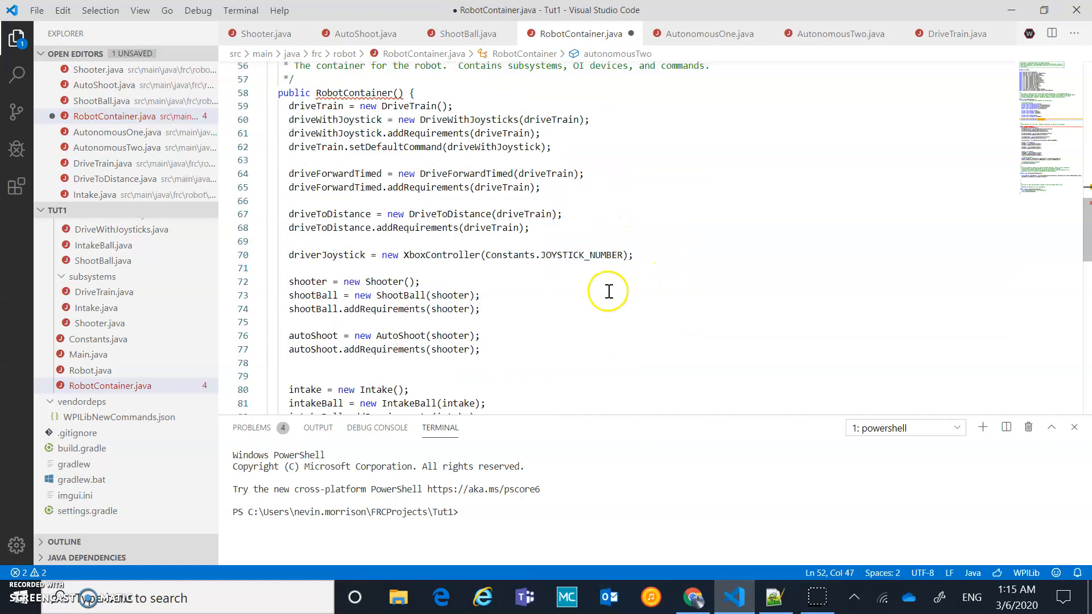
pyautogui.scroll(-3)
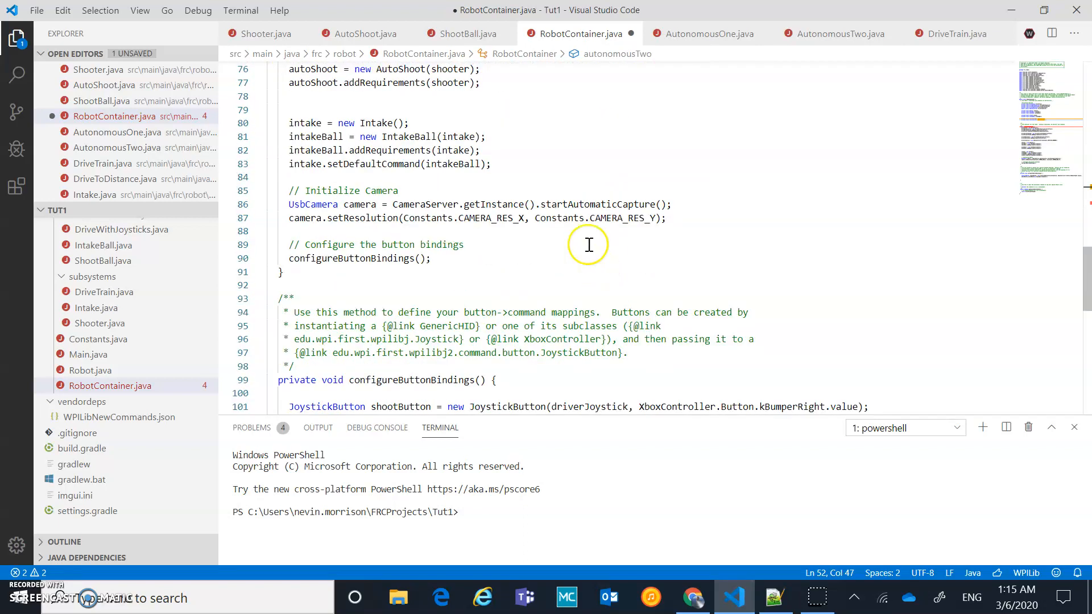
pyautogui.click(491, 164)
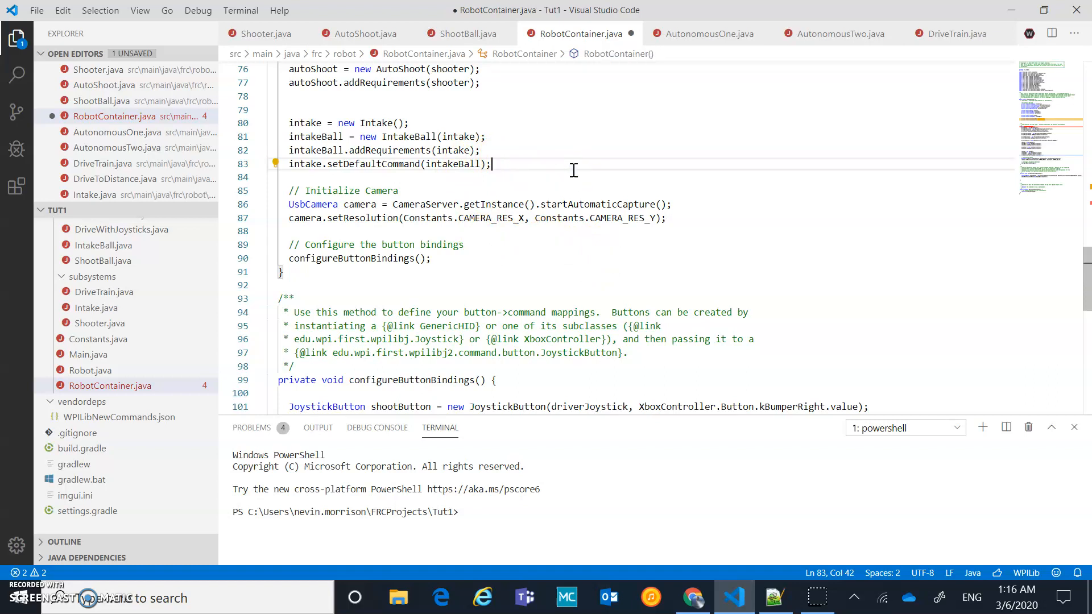
pyautogui.press('Enter')
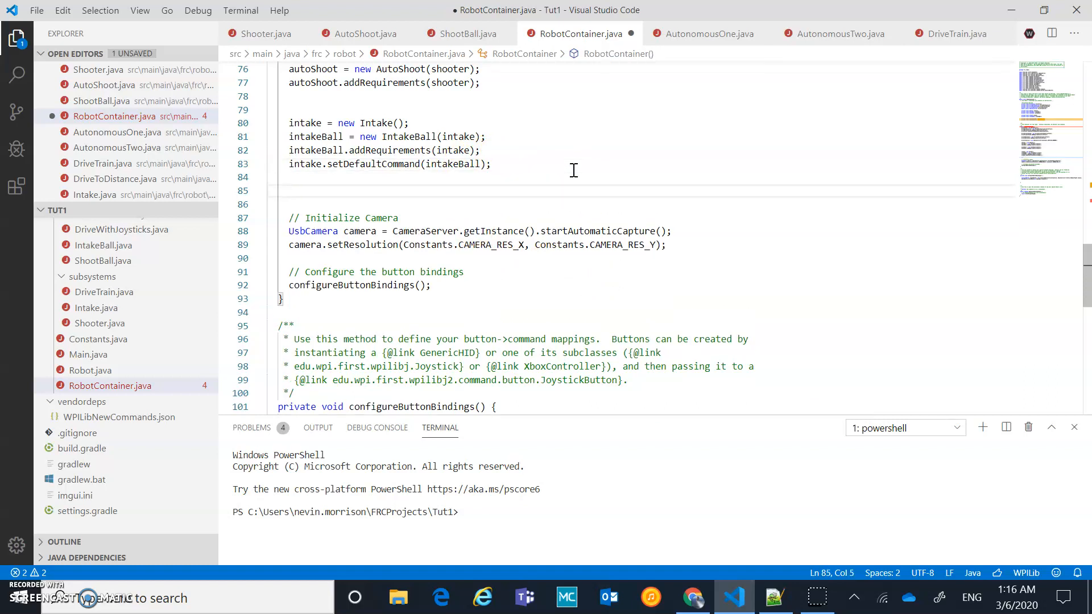
pyautogui.write('autonomousOne')
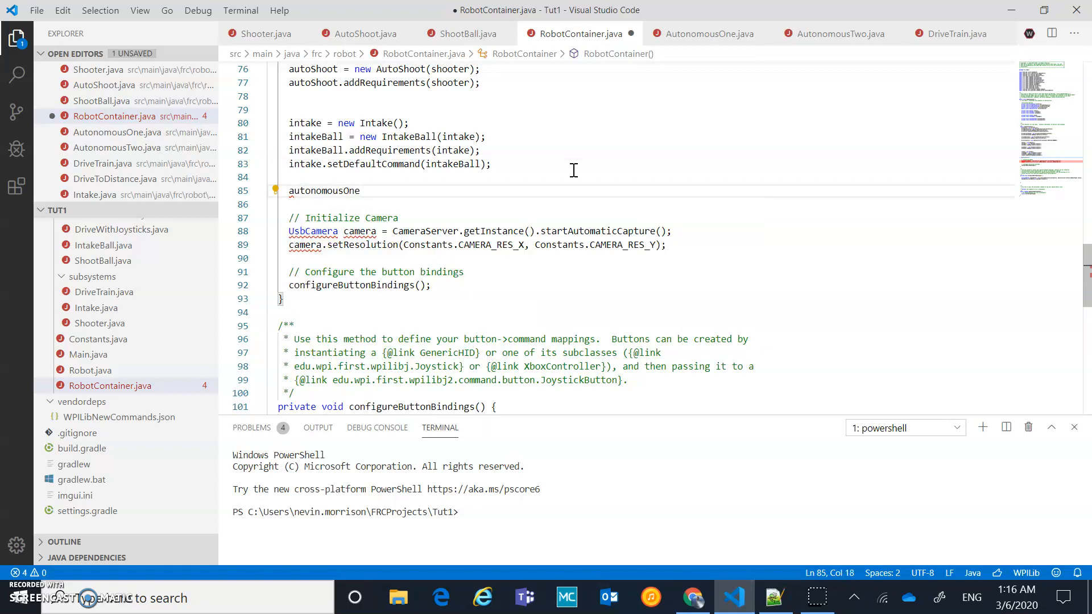
pyautogui.write('= ne')
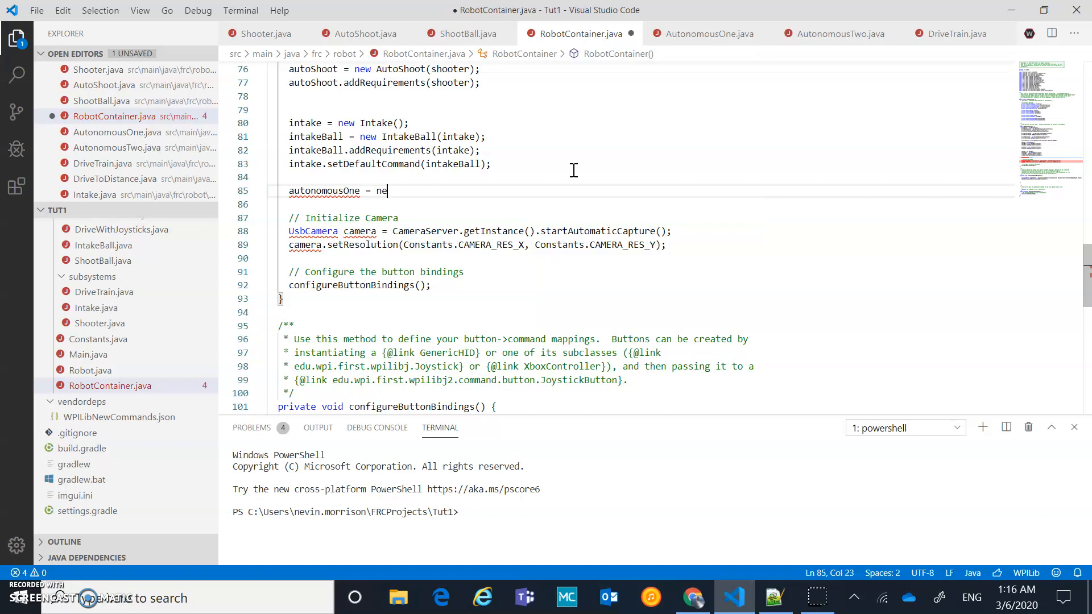
pyautogui.write('w A')
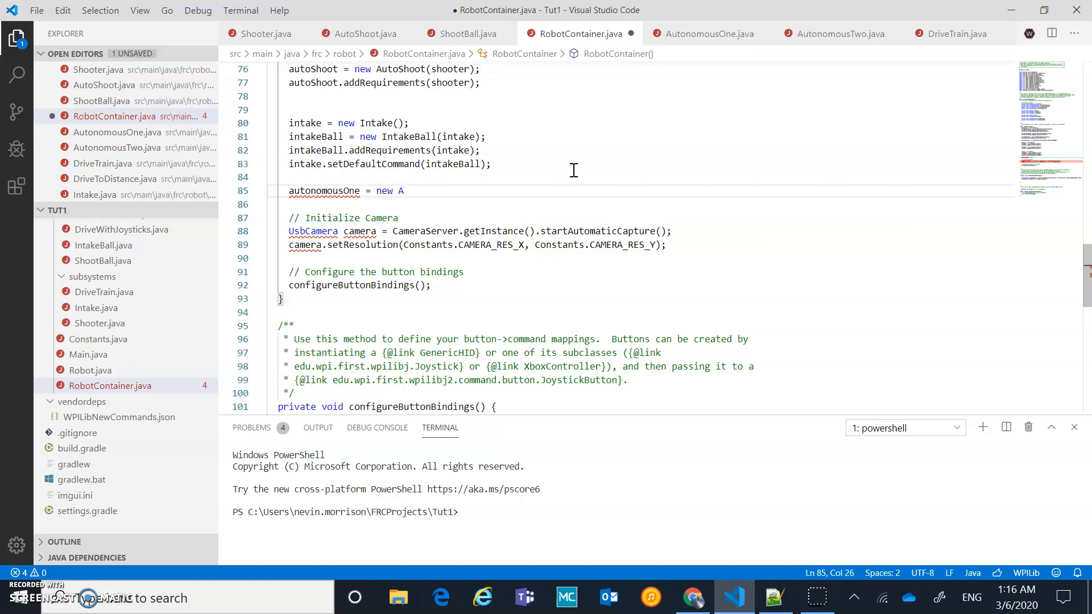
pyautogui.write('u')
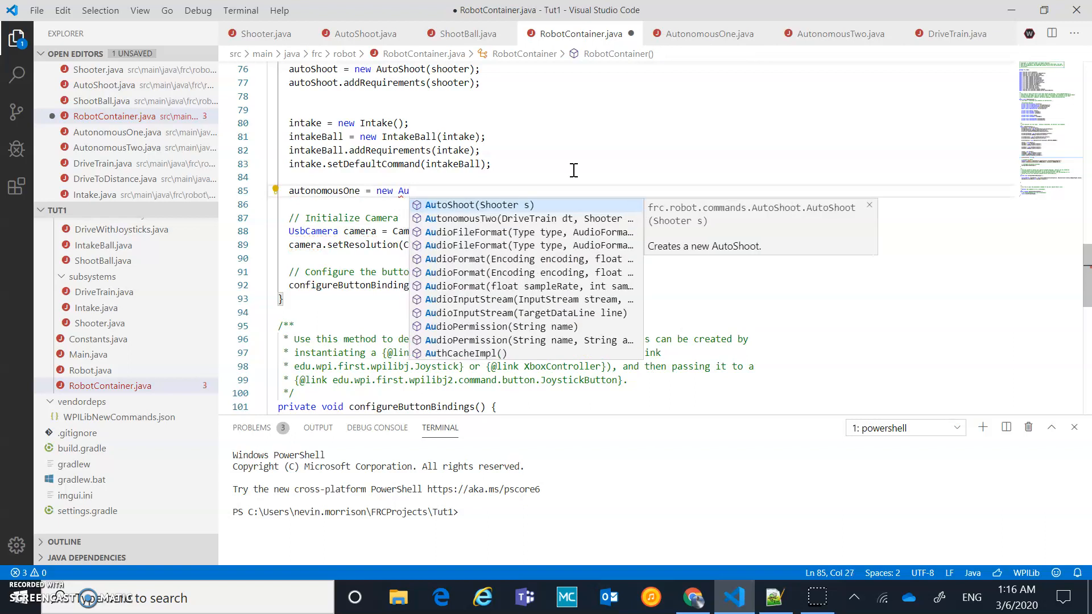
pyautogui.write('tonomousOne(dr, s')
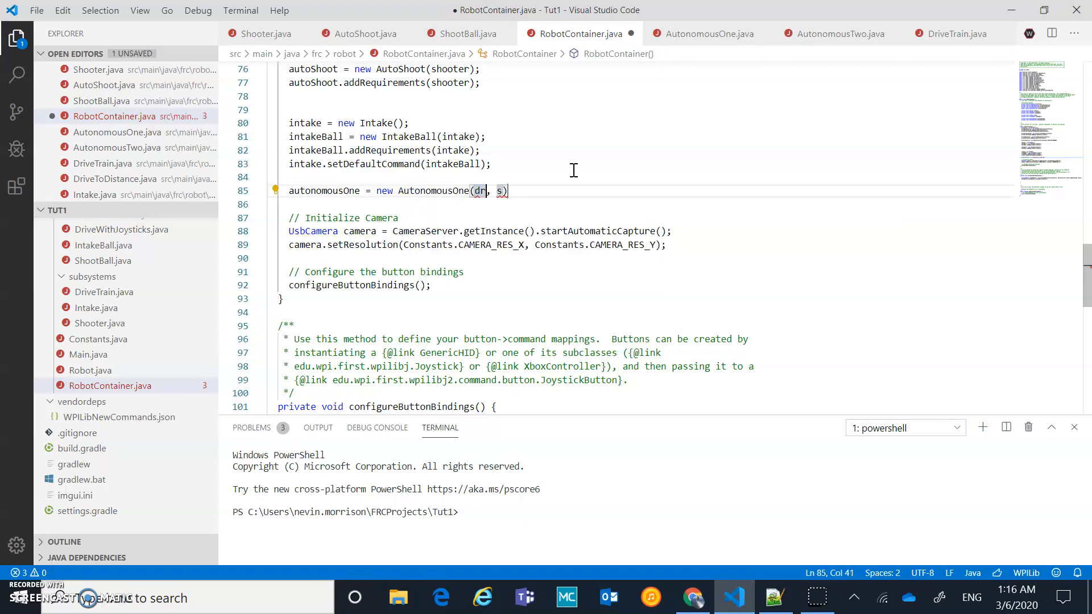
pyautogui.write('driveTrain')
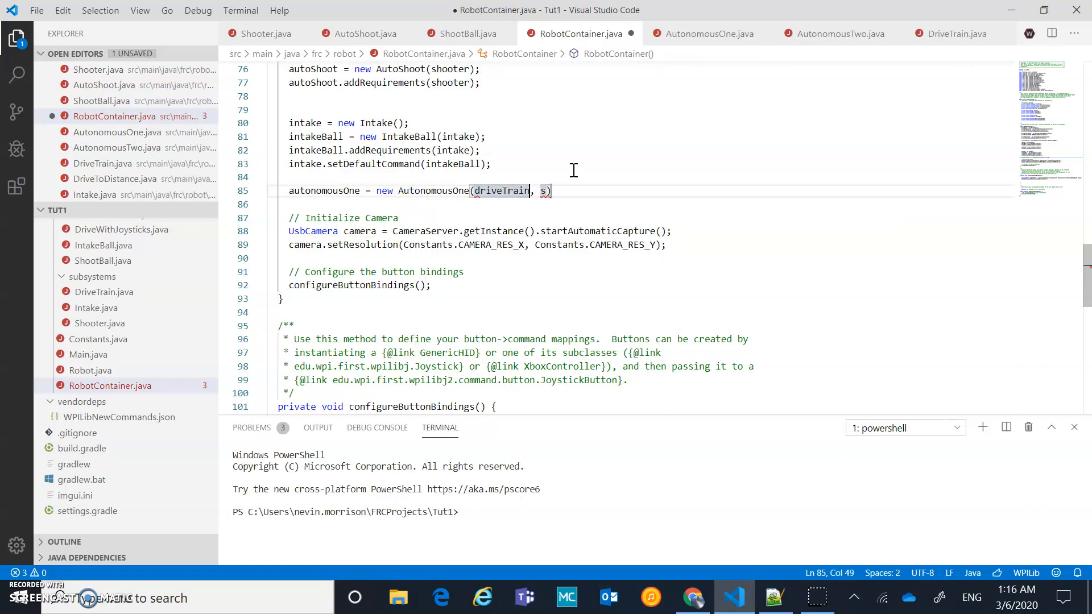
pyautogui.write('hooter')
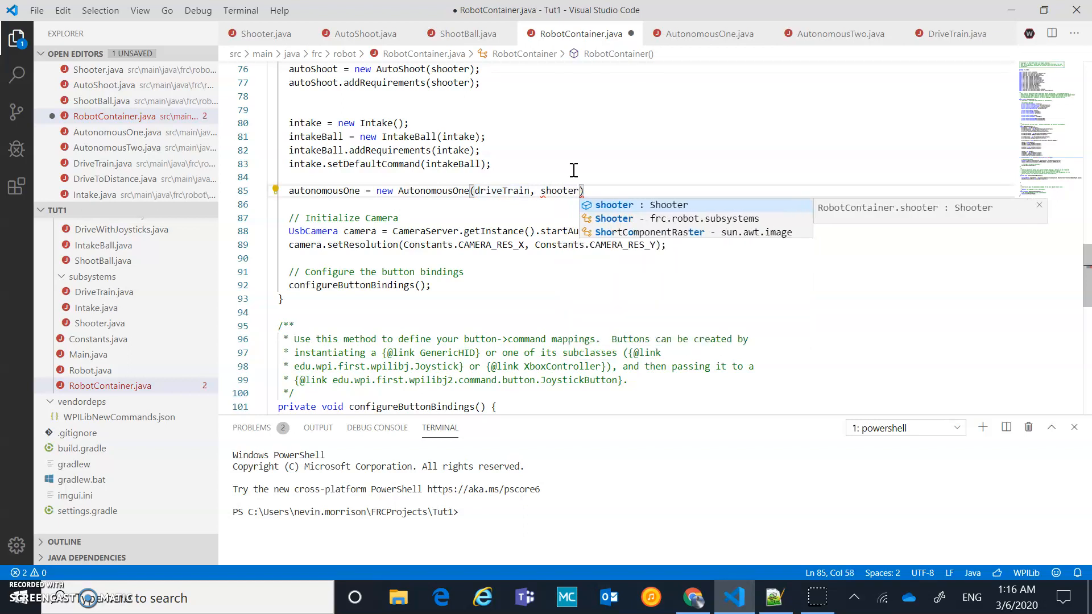
pyautogui.write(';')
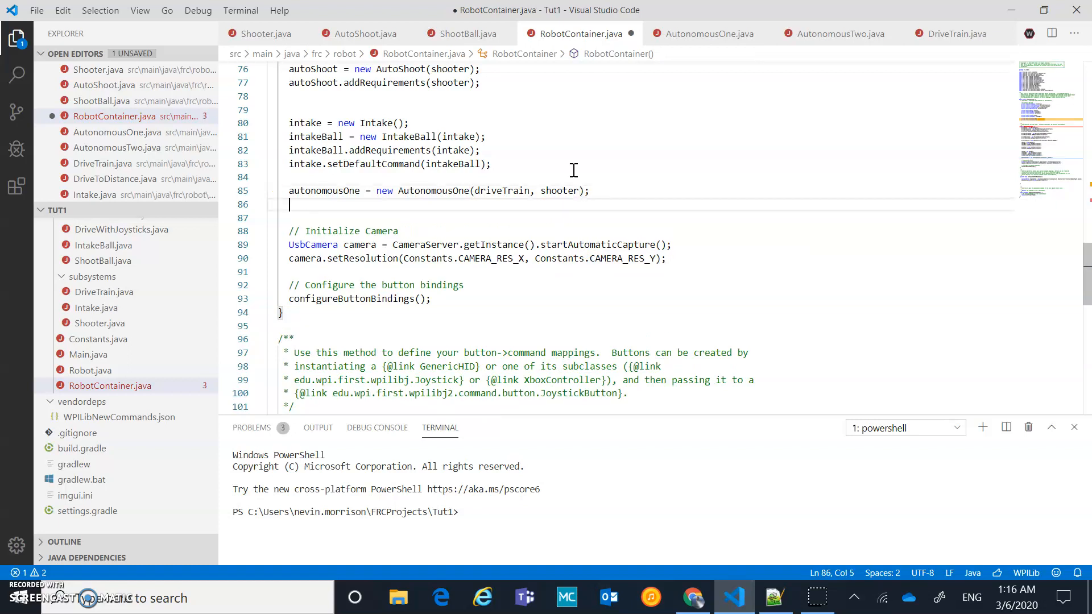
# Add autonomousTwo = new AutonomousTwo(driveTrain, shooter); on the next line
pyautogui.write('autonomousTwo =')
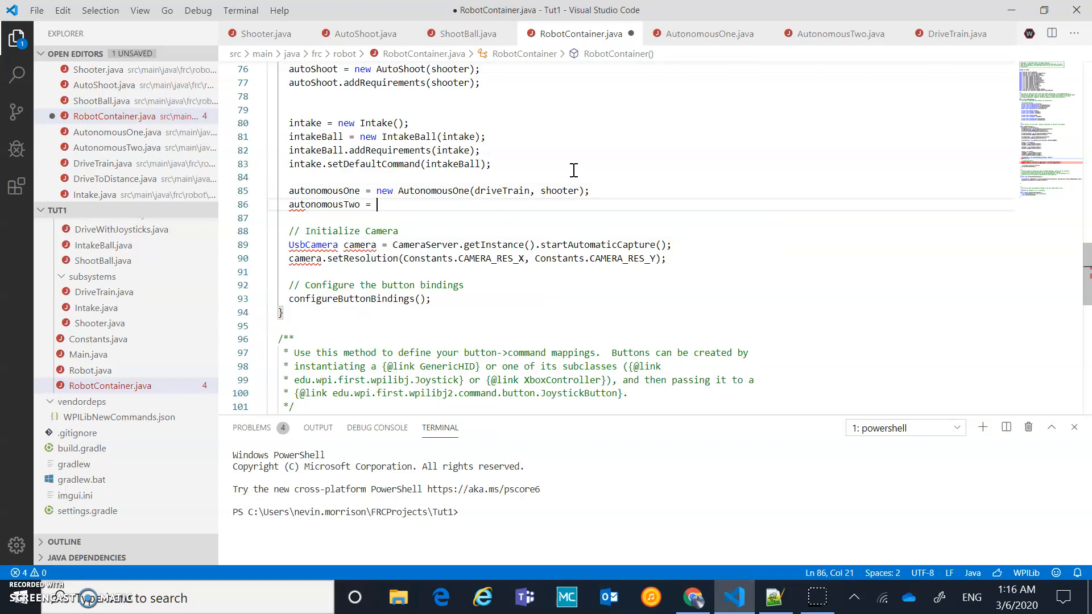
pyautogui.write('nnew')
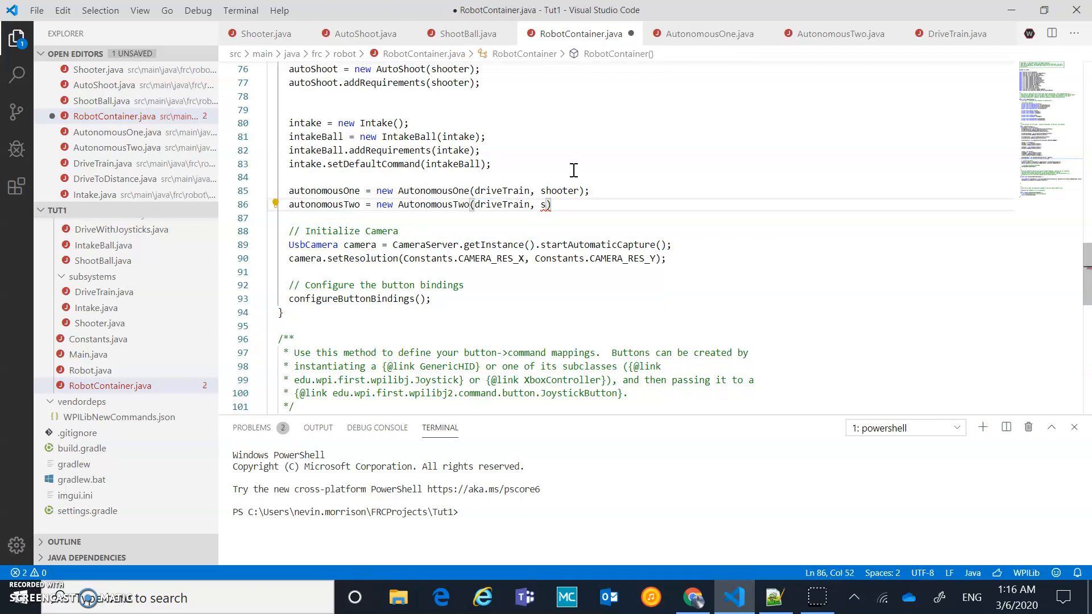
pyautogui.write('hooter')
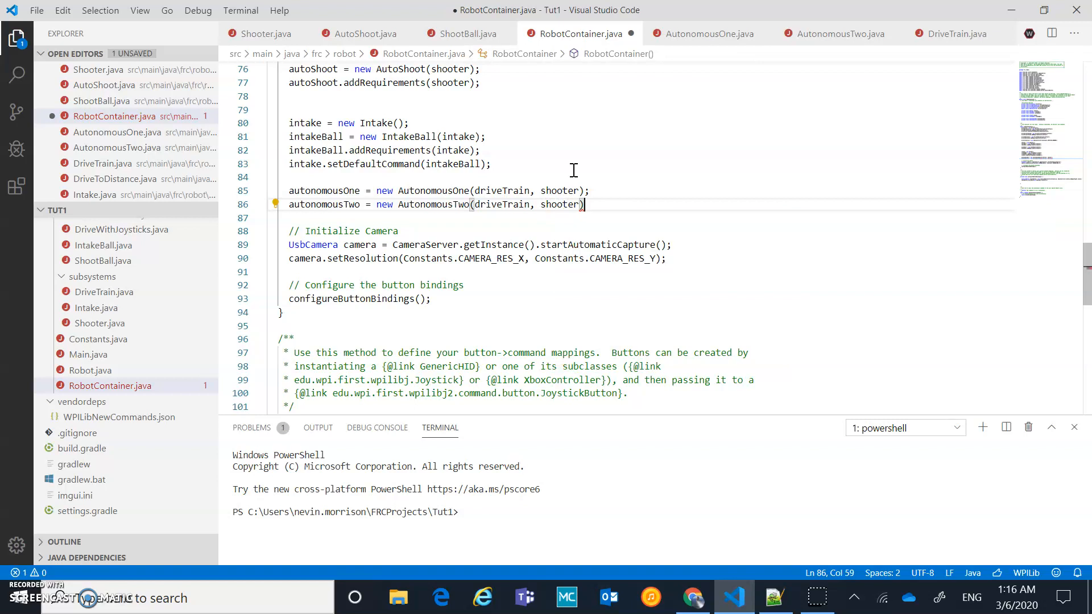
pyautogui.write(';')
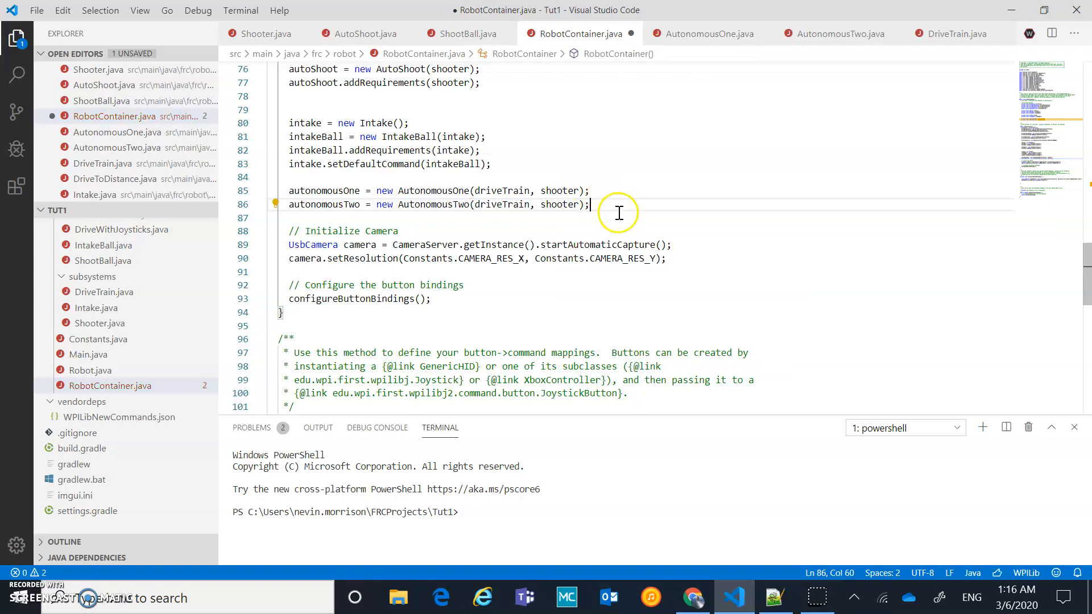
pyautogui.moveTo(516, 190)
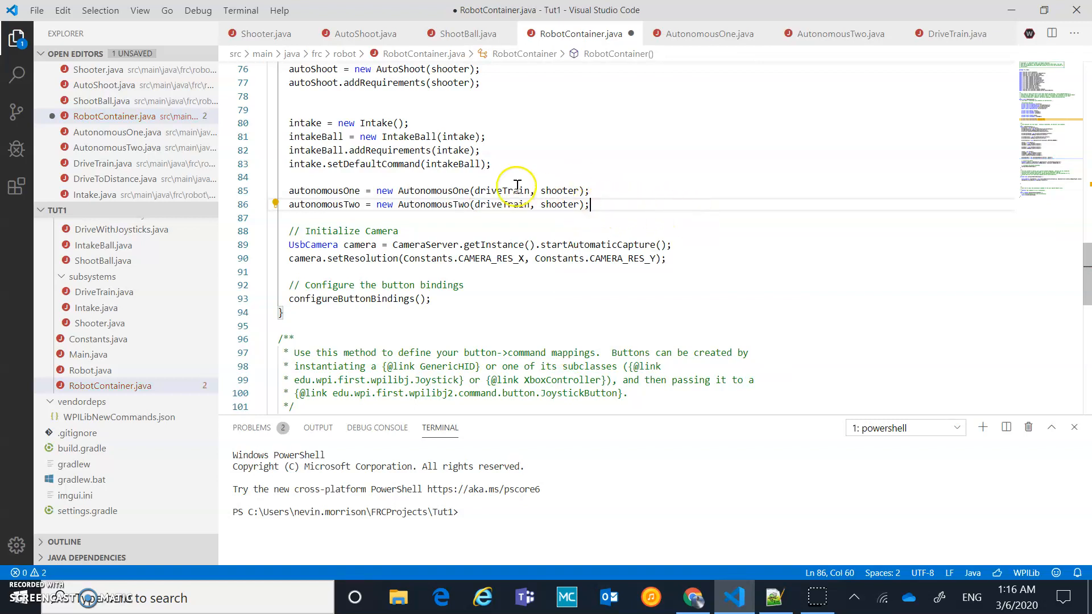
pyautogui.moveTo(662, 244)
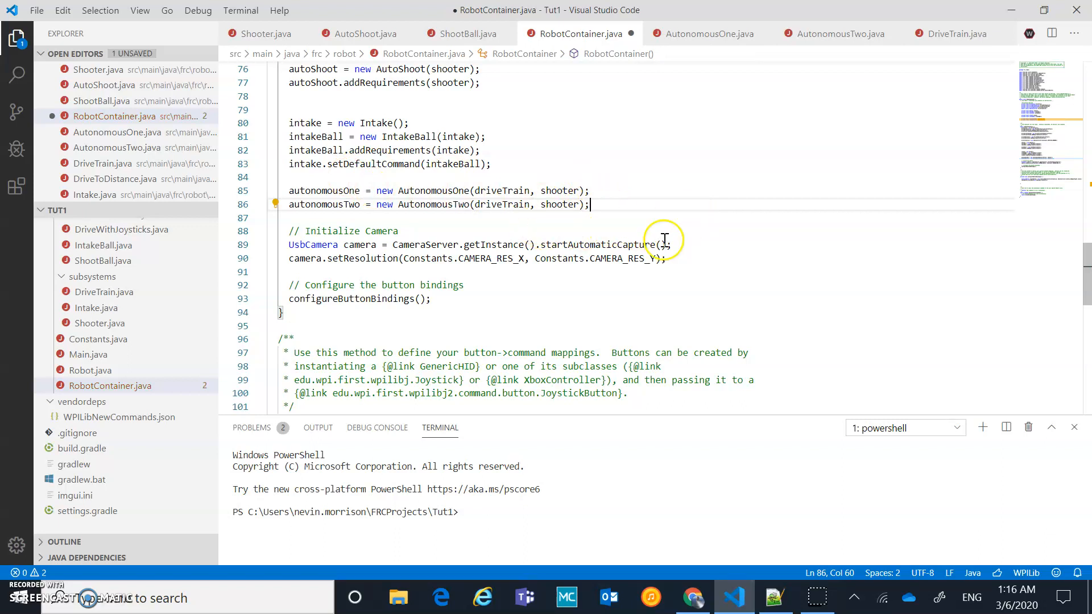
pyautogui.moveTo(759, 403)
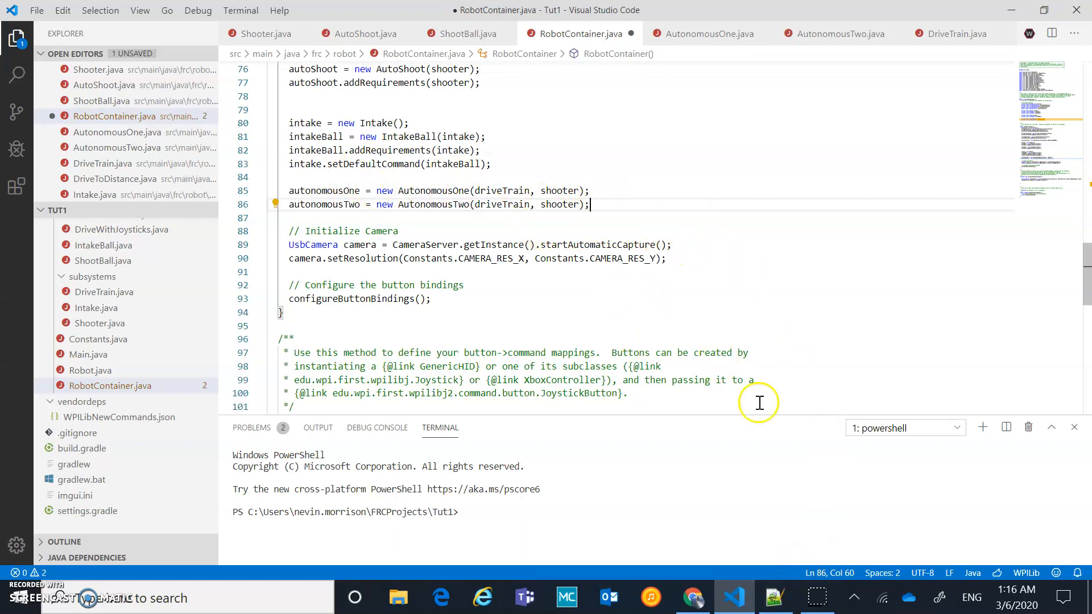
pyautogui.moveTo(687, 272)
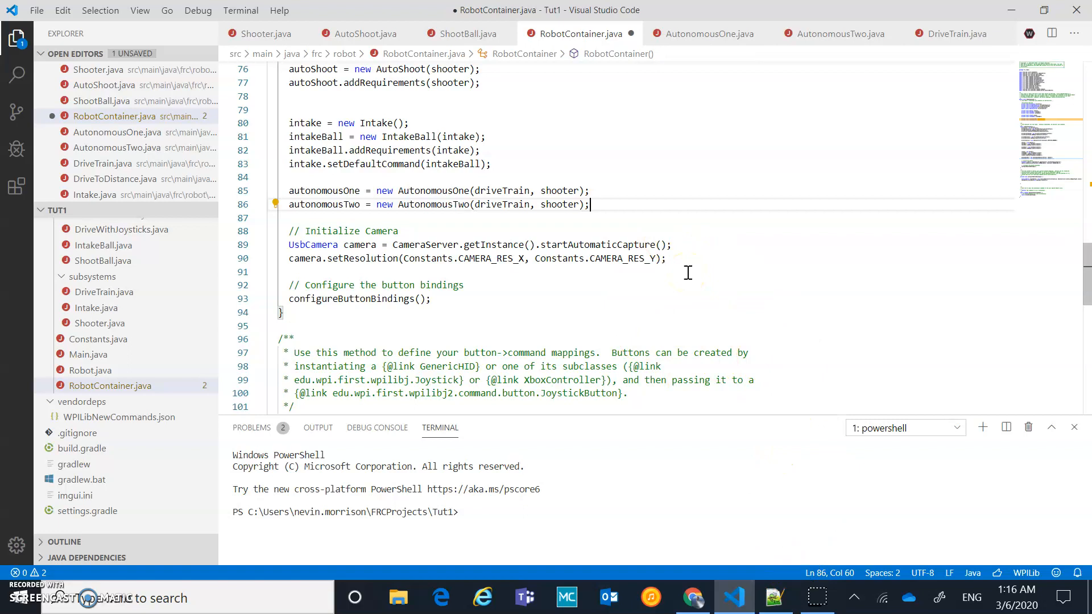
pyautogui.moveTo(775, 597)
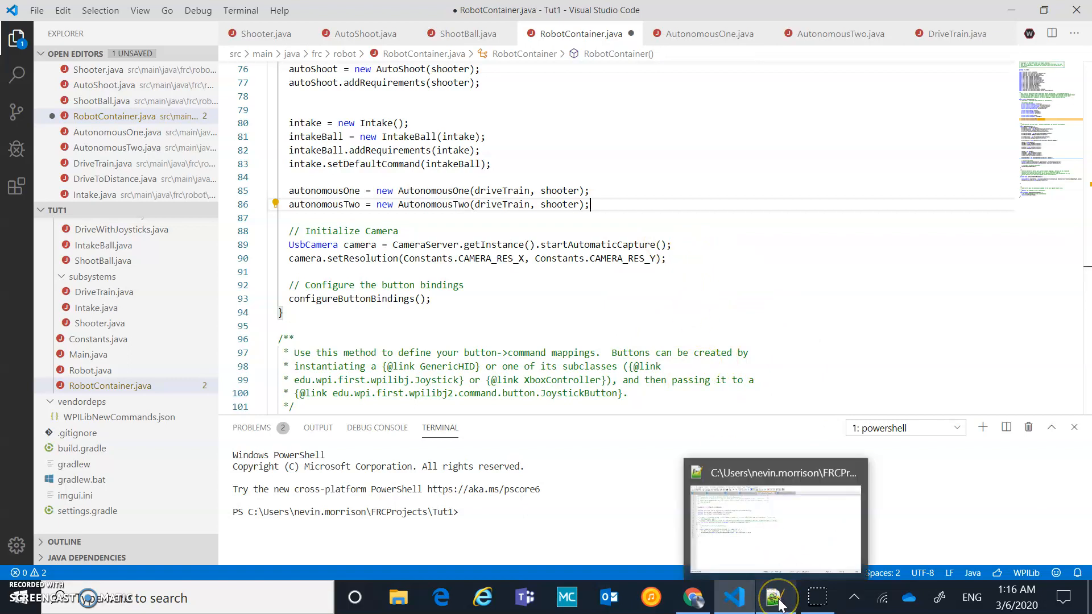
# In Notepad++'s reference RobotContainer.java, copy the SendableChooser<Command> chooser declaration line
pyautogui.click(775, 522)
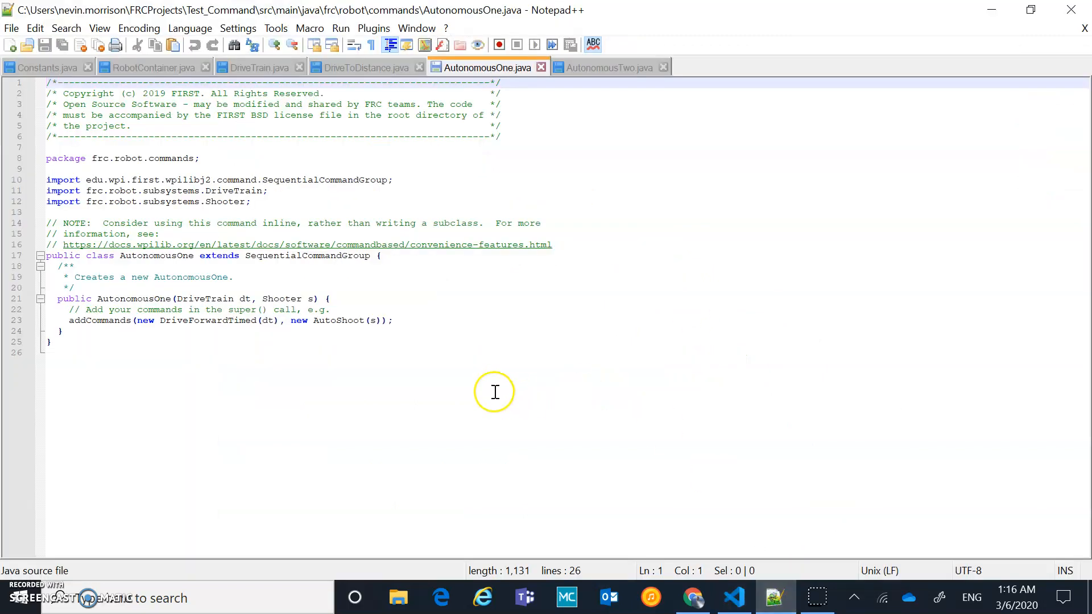
pyautogui.moveTo(158, 72)
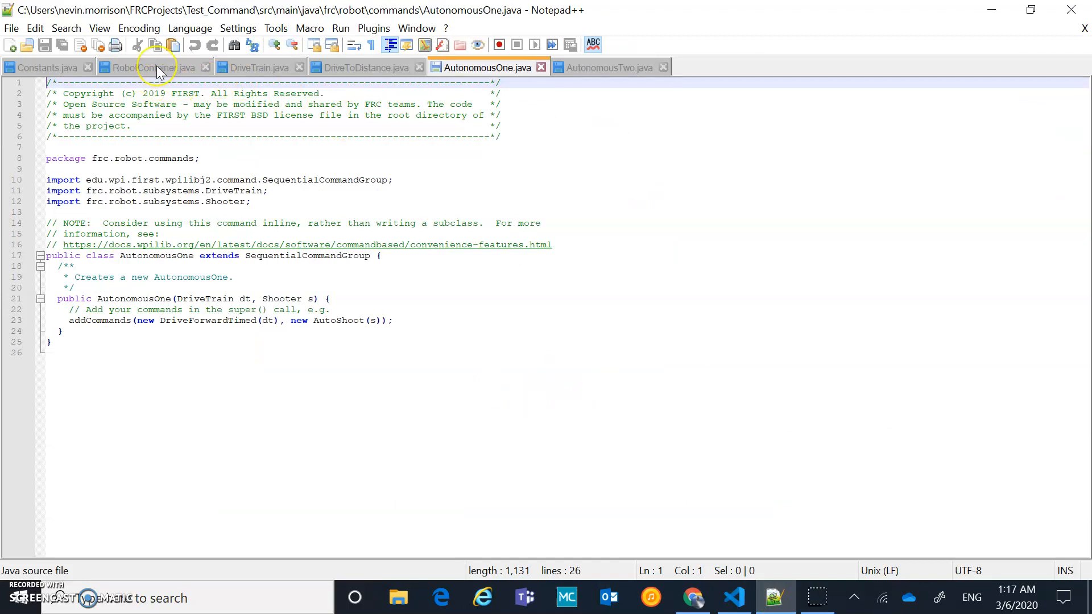
pyautogui.click(147, 67)
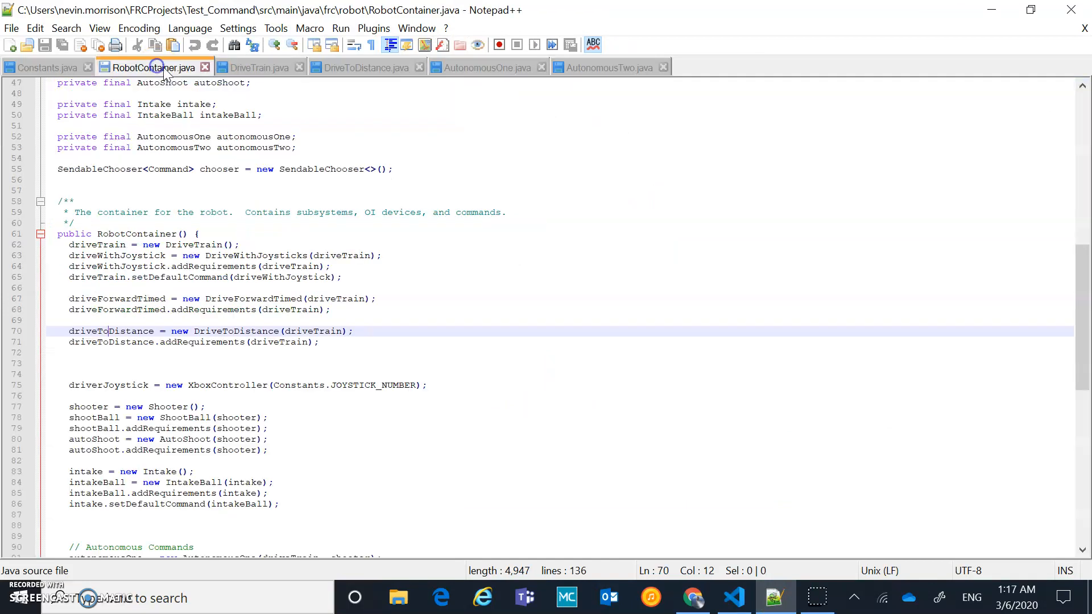
pyautogui.moveTo(400, 197)
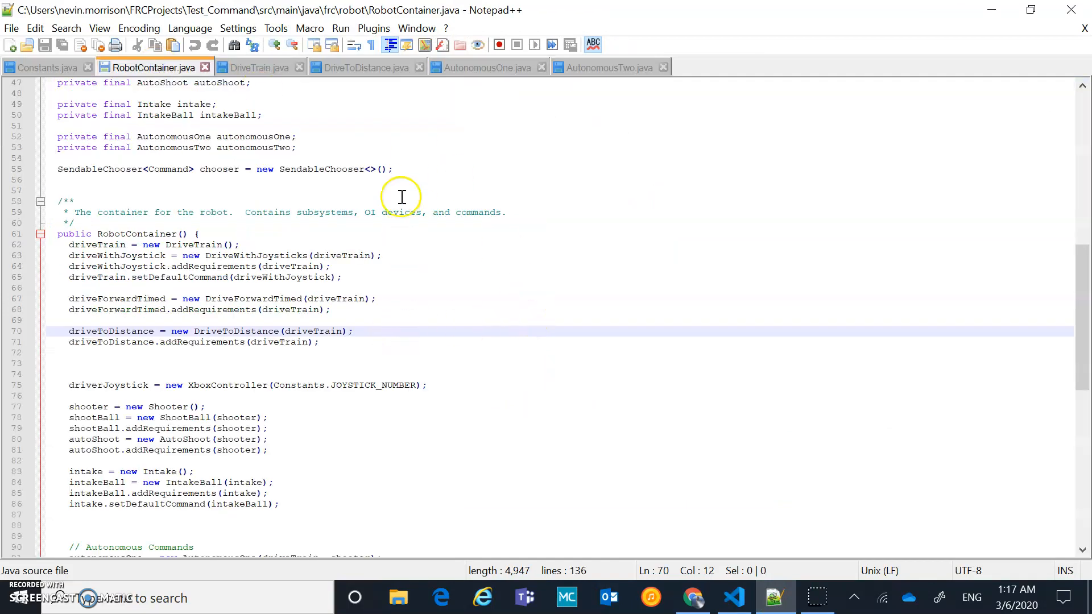
pyautogui.click(58, 170)
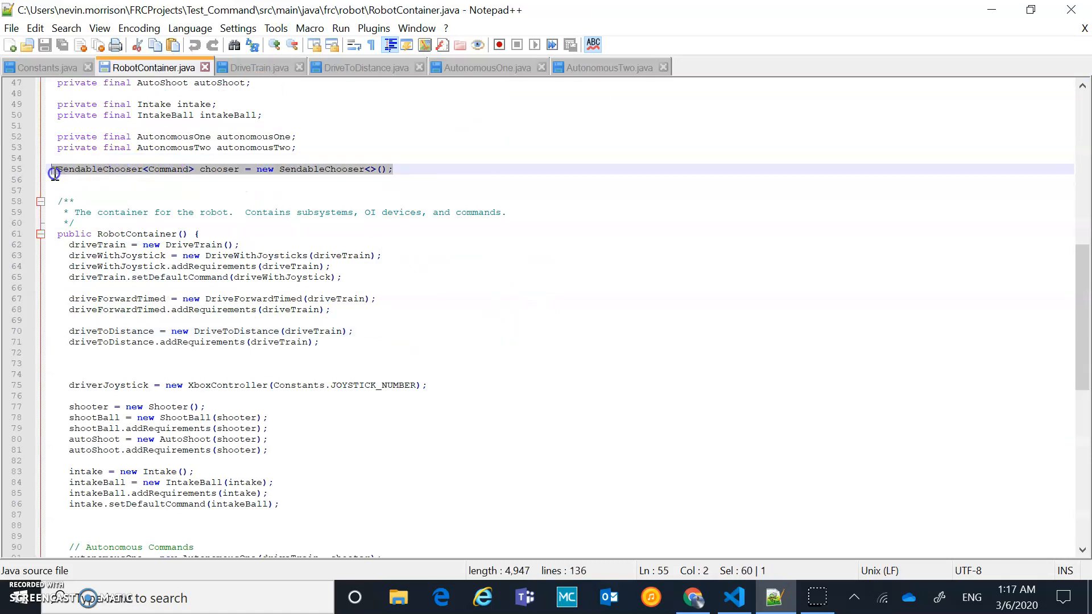
pyautogui.rightClick(96, 170)
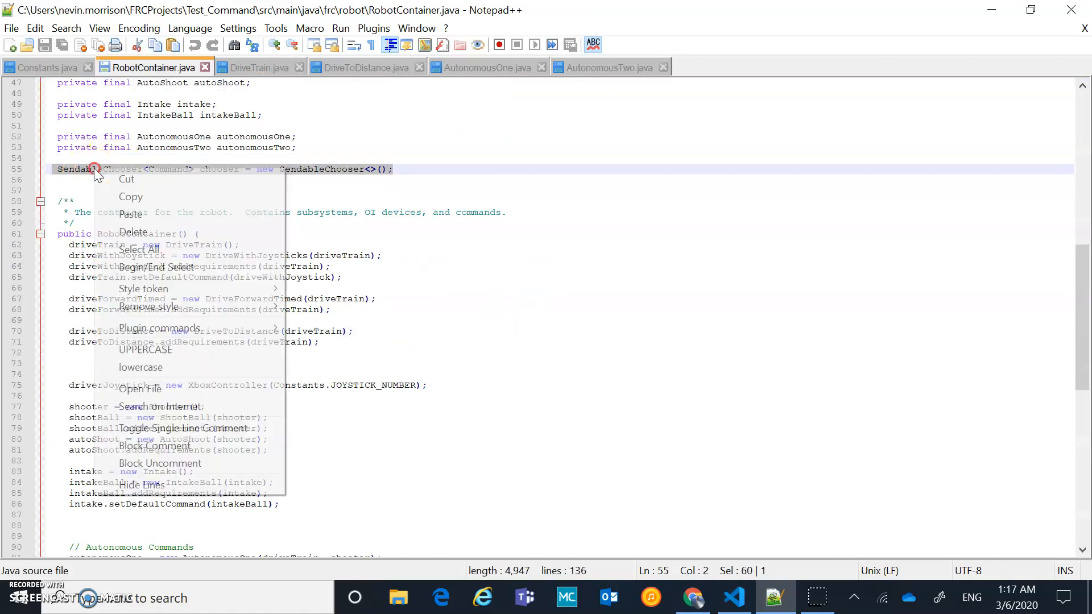
pyautogui.press('Escape')
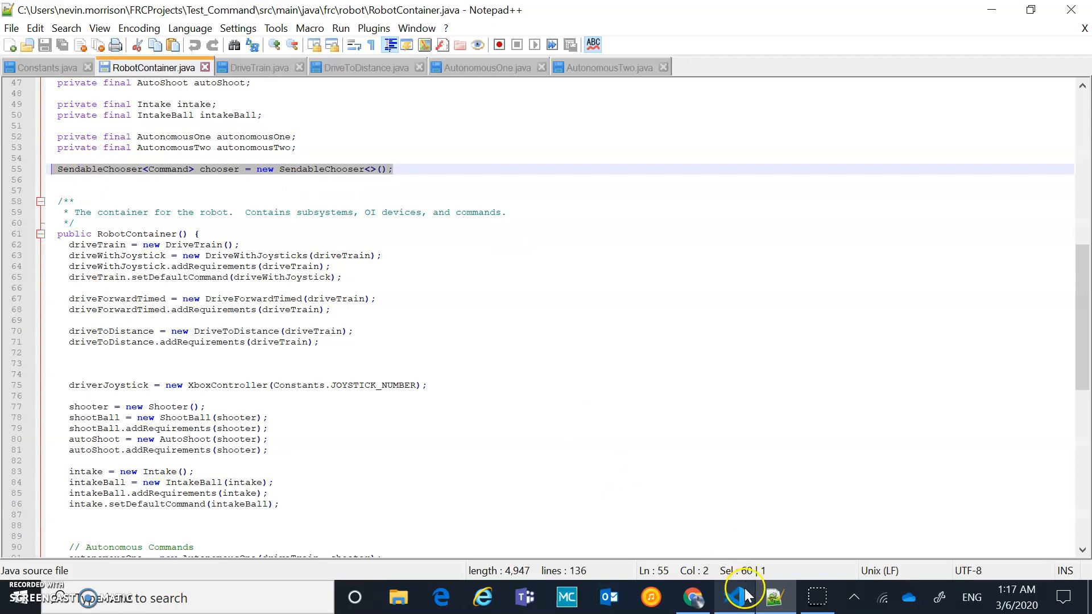
# Declare 'SendableChooser<Command> chooser = new SendableChooser<>();' among the RobotContainer fields
pyautogui.click(734, 597)
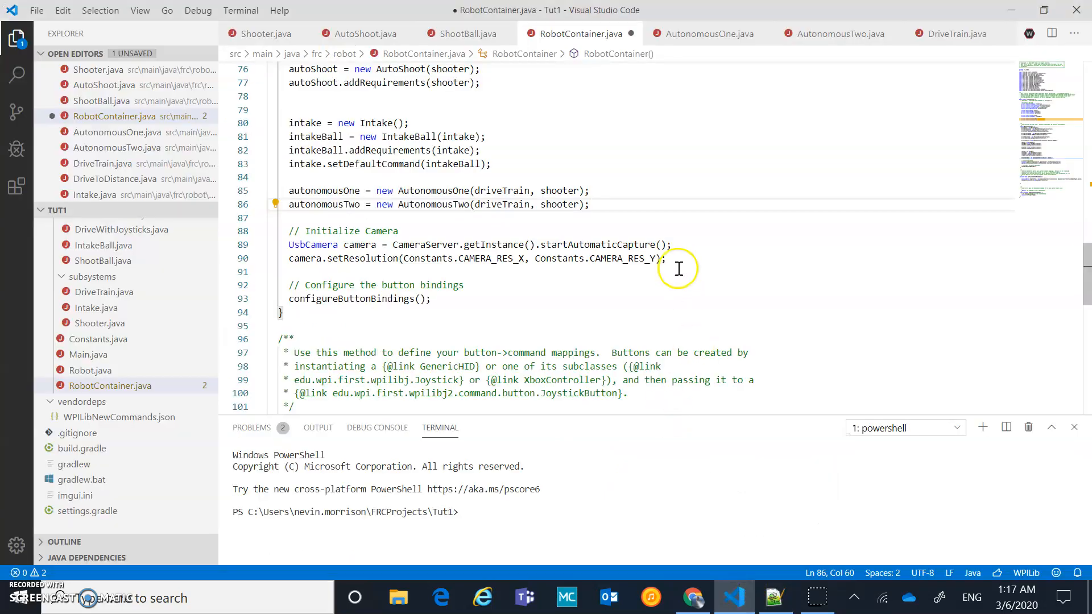
pyautogui.scroll(3)
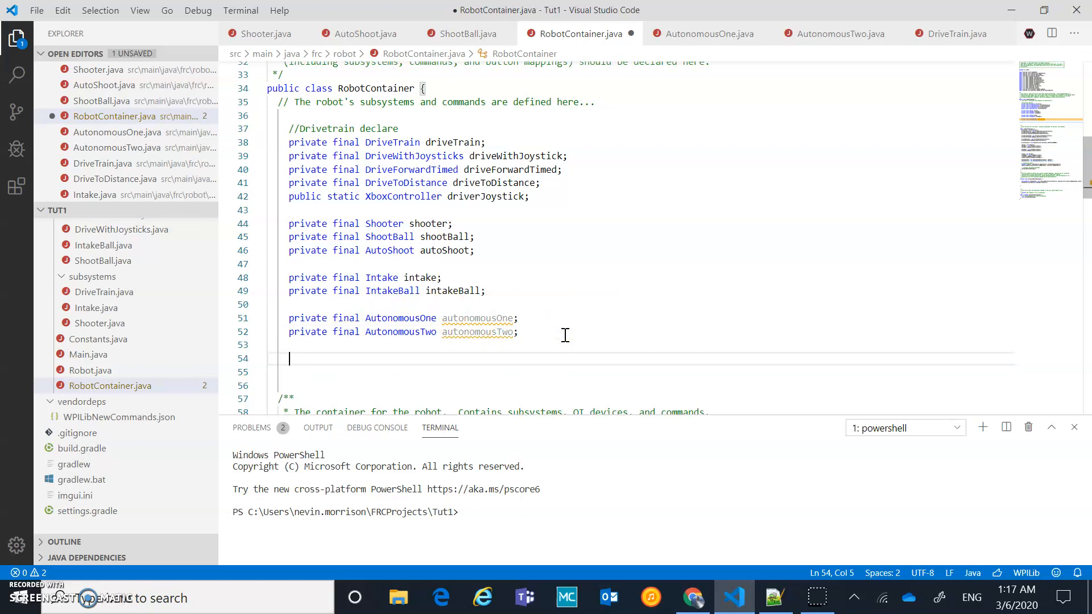
pyautogui.write('SendableChooser<Command> chooser = new SendableChooser<>();')
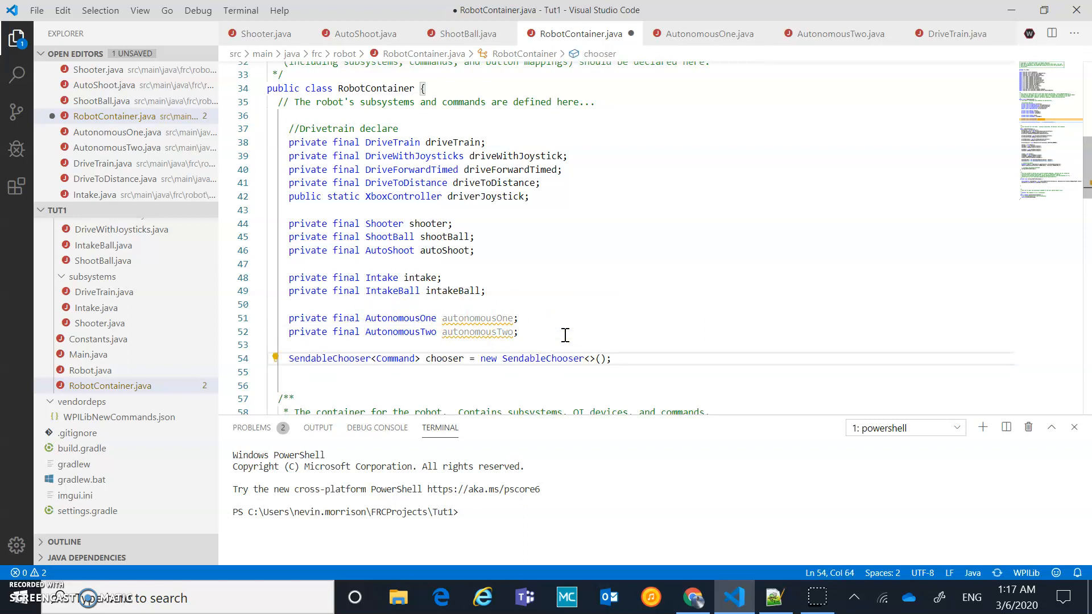
pyautogui.moveTo(330, 369)
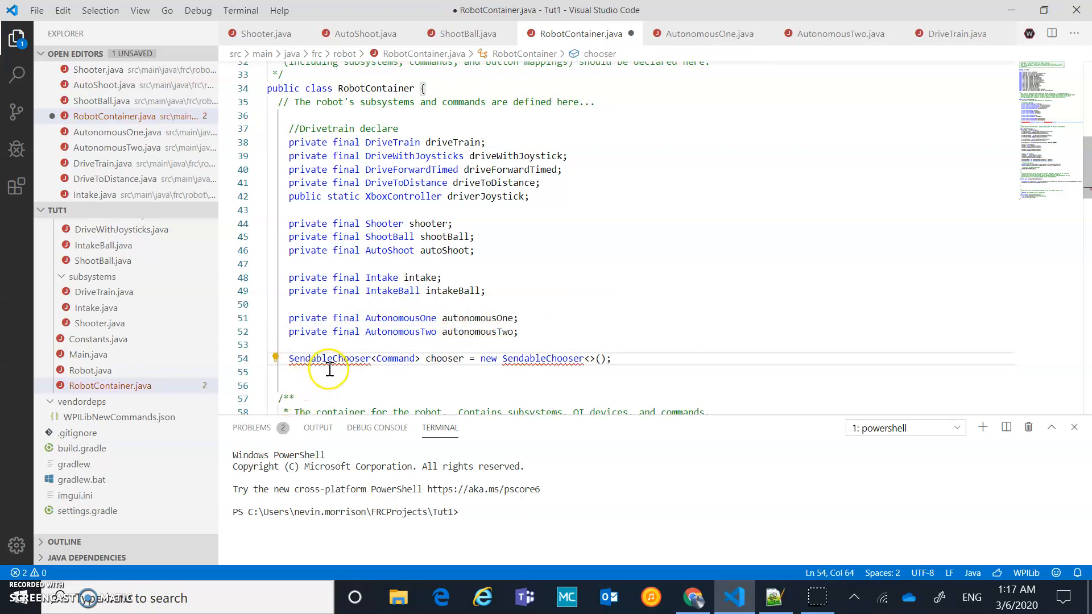
pyautogui.moveTo(324, 358)
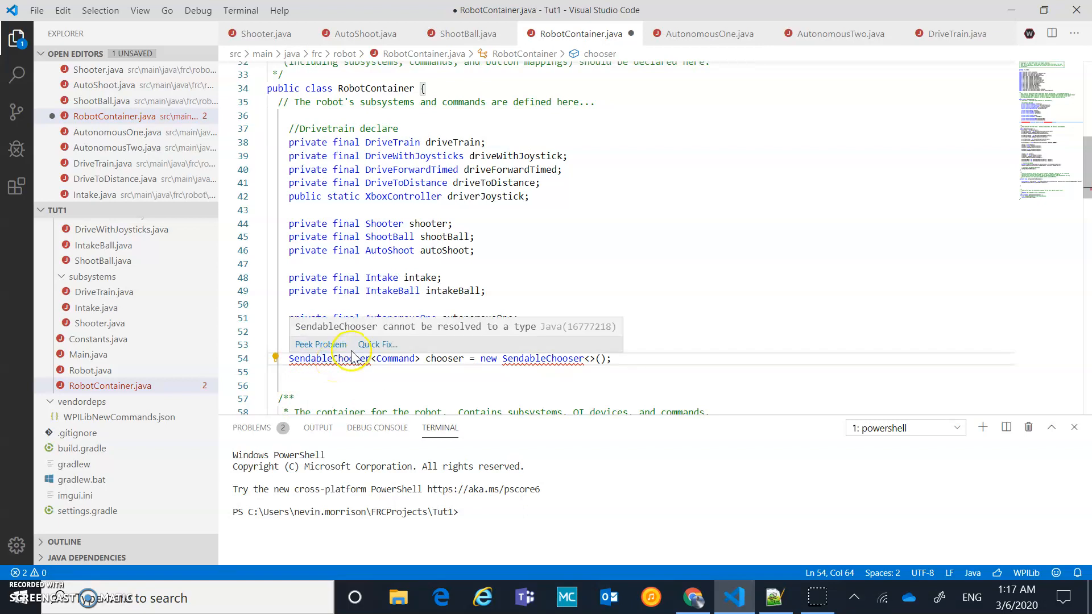
pyautogui.click(377, 343)
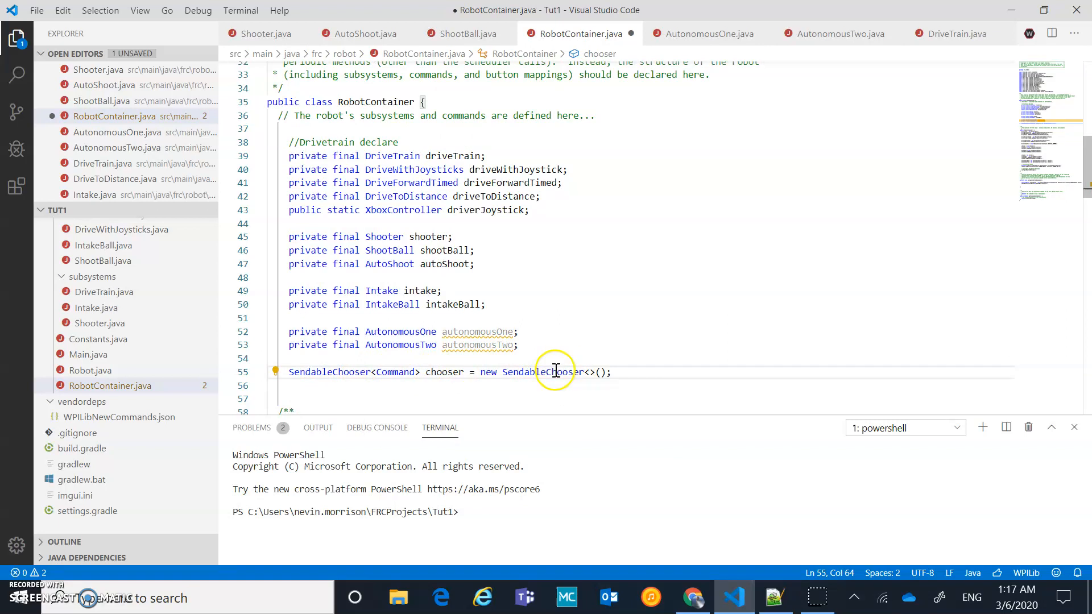
pyautogui.moveTo(462, 377)
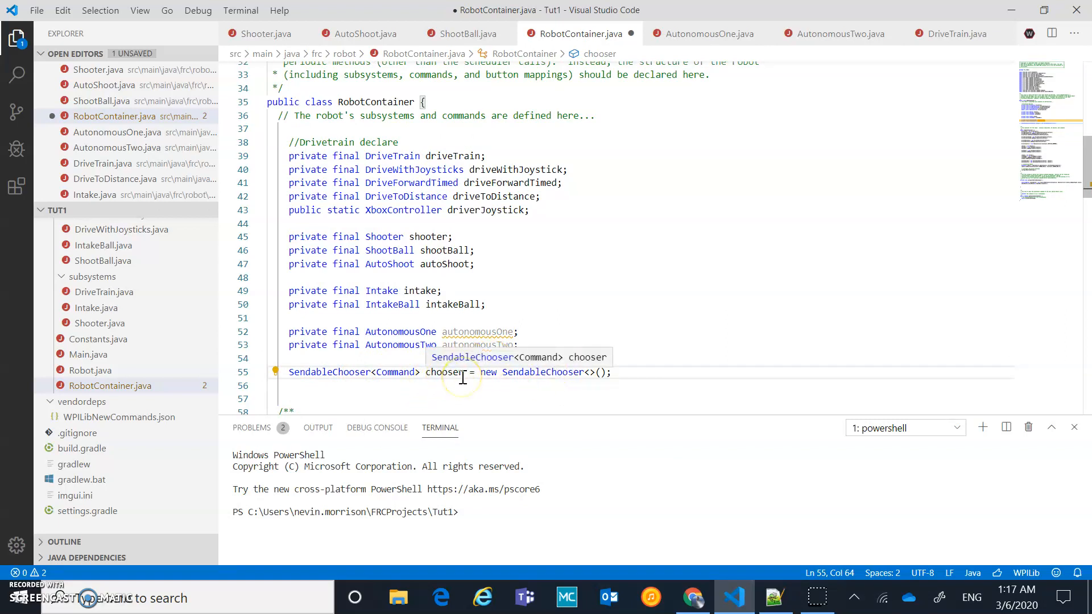
pyautogui.doubleClick(443, 372)
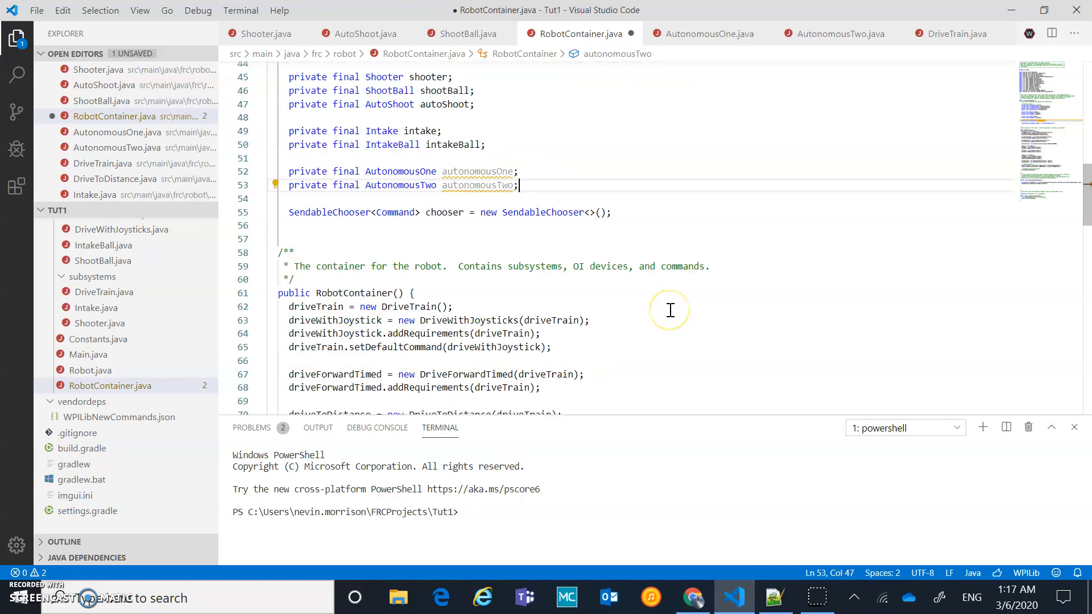
# Copy the chooser setup code from the Notepad++ reference and paste it after autonomousTwo's creation
pyautogui.scroll(-3)
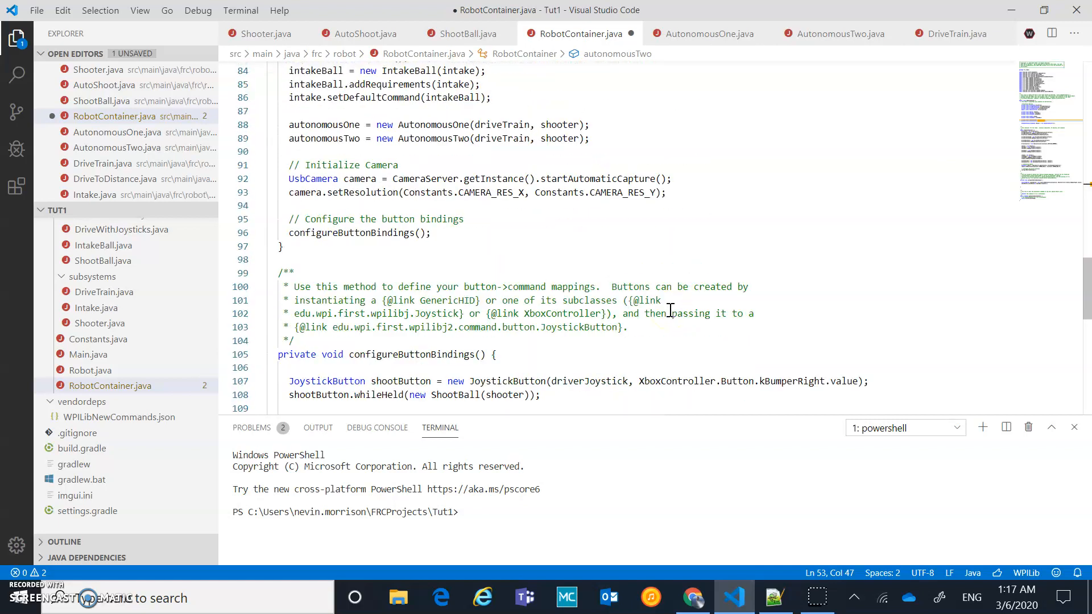
pyautogui.scroll(3)
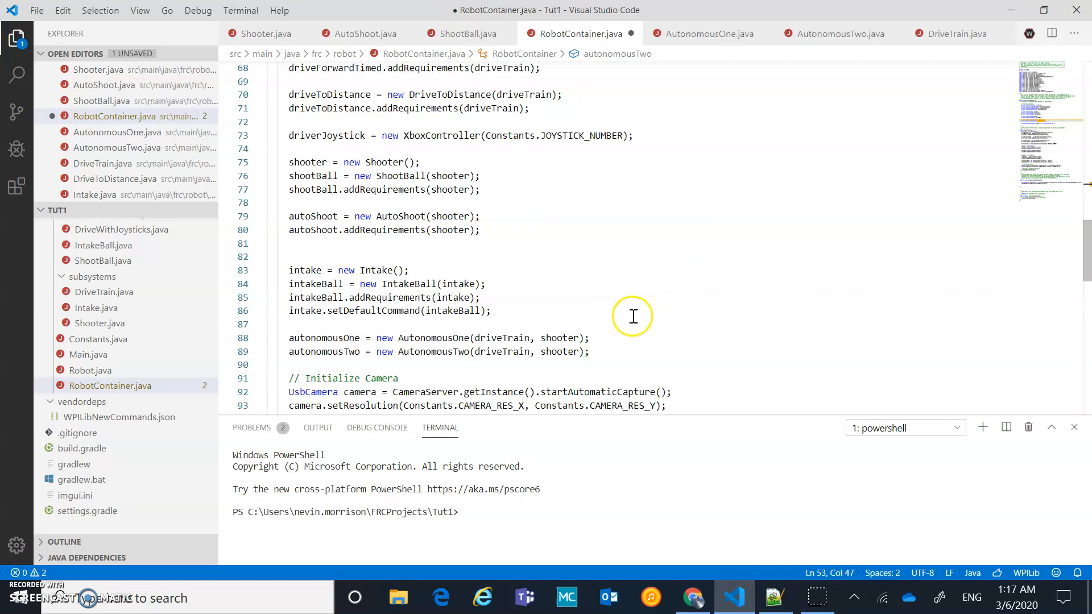
pyautogui.click(588, 352)
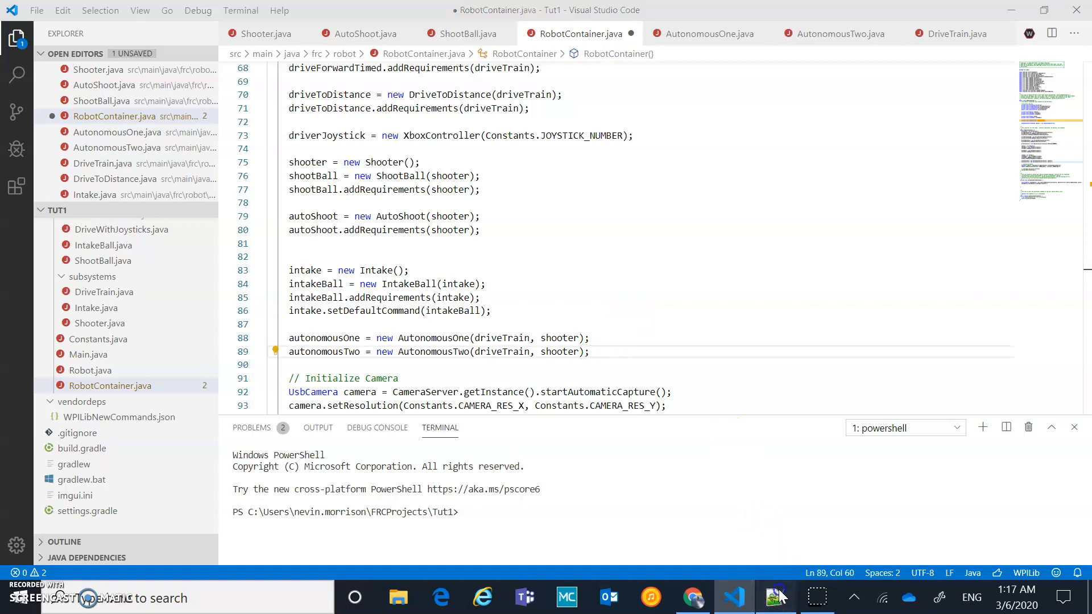
pyautogui.click(775, 597)
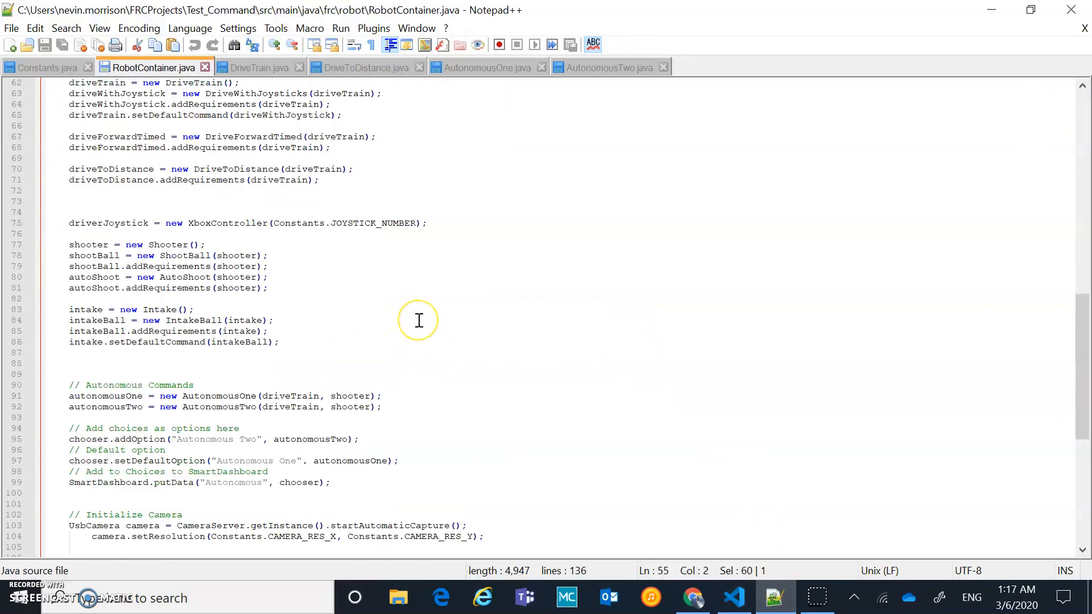
pyautogui.scroll(-3)
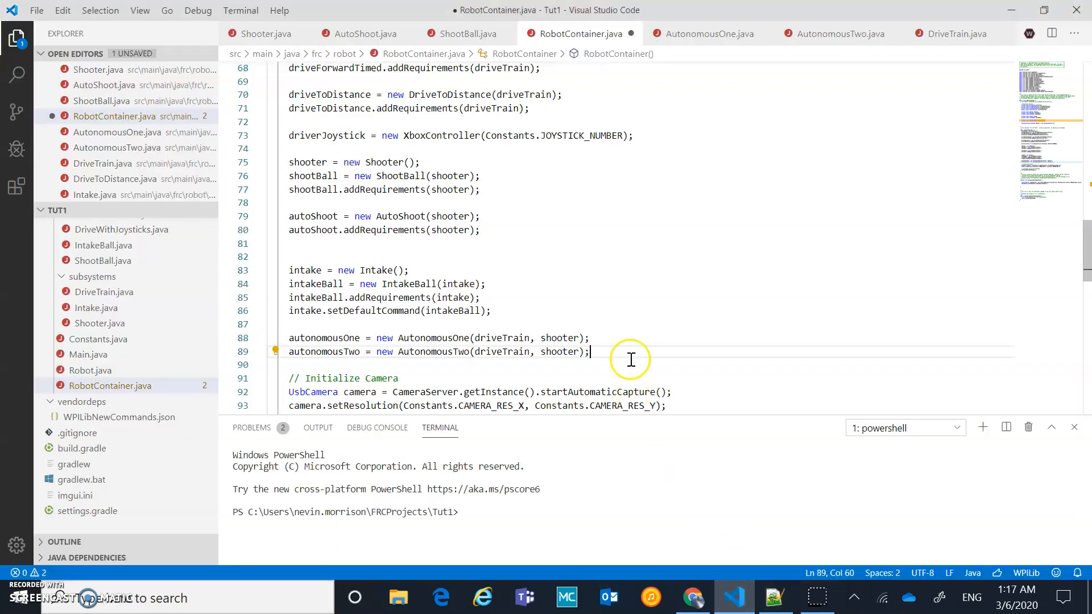
pyautogui.press('Enter')
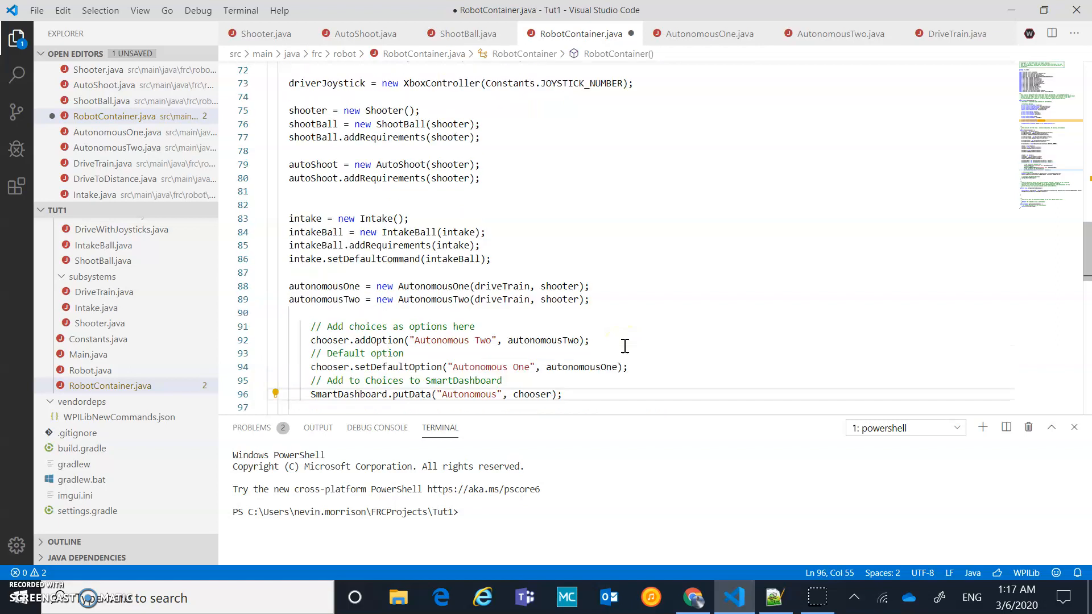
# Review the pasted addOption, setDefaultOption and SmartDashboard.putData lines in the constructor
pyautogui.scroll(-3)
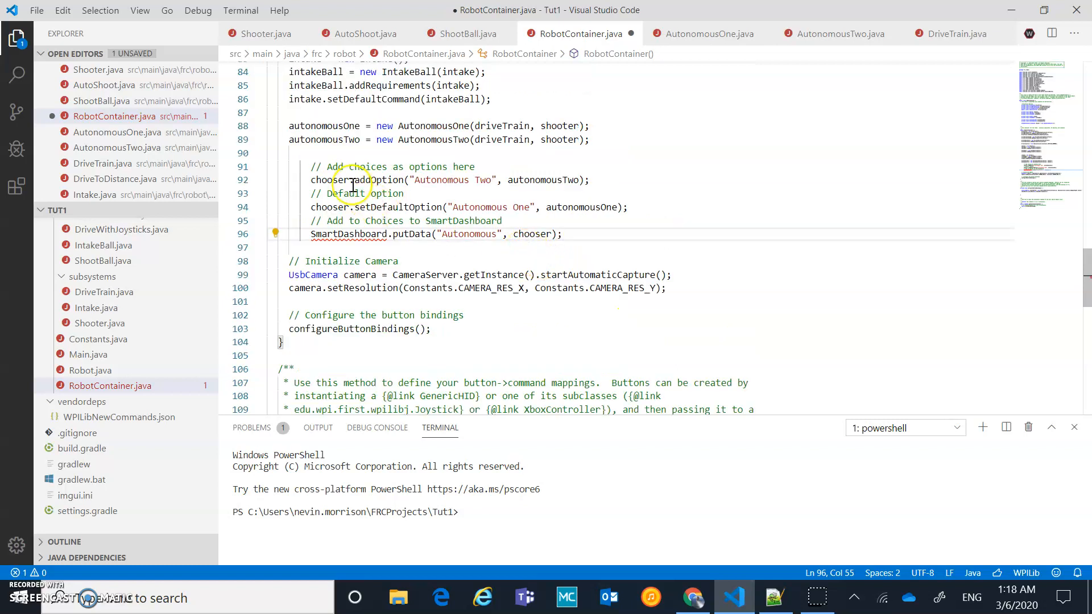
pyautogui.moveTo(547, 181)
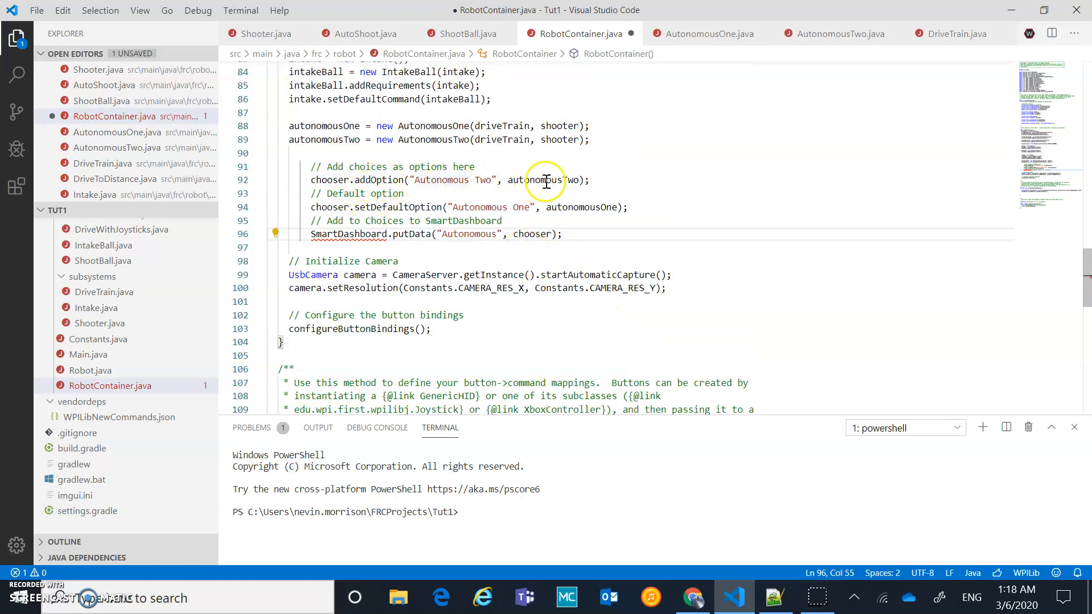
pyautogui.moveTo(635, 176)
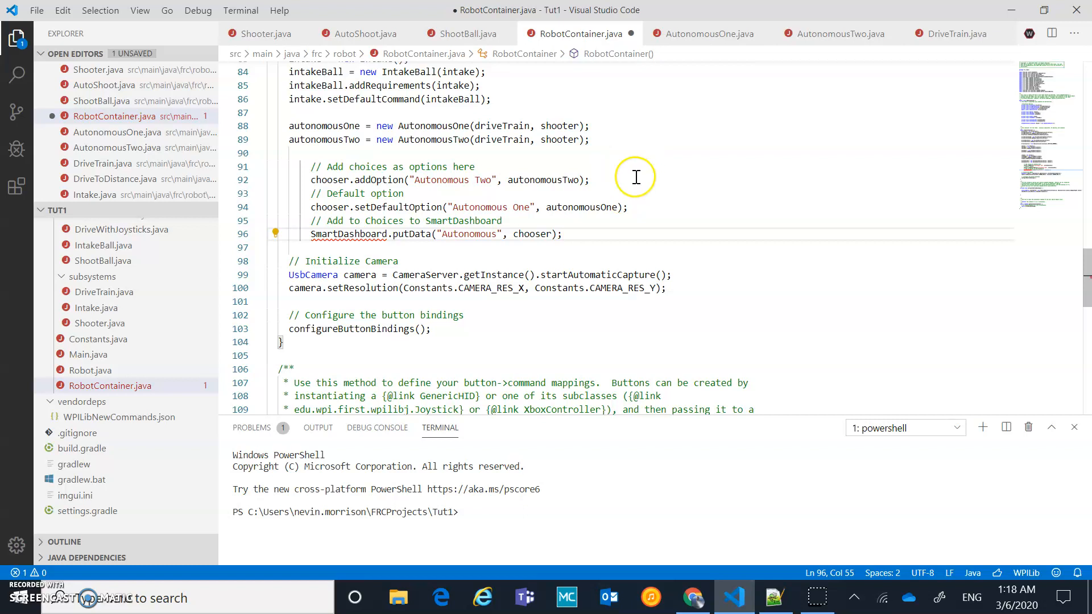
pyautogui.moveTo(594, 194)
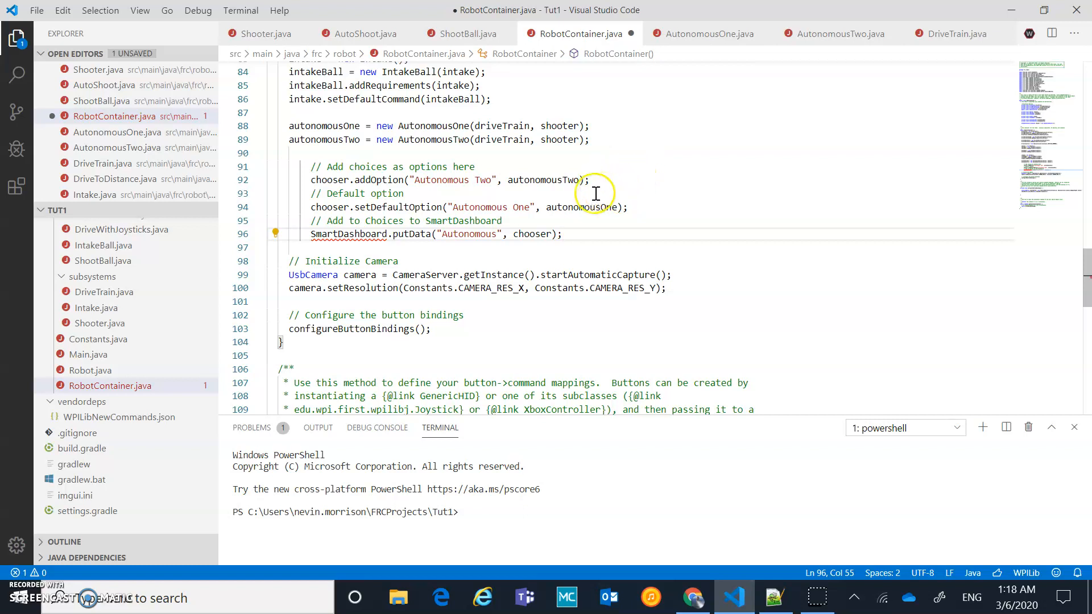
pyautogui.moveTo(327, 213)
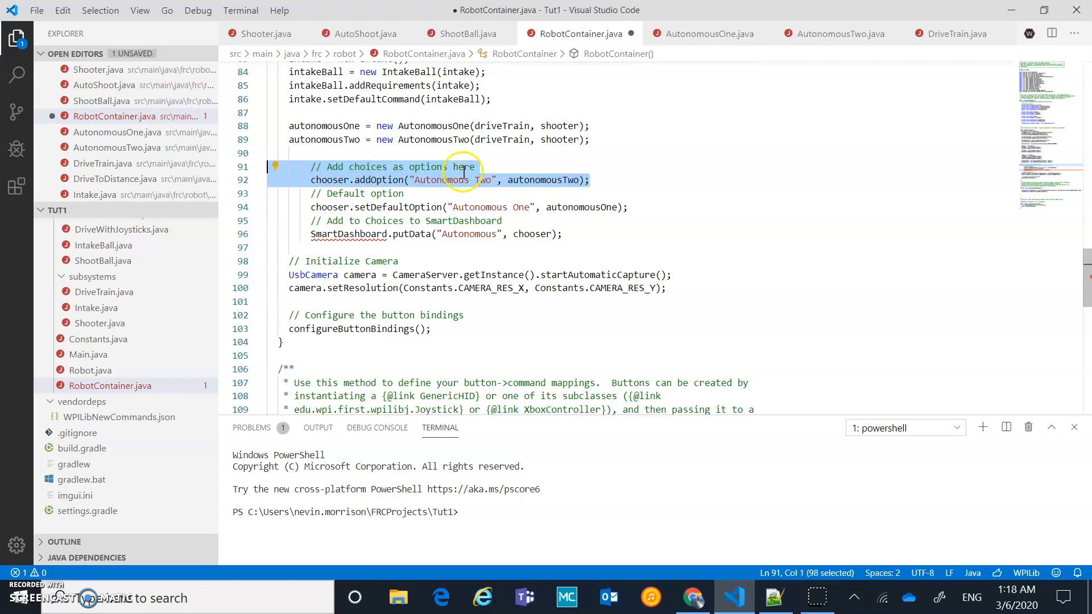
pyautogui.moveTo(496, 190)
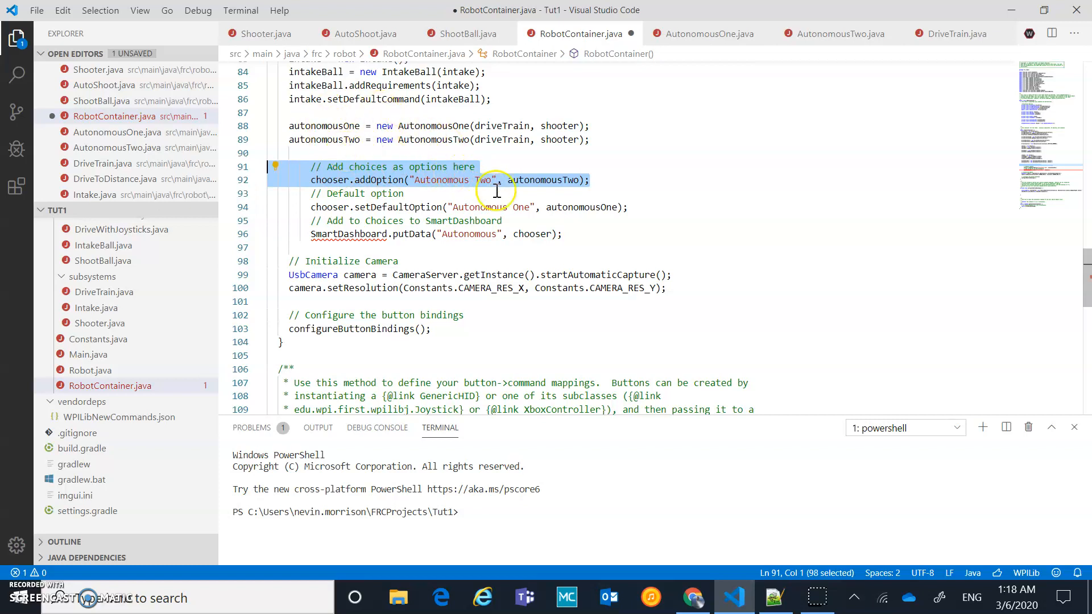
pyautogui.moveTo(334, 123)
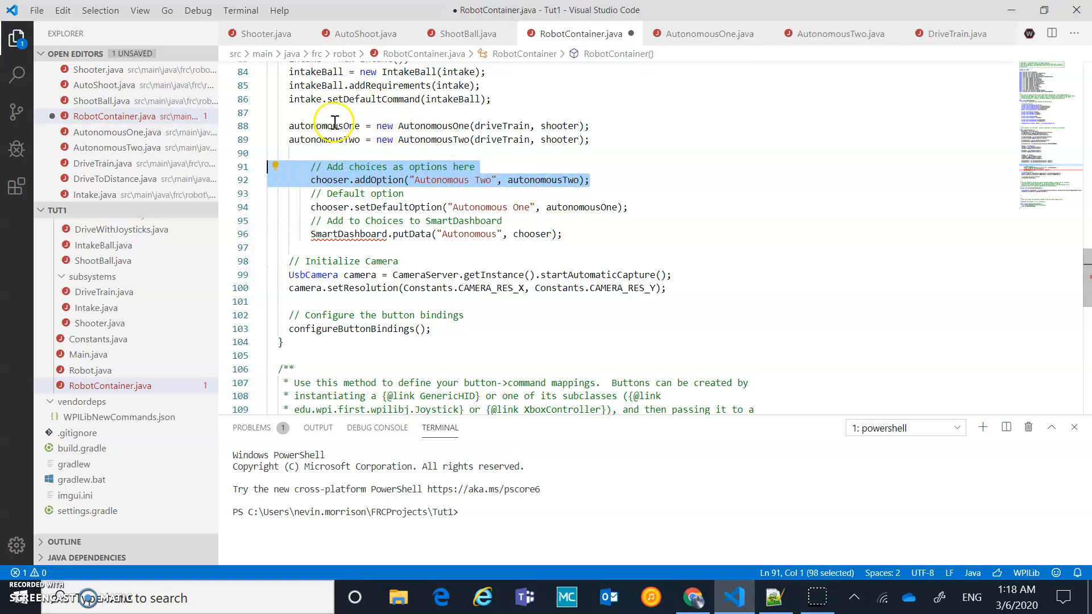
pyautogui.moveTo(374, 193)
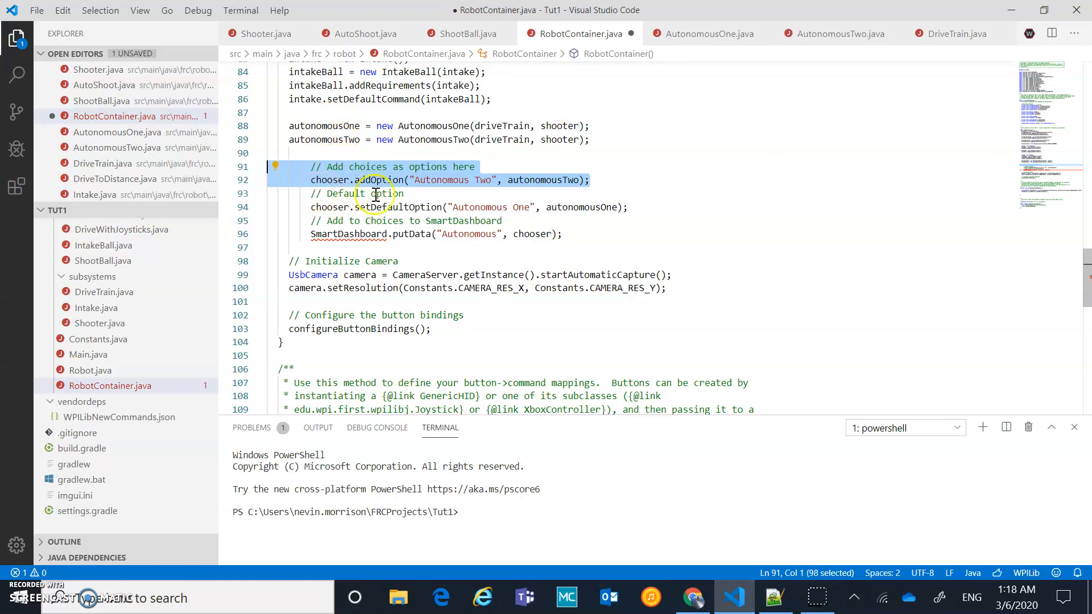
pyautogui.moveTo(514, 212)
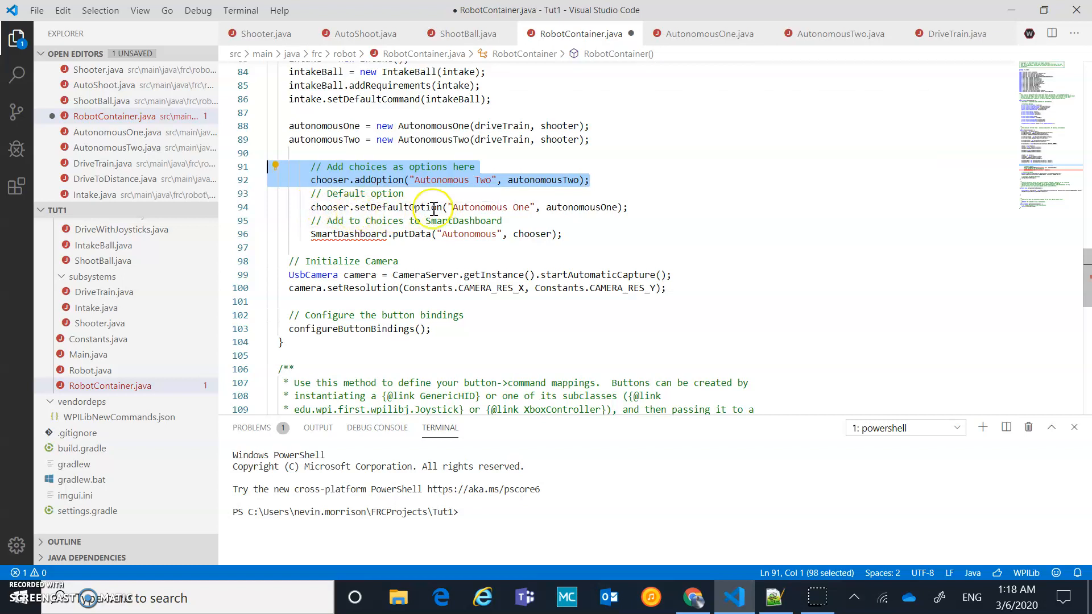
pyautogui.moveTo(466, 194)
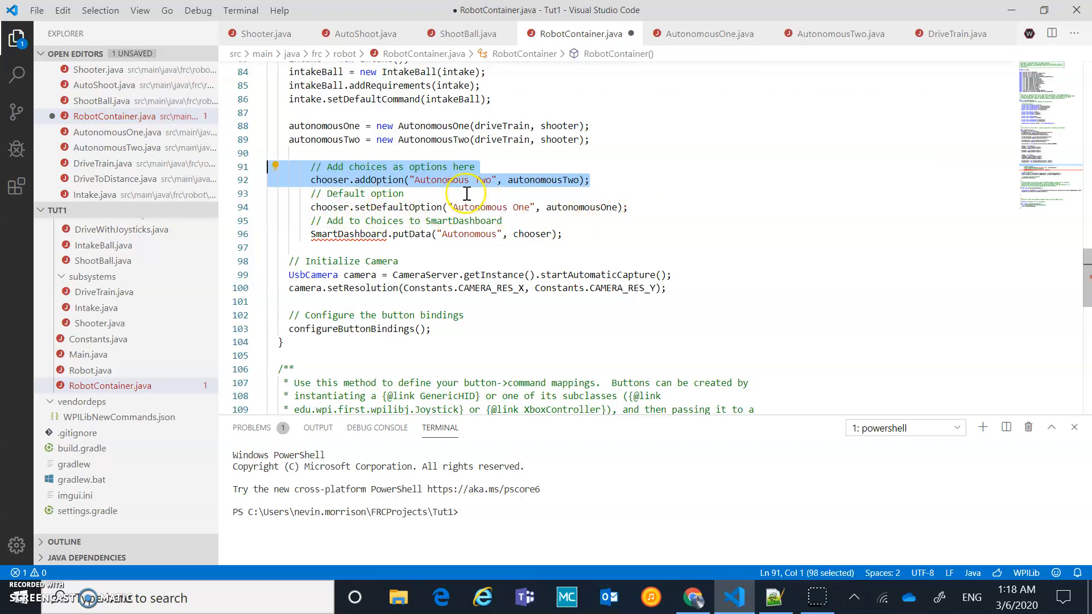
pyautogui.moveTo(430, 250)
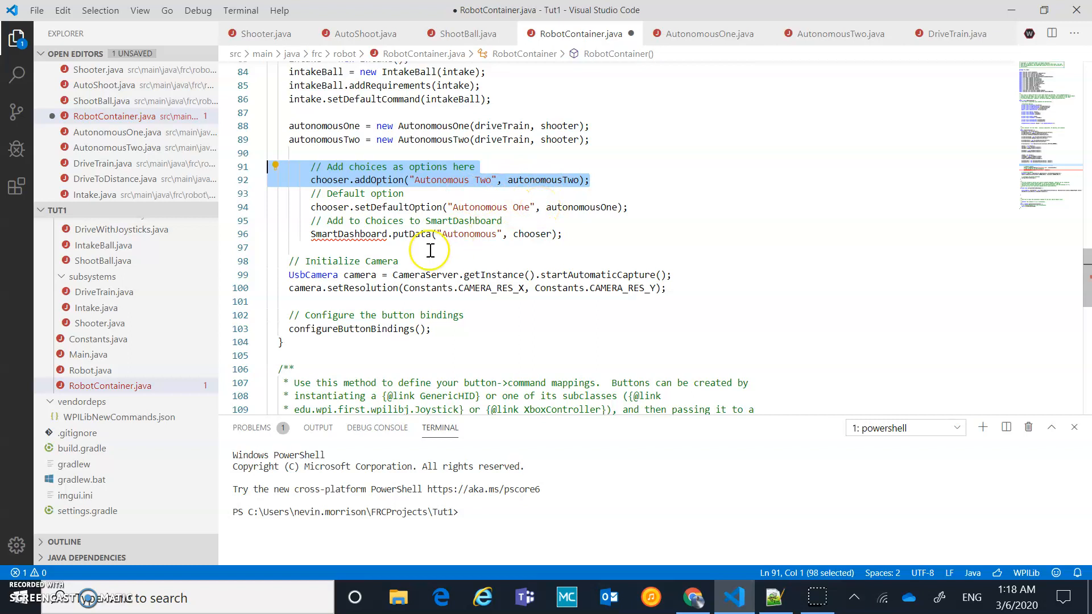
pyautogui.moveTo(377, 234)
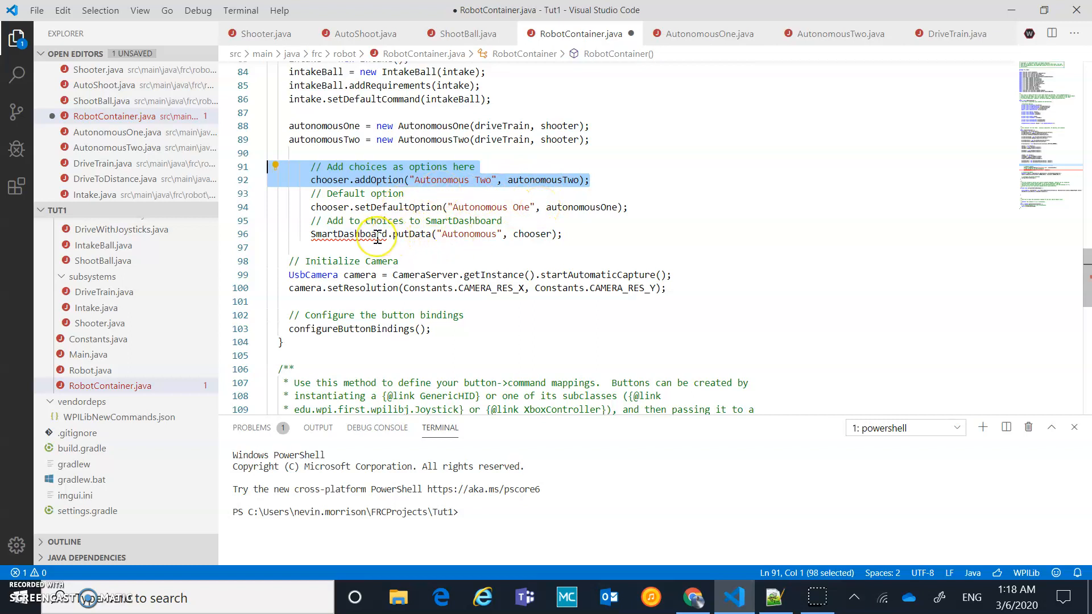
pyautogui.click(358, 235)
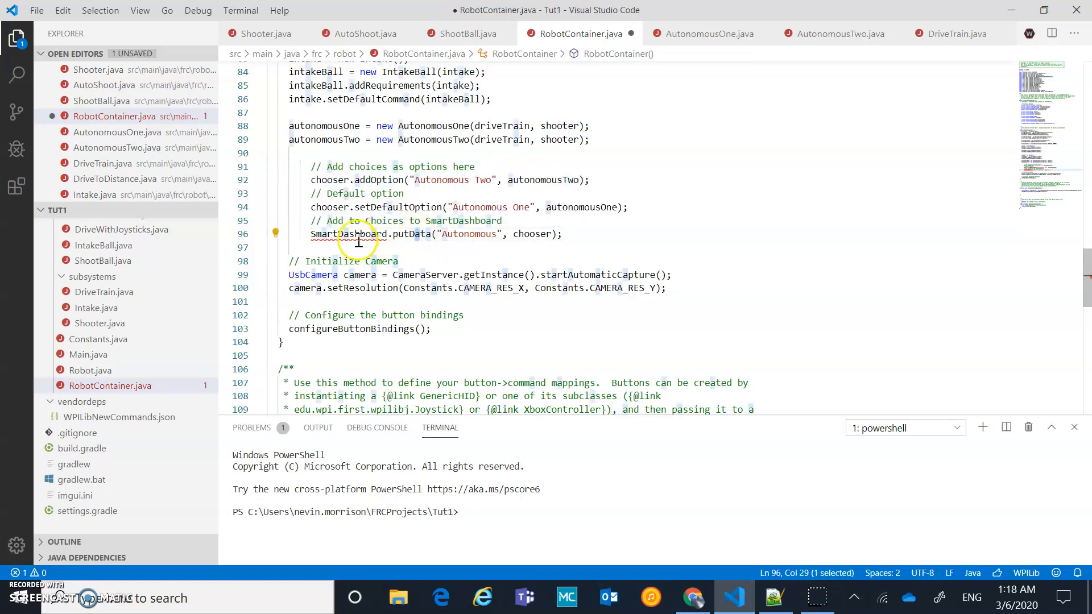
# Import SmartDashboard via the quick fix so the putData("Autonomous", chooser) line resolves
pyautogui.click(368, 233)
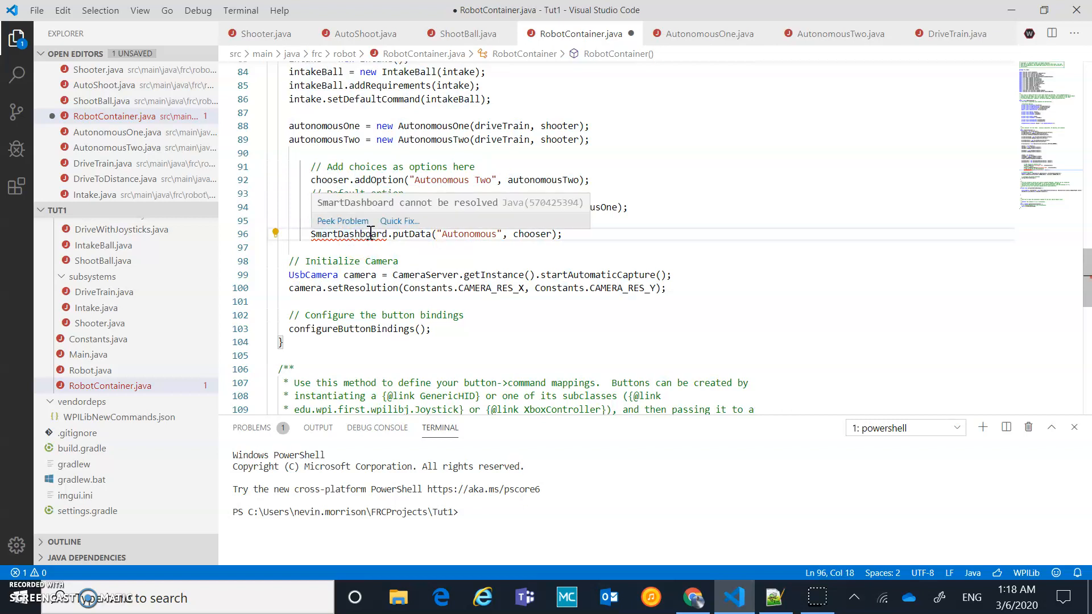
pyautogui.click(398, 220)
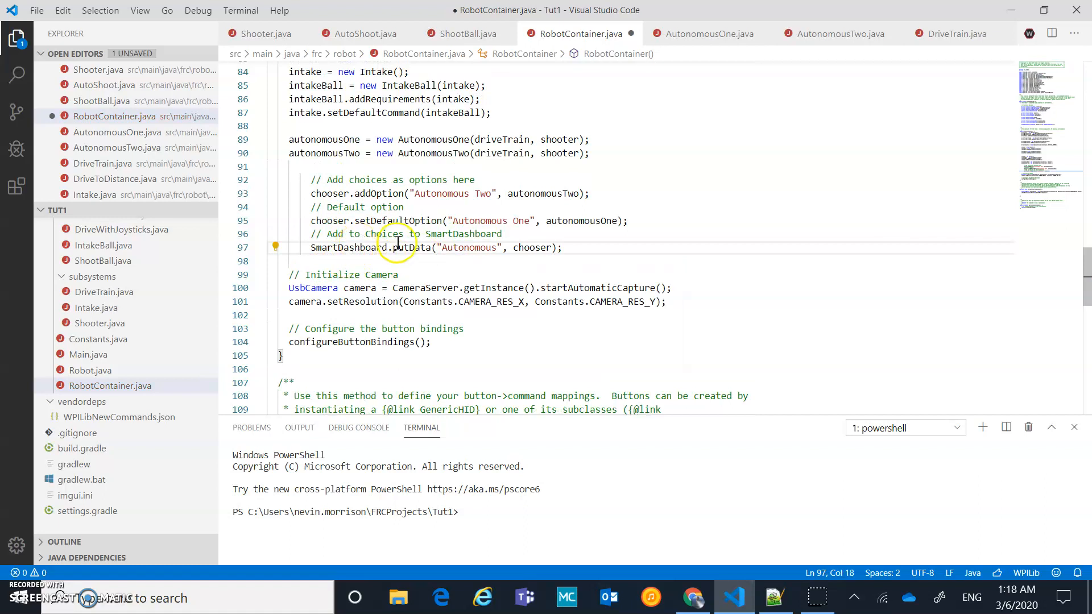
pyautogui.moveTo(551, 245)
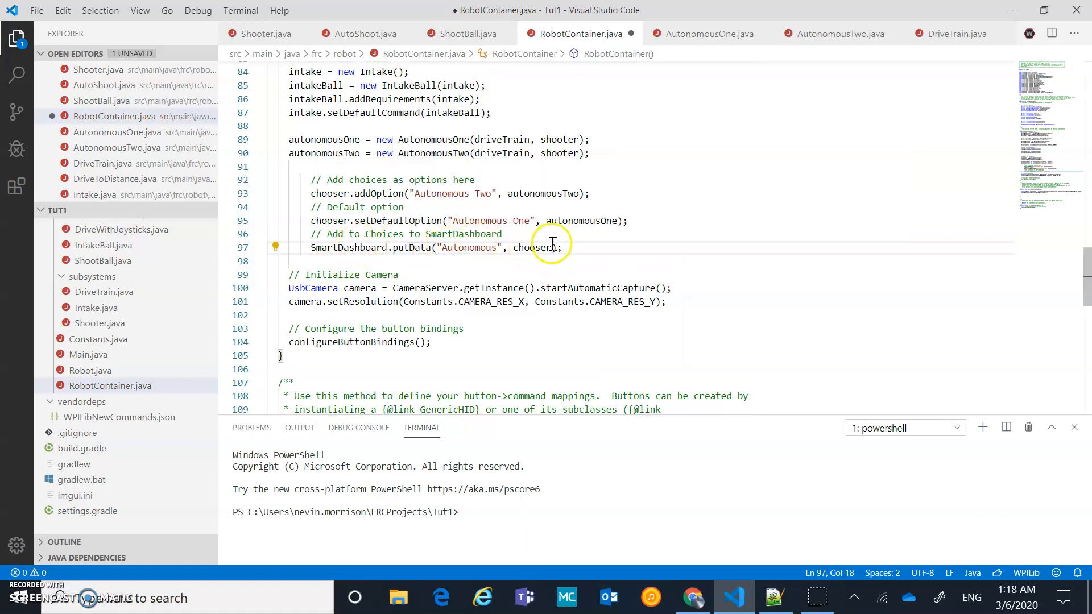
pyautogui.moveTo(607, 302)
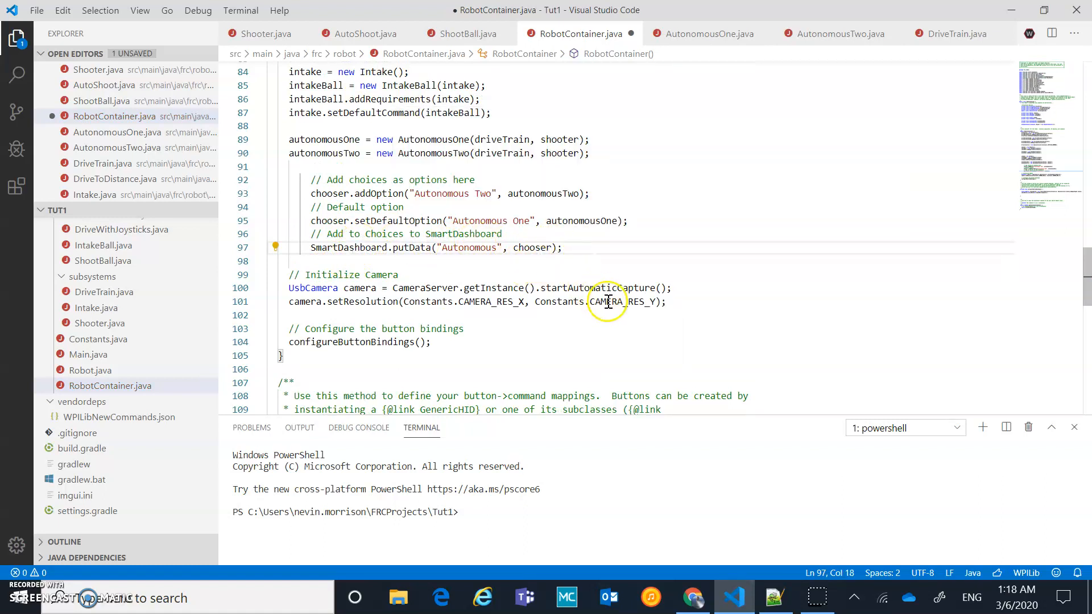
pyautogui.moveTo(634, 232)
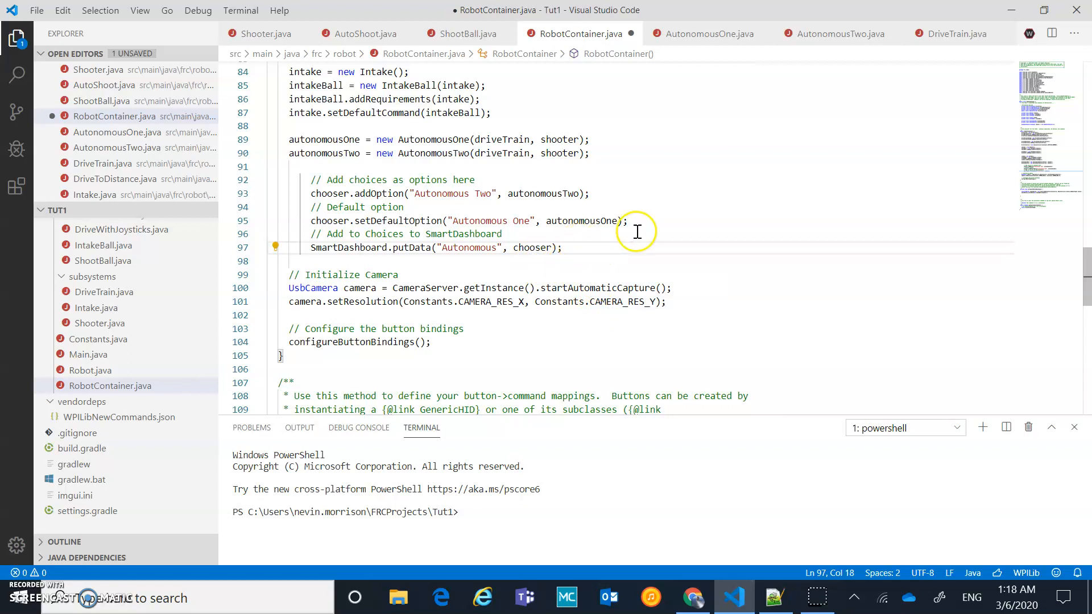
pyautogui.scroll(-3)
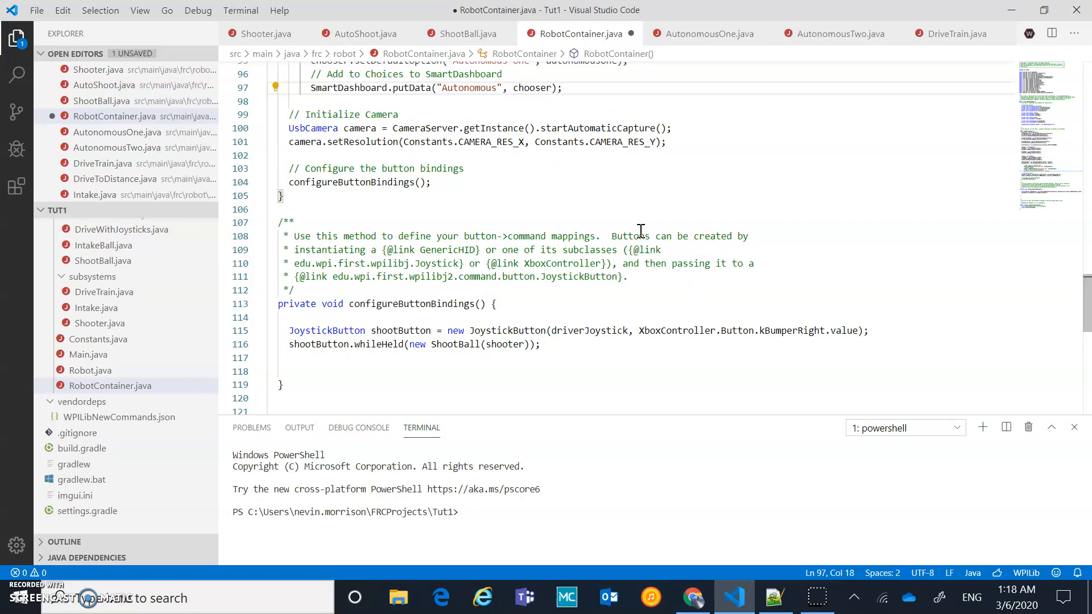
# Make getAutonomousCommand return chooser.getSelected() instead of driveForwardTimed
pyautogui.scroll(-3)
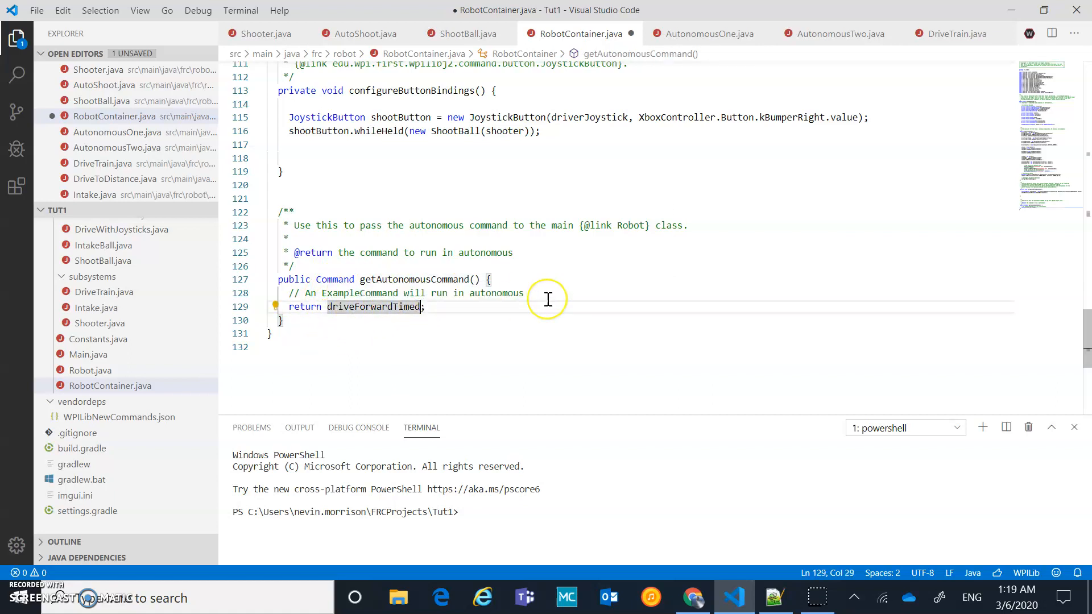
pyautogui.press('BackSpace')
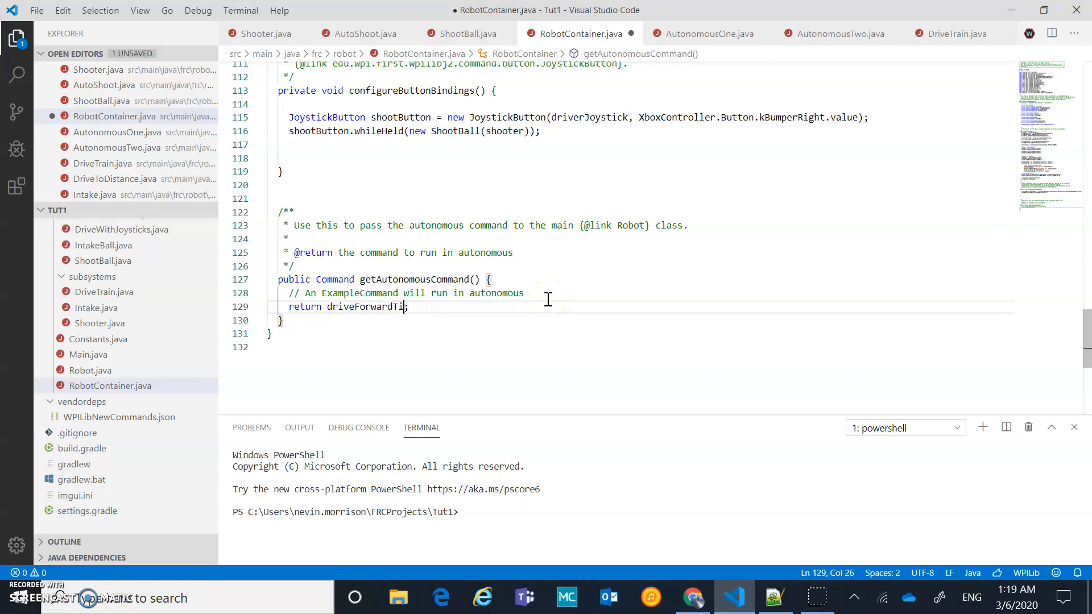
pyautogui.press('Backspace')
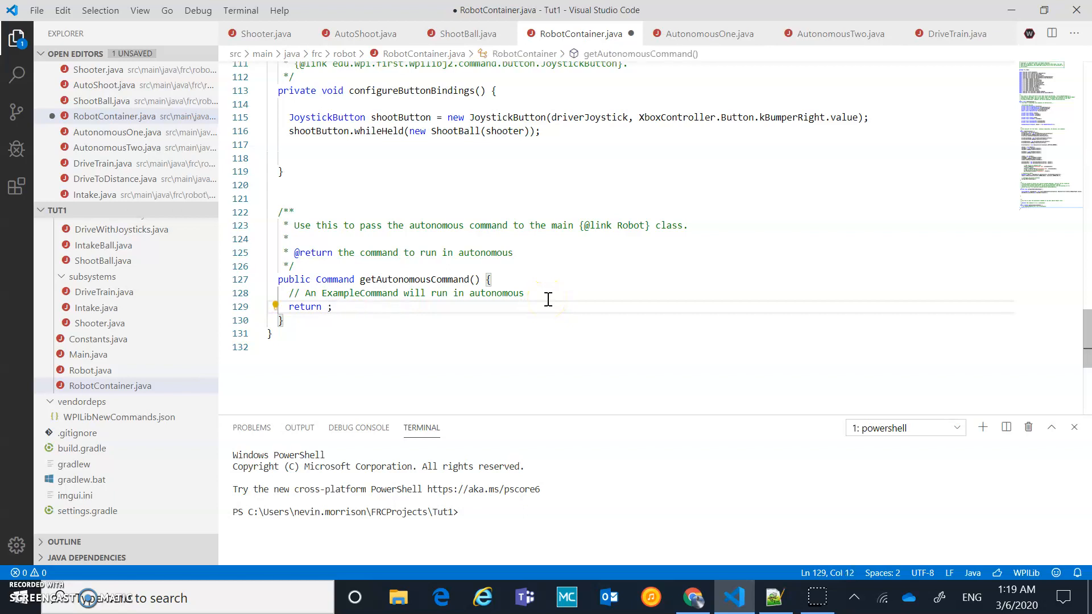
pyautogui.write('chooser')
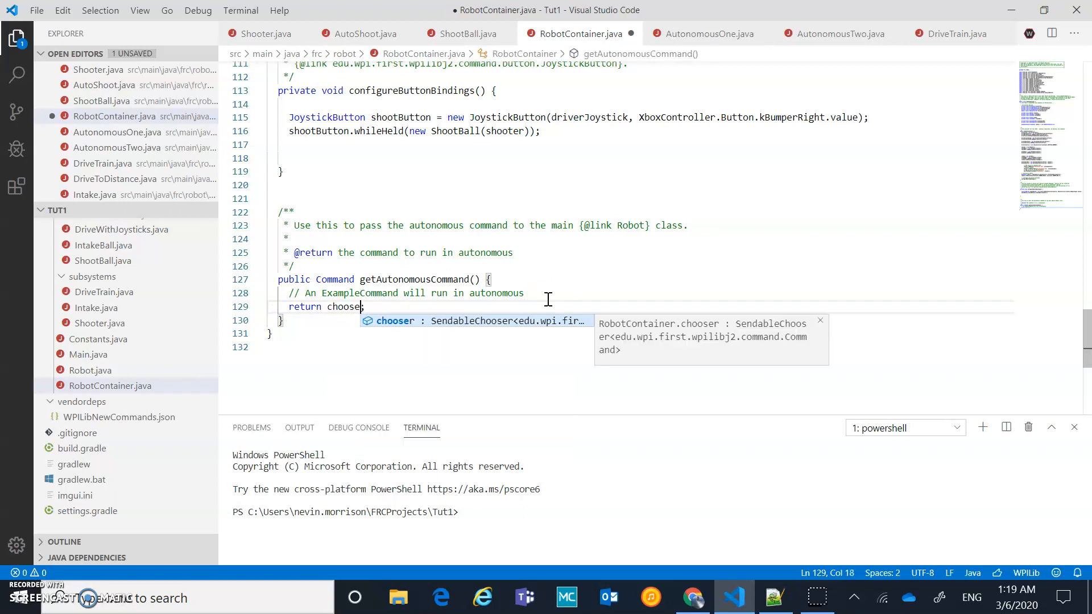
pyautogui.write('.')
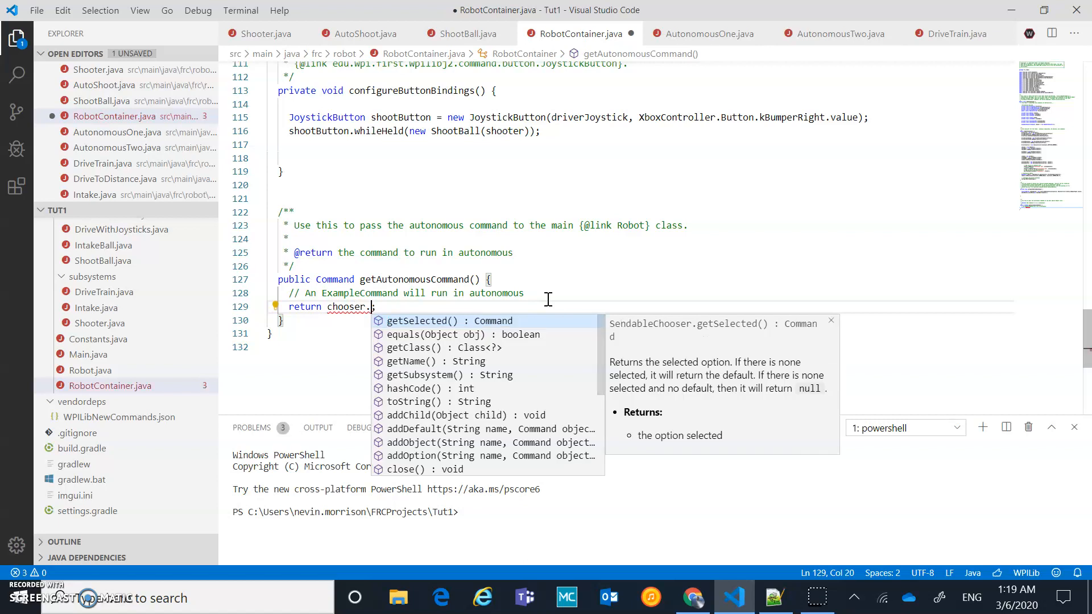
pyautogui.click(422, 321)
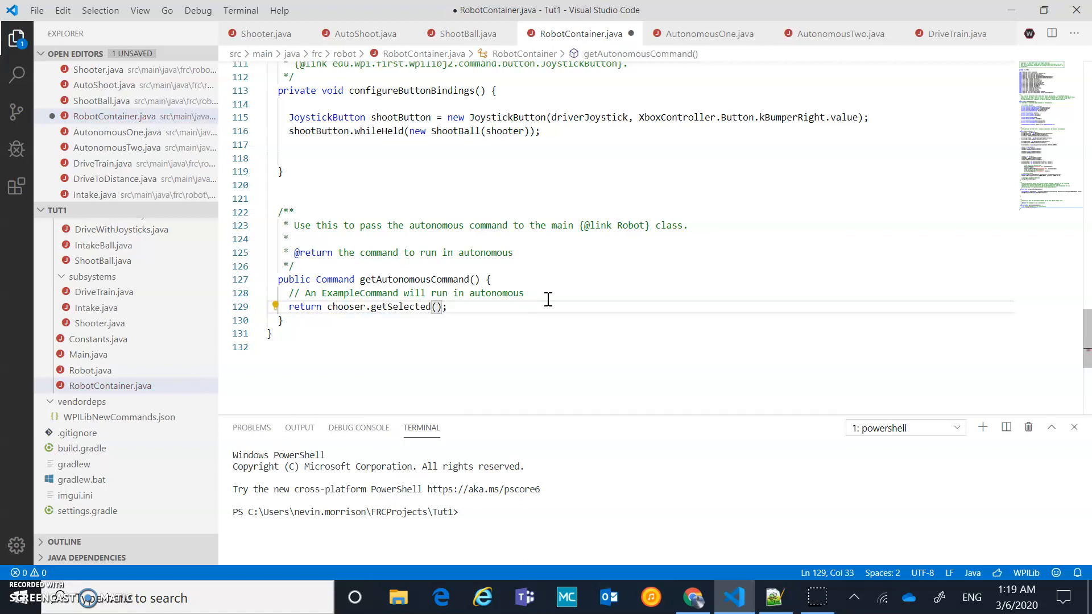
pyautogui.moveTo(578, 306)
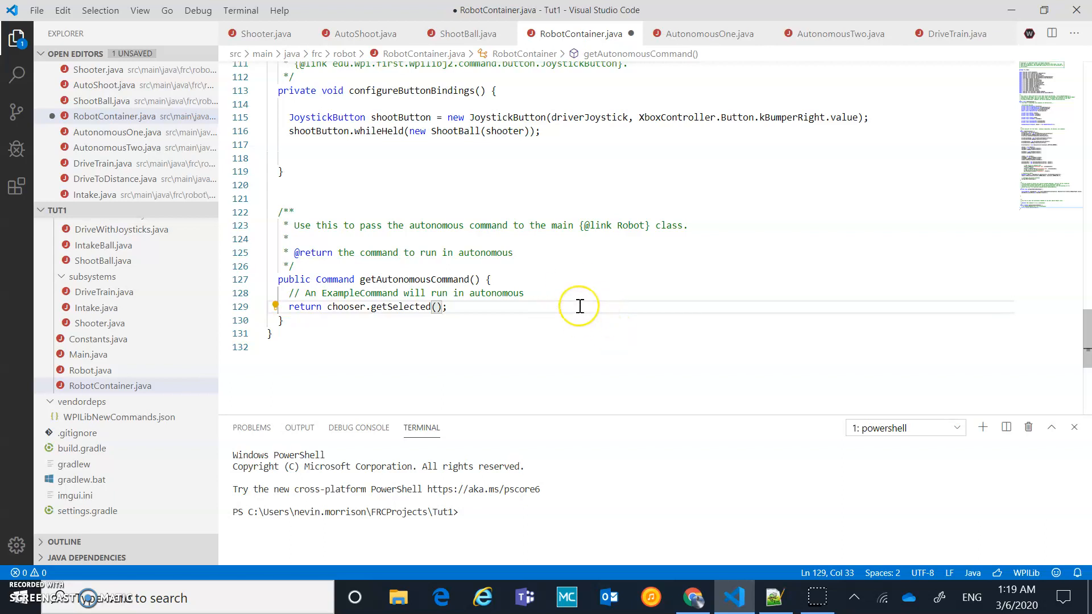
pyautogui.scroll(3)
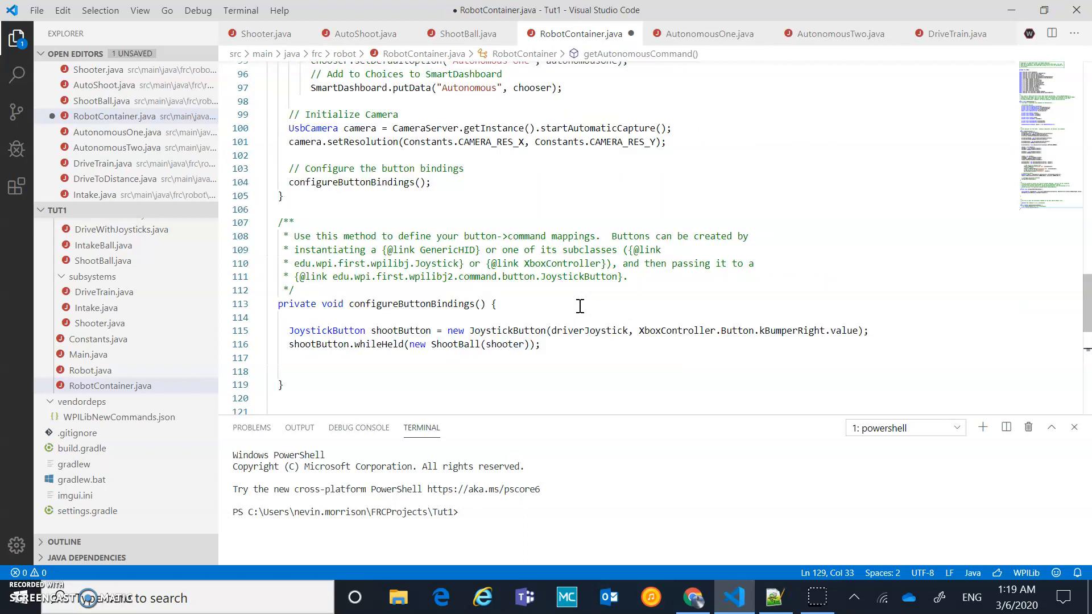
# Review the chooser setup and save RobotContainer.java
pyautogui.scroll(3)
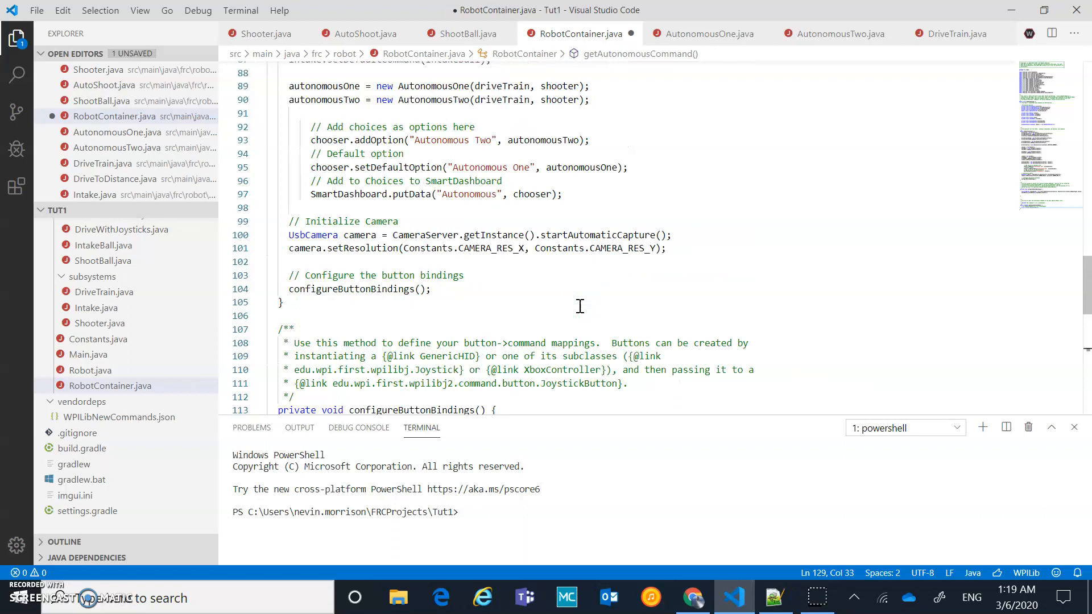
pyautogui.moveTo(615, 318)
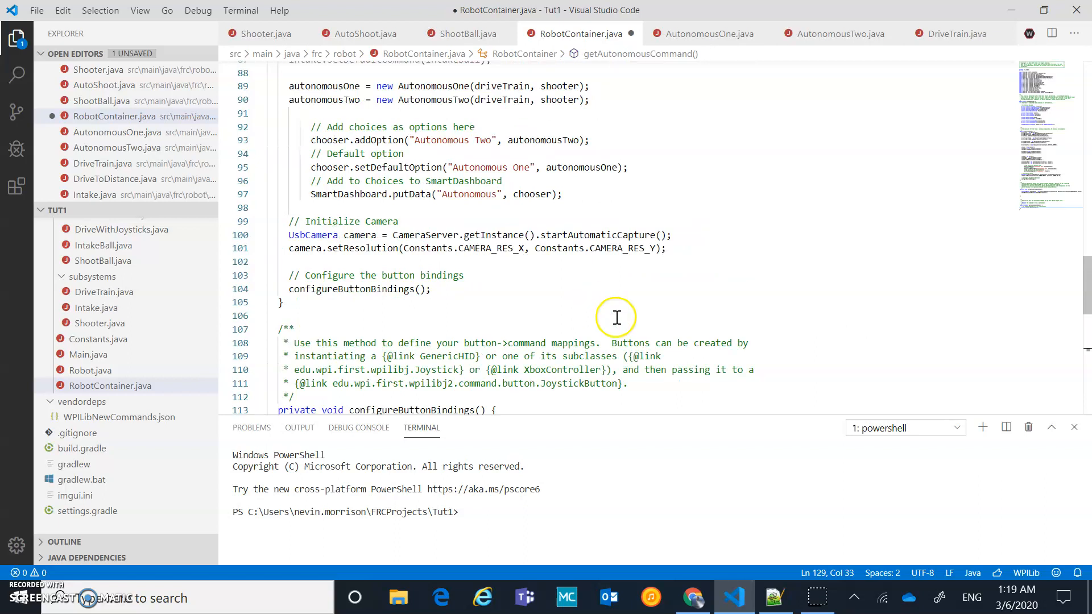
pyautogui.moveTo(628, 216)
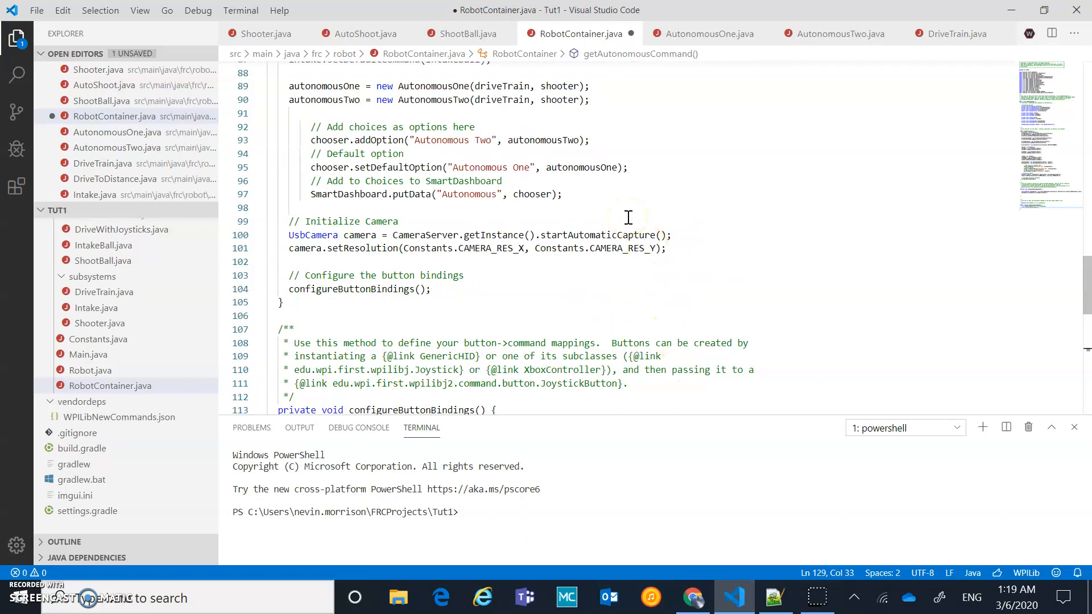
pyautogui.moveTo(662, 207)
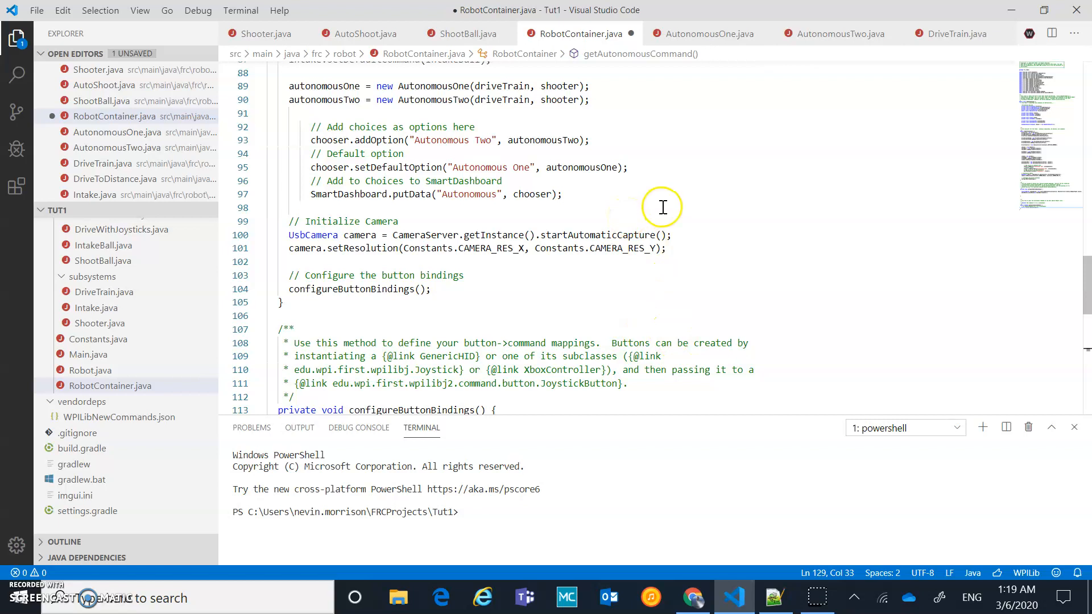
pyautogui.moveTo(502, 150)
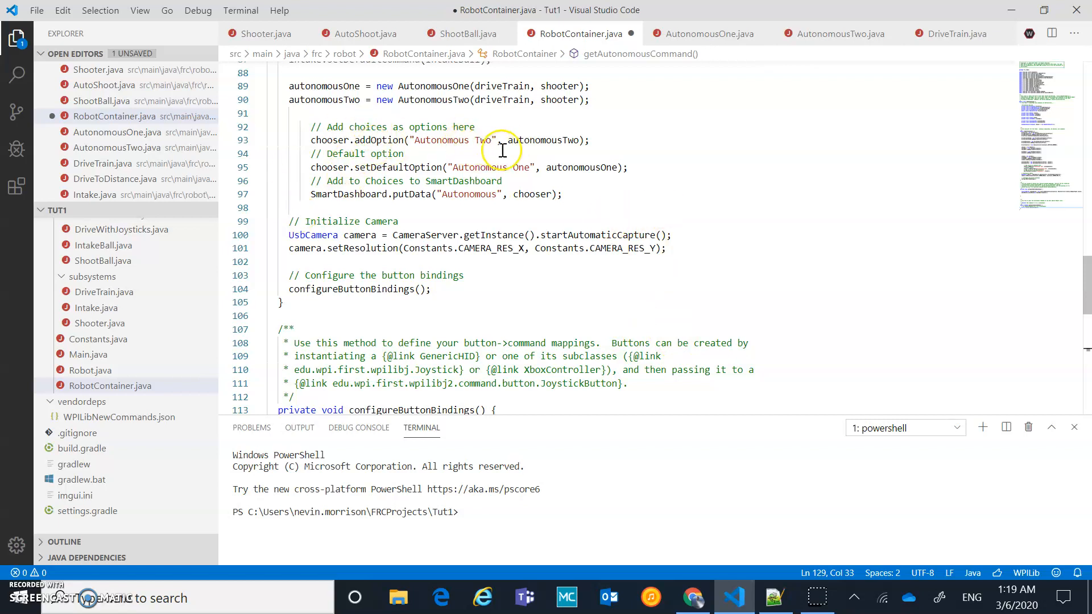
pyautogui.moveTo(724, 237)
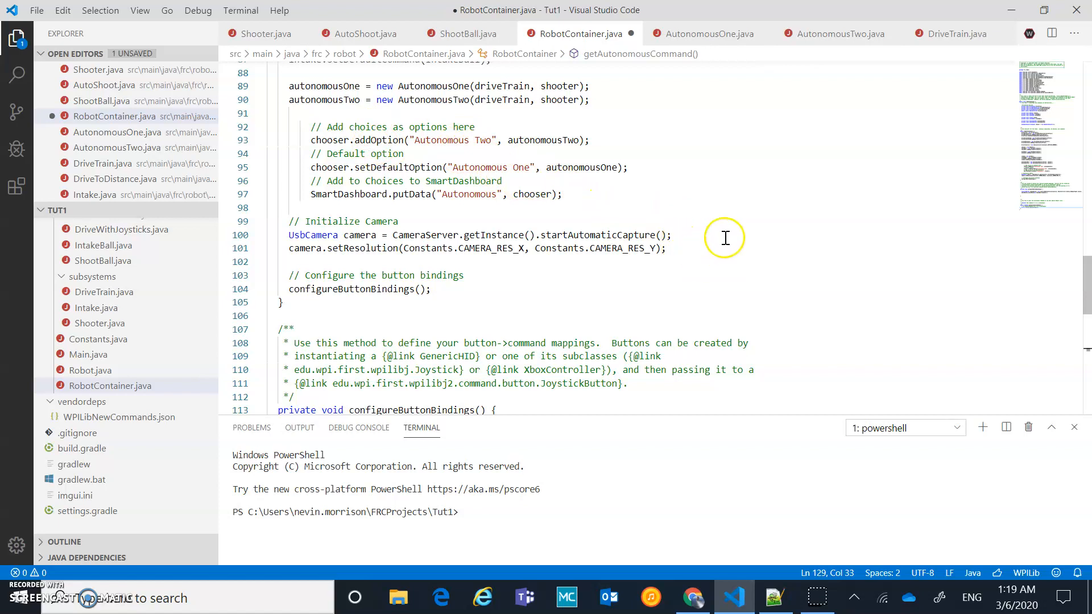
pyautogui.click(36, 10)
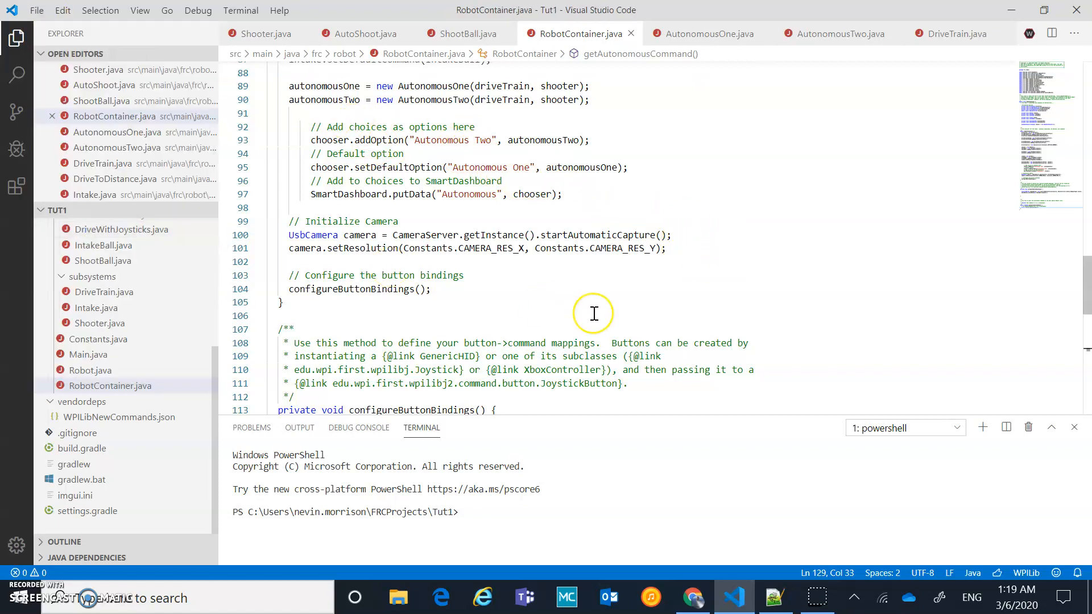
pyautogui.moveTo(619, 248)
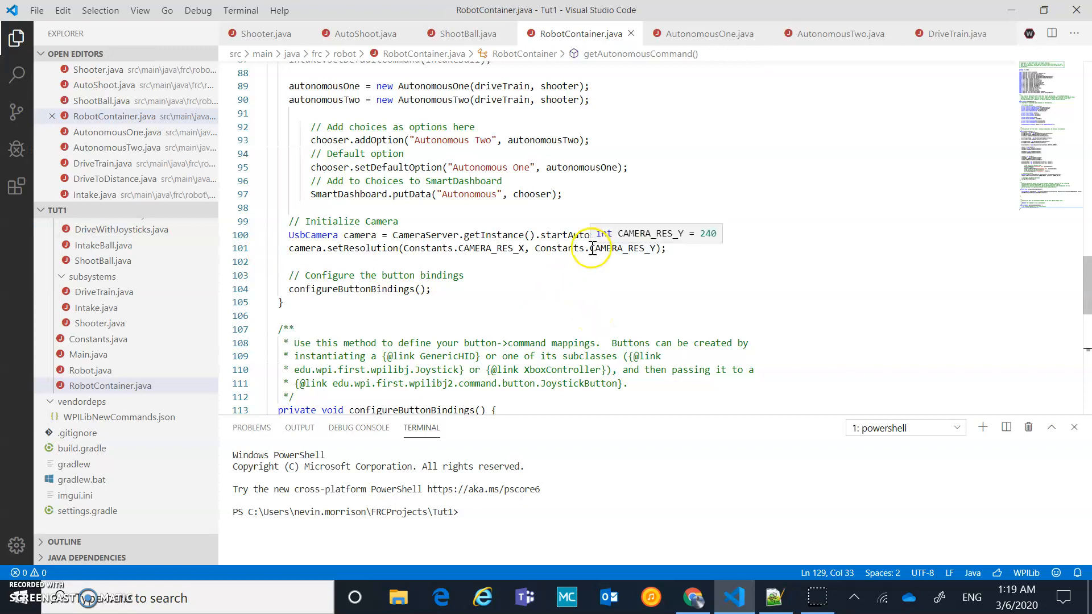
pyautogui.moveTo(705, 300)
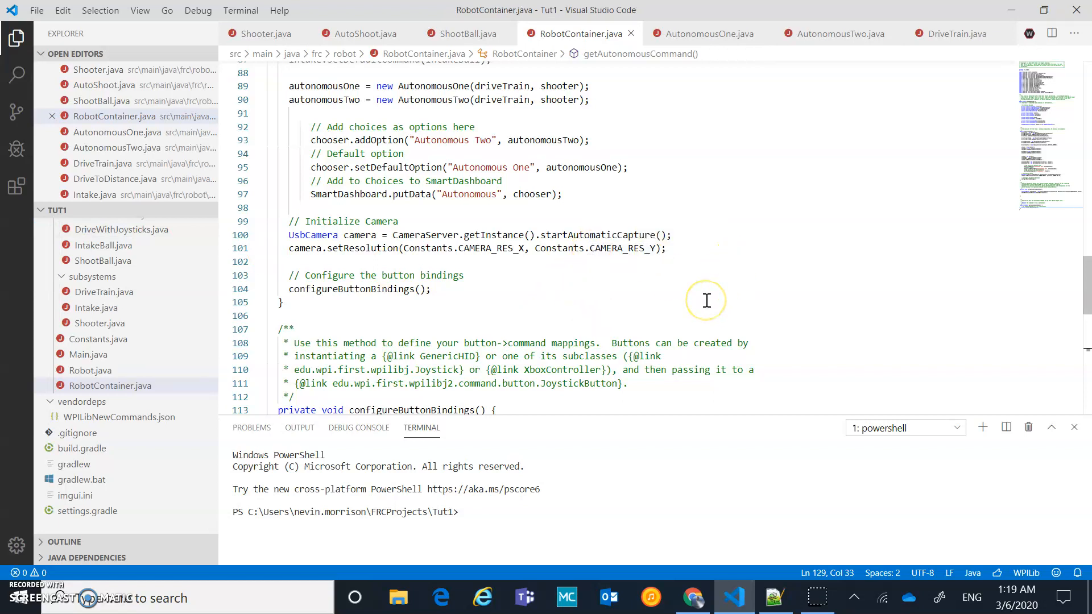
pyautogui.scroll(-3)
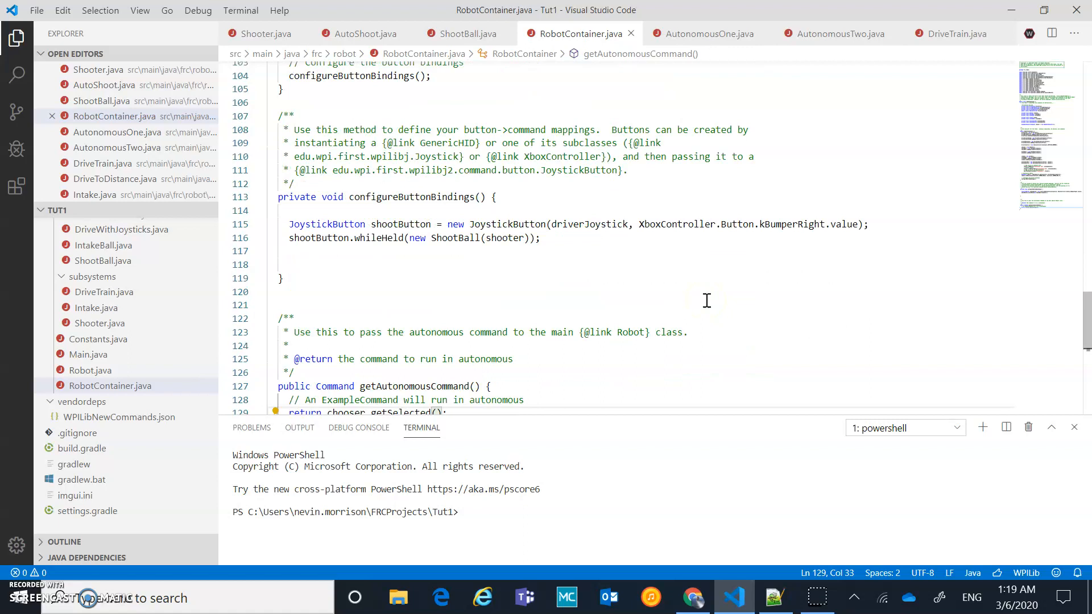
pyautogui.moveTo(331, 215)
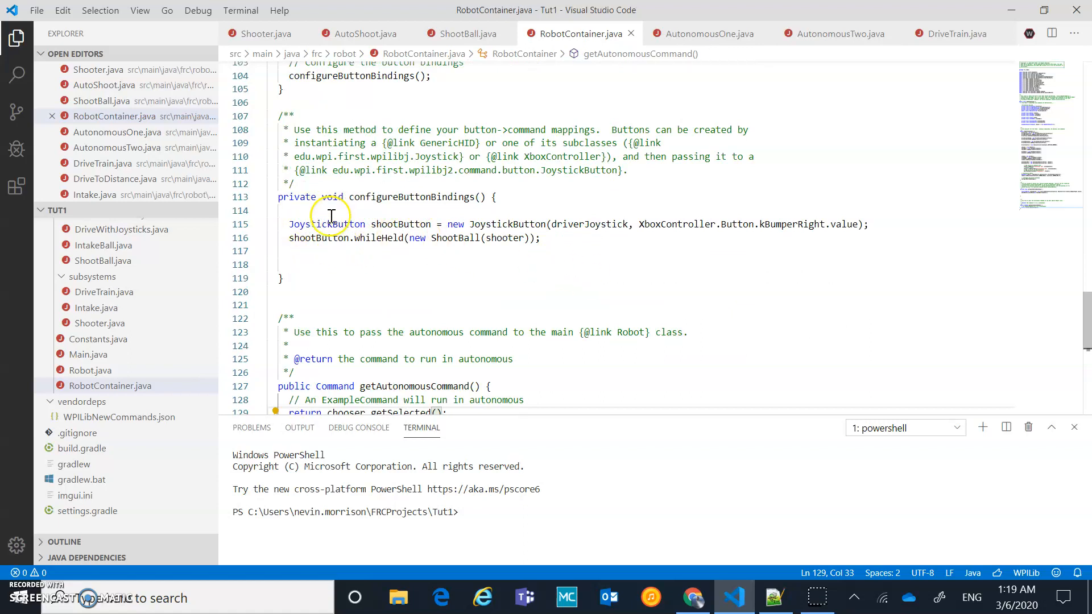
pyautogui.moveTo(449, 224)
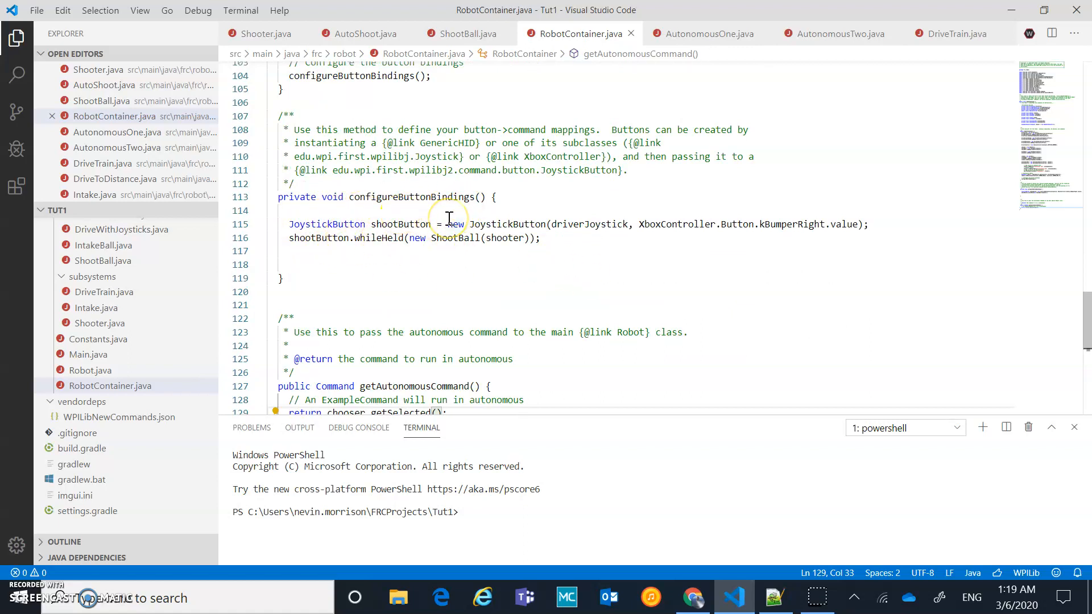
pyautogui.moveTo(399, 224)
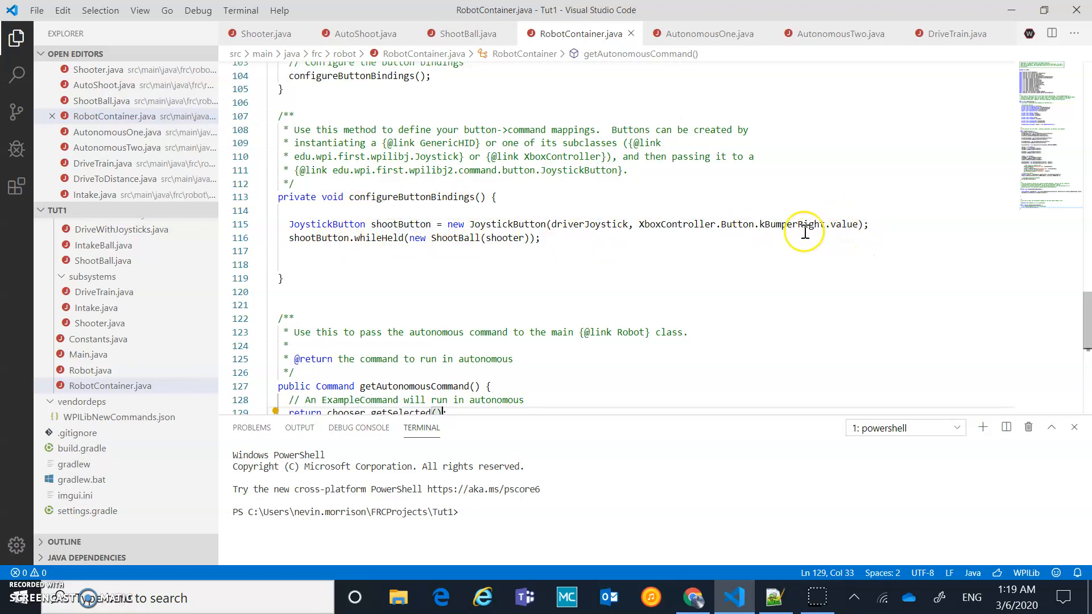
pyautogui.moveTo(547, 238)
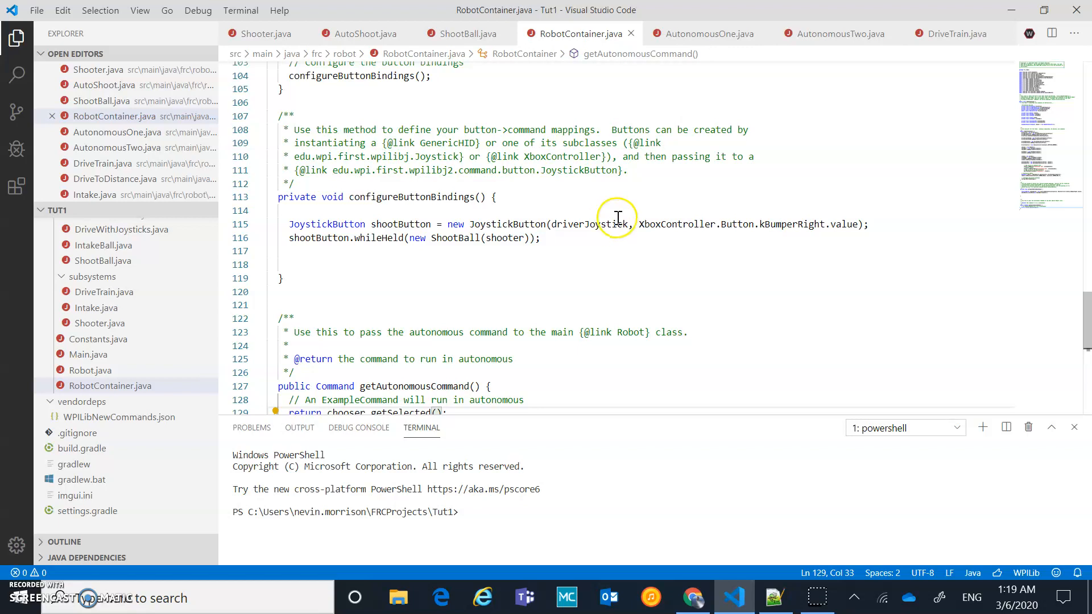
pyautogui.moveTo(552, 243)
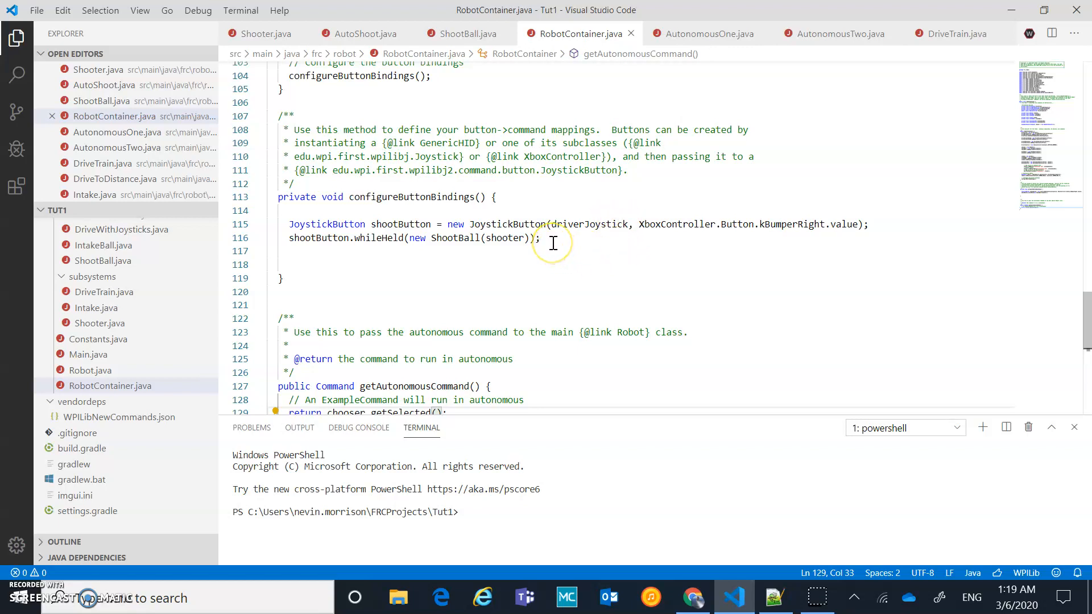
# Highlight the shootButton bumper binding lines, then bring the Notepad++ reference to the front
pyautogui.moveTo(539, 238); pyautogui.dragTo(279, 224)
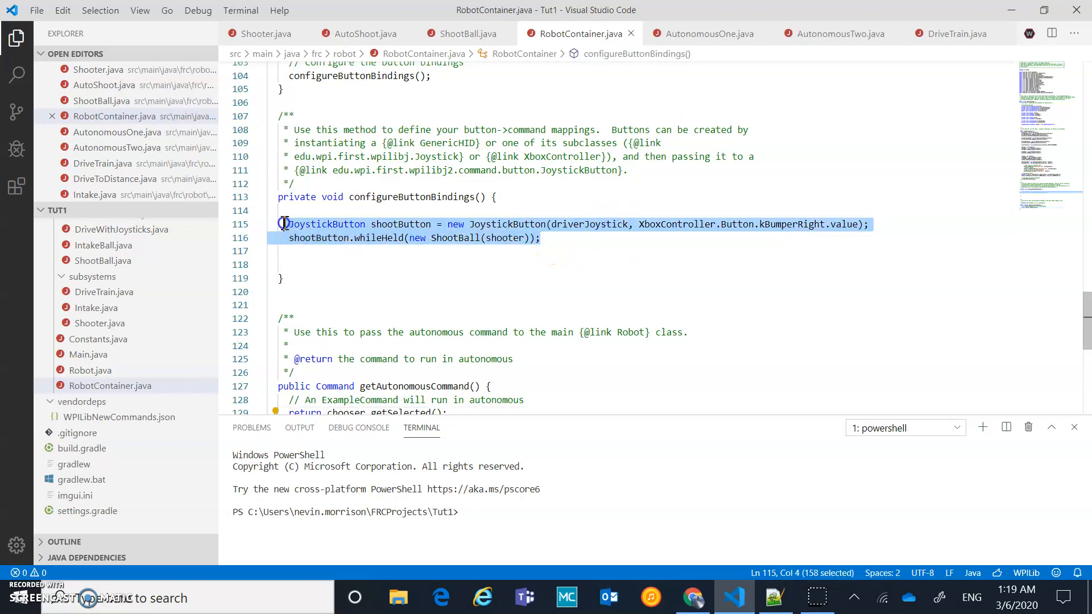
pyautogui.click(540, 238)
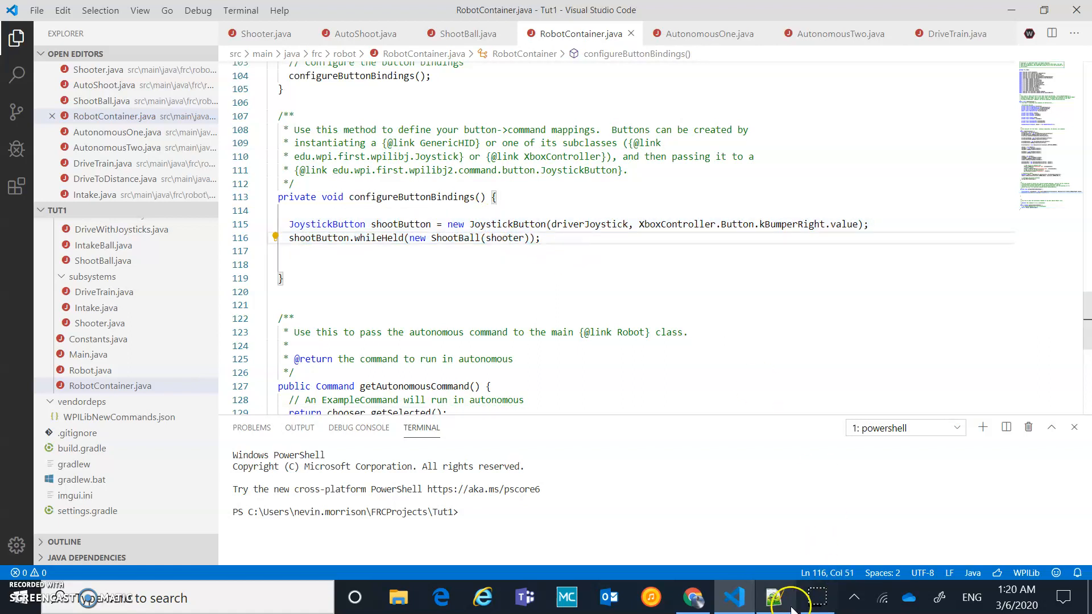
pyautogui.click(775, 598)
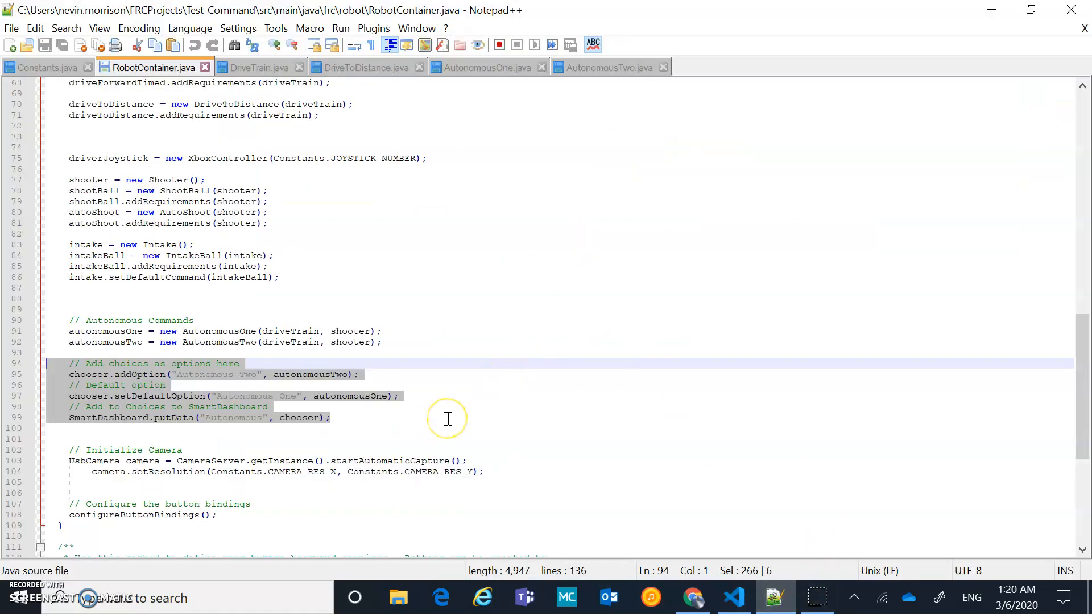
# Locate the aButton whenPressed DriveToDistance lines in the reference, then return to the project
pyautogui.scroll(-3)
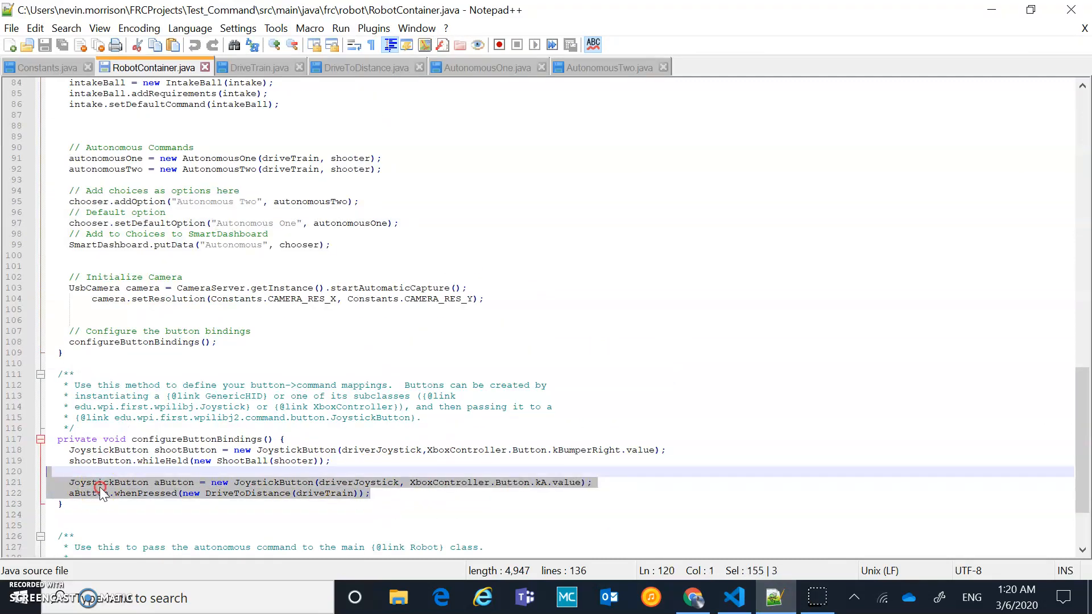
pyautogui.moveTo(717, 550)
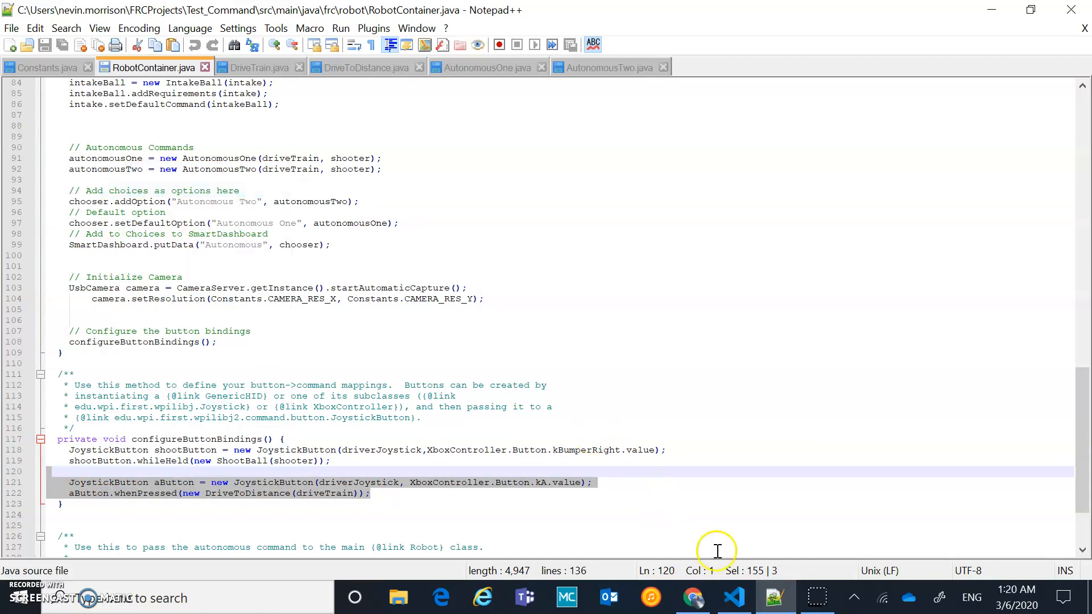
pyautogui.click(733, 597)
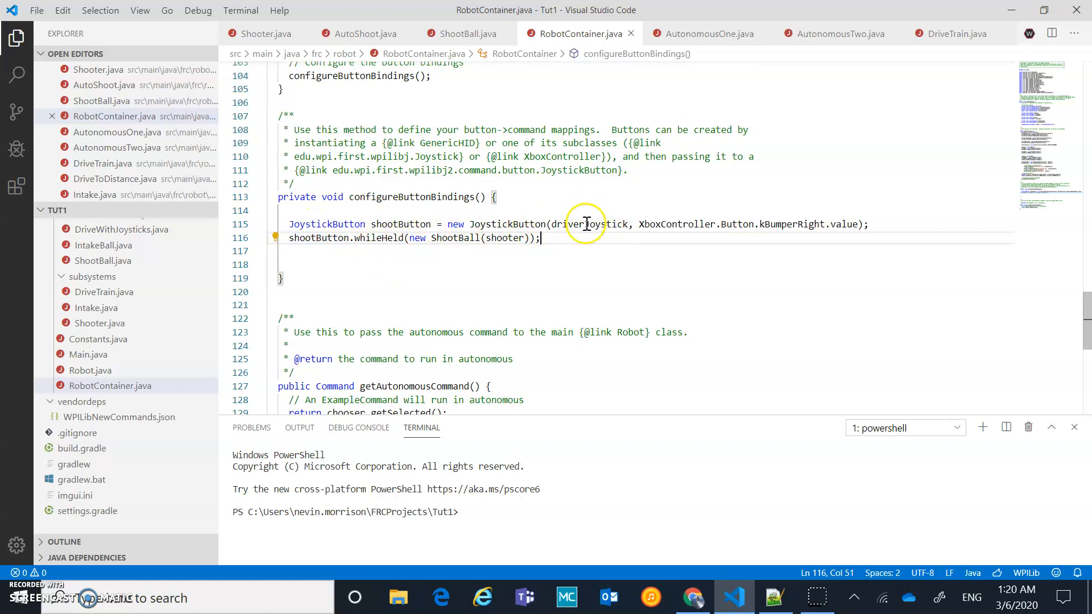
pyautogui.moveTo(529, 54)
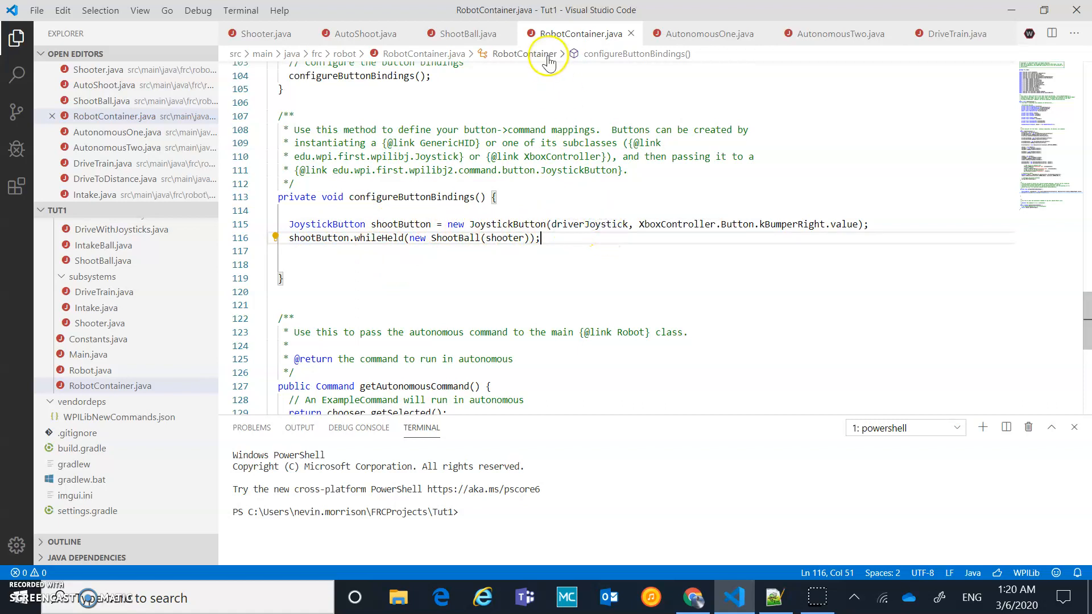
pyautogui.moveTo(603, 231)
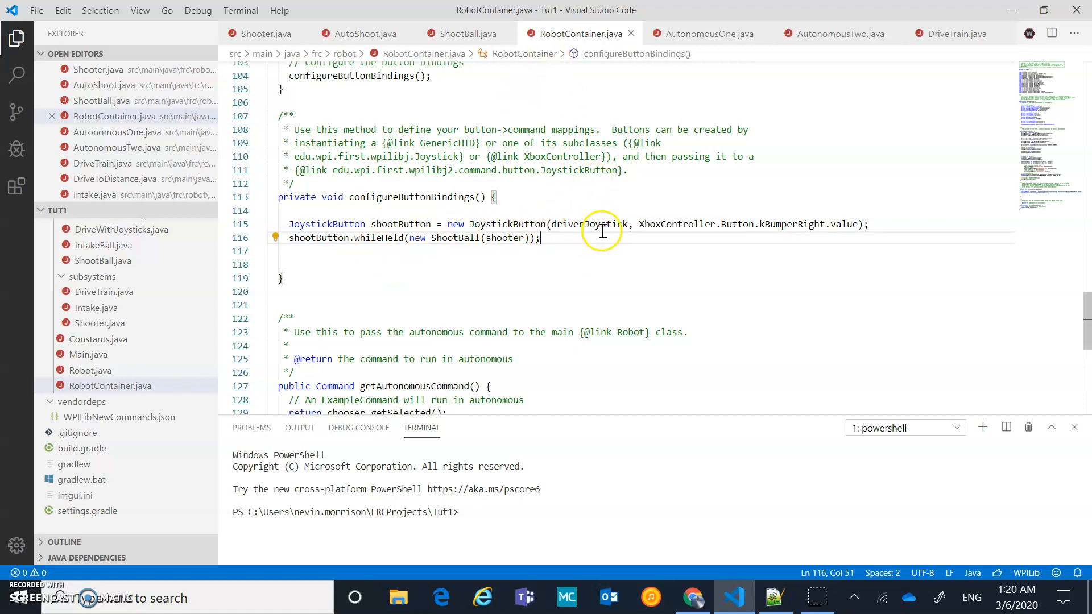
pyautogui.moveTo(591, 224)
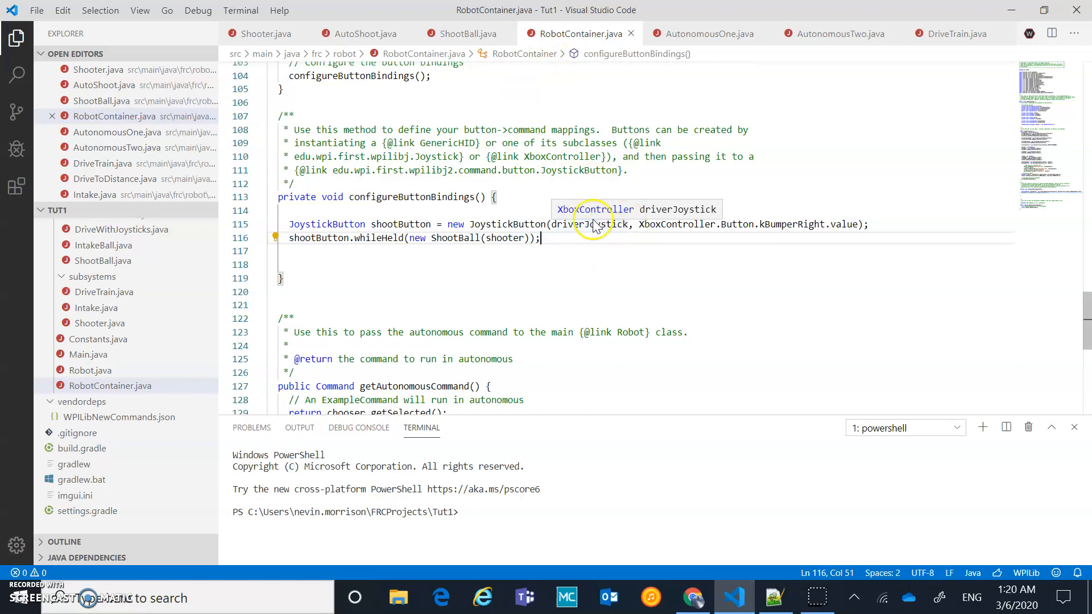
pyautogui.moveTo(793, 234)
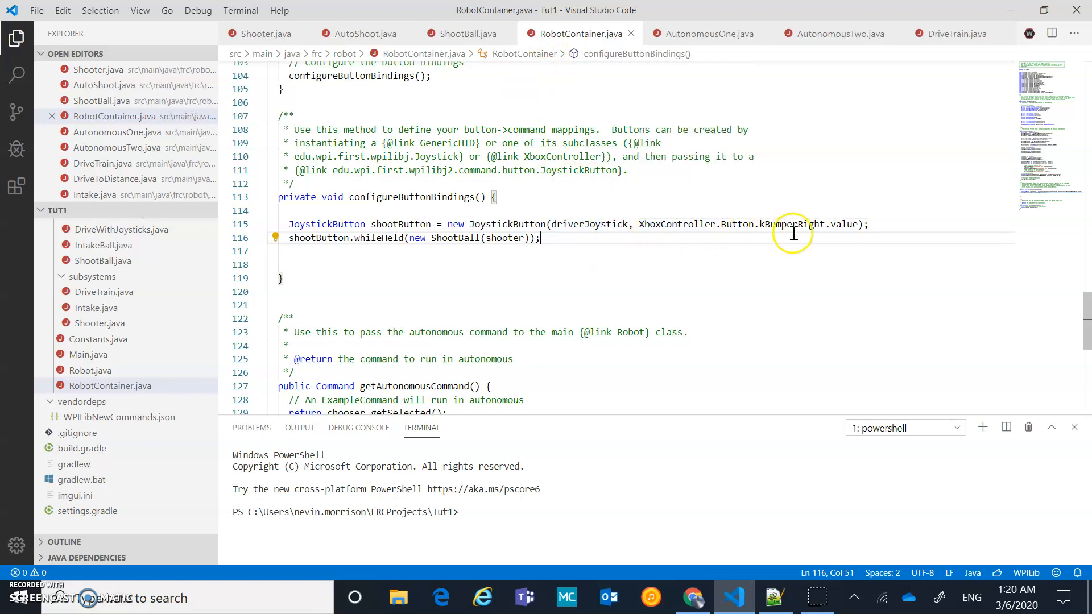
pyautogui.moveTo(320, 261)
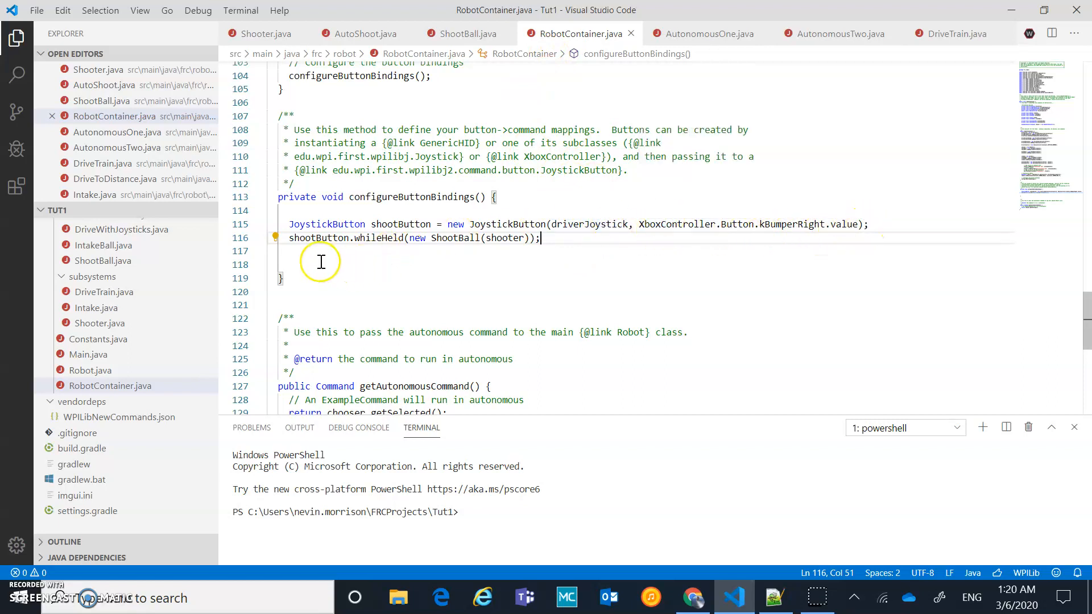
pyautogui.moveTo(351, 244)
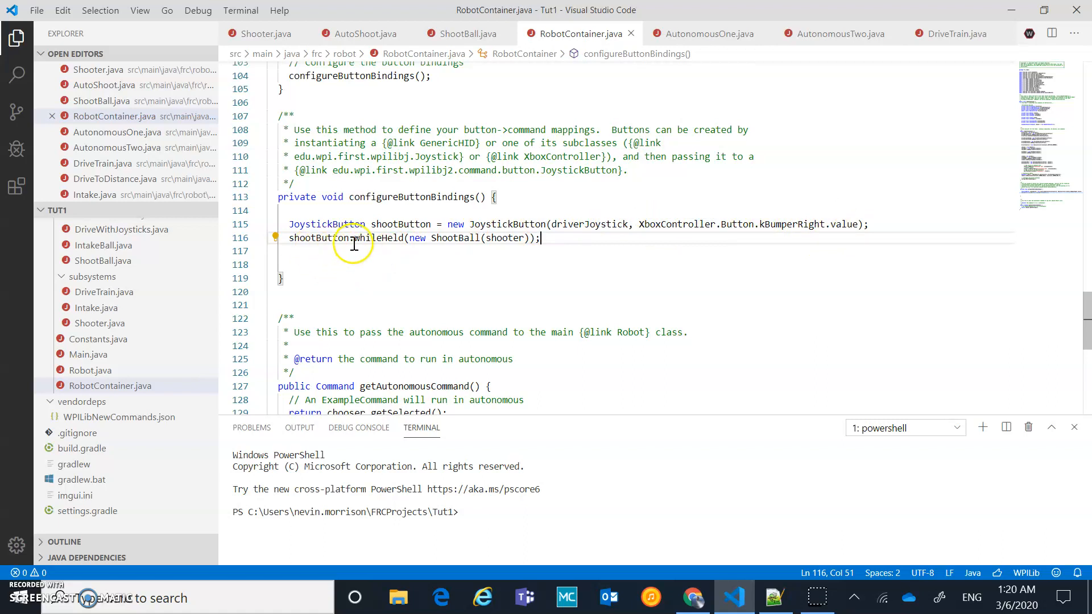
pyautogui.moveTo(389, 254)
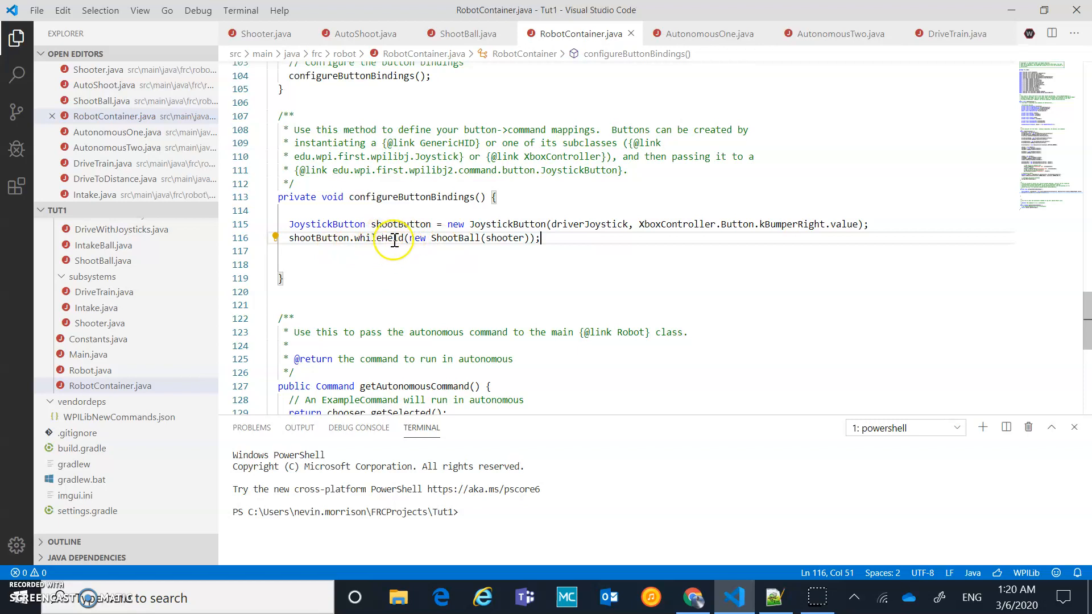
pyautogui.moveTo(533, 245)
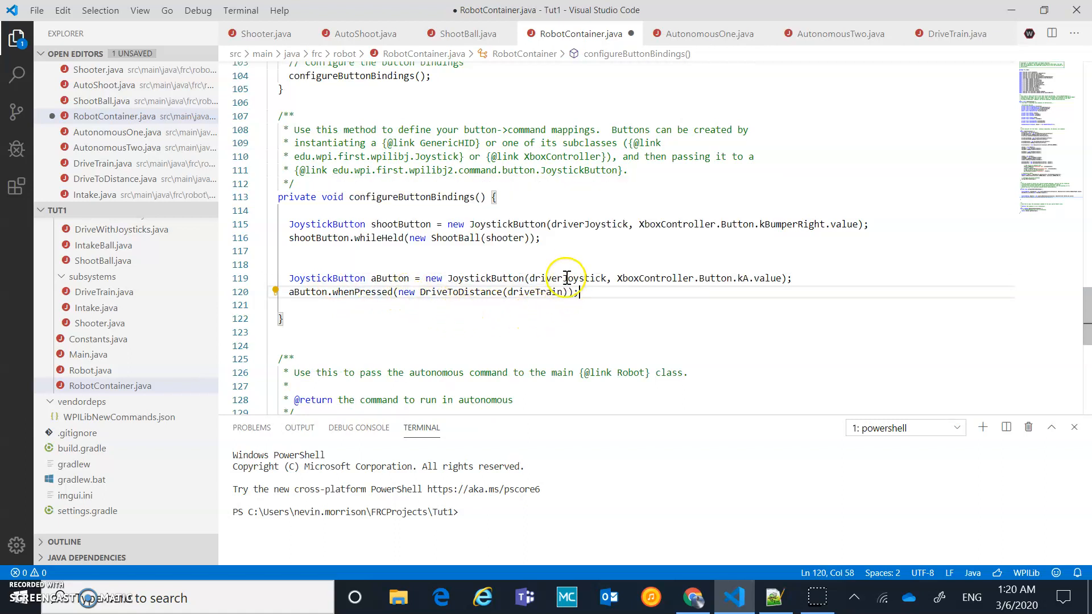
pyautogui.moveTo(747, 284)
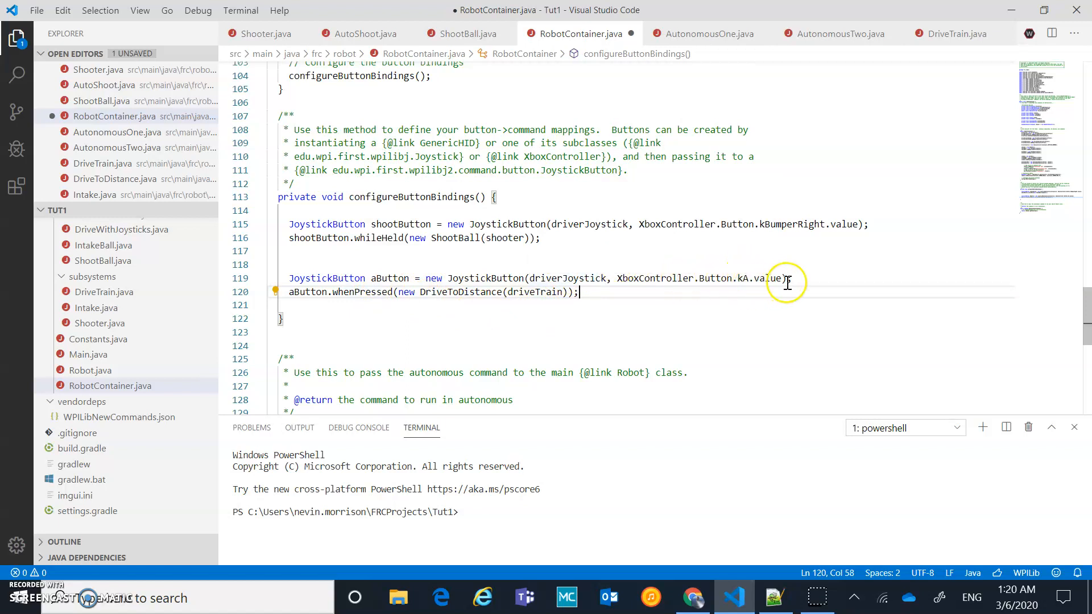
pyautogui.moveTo(312, 305)
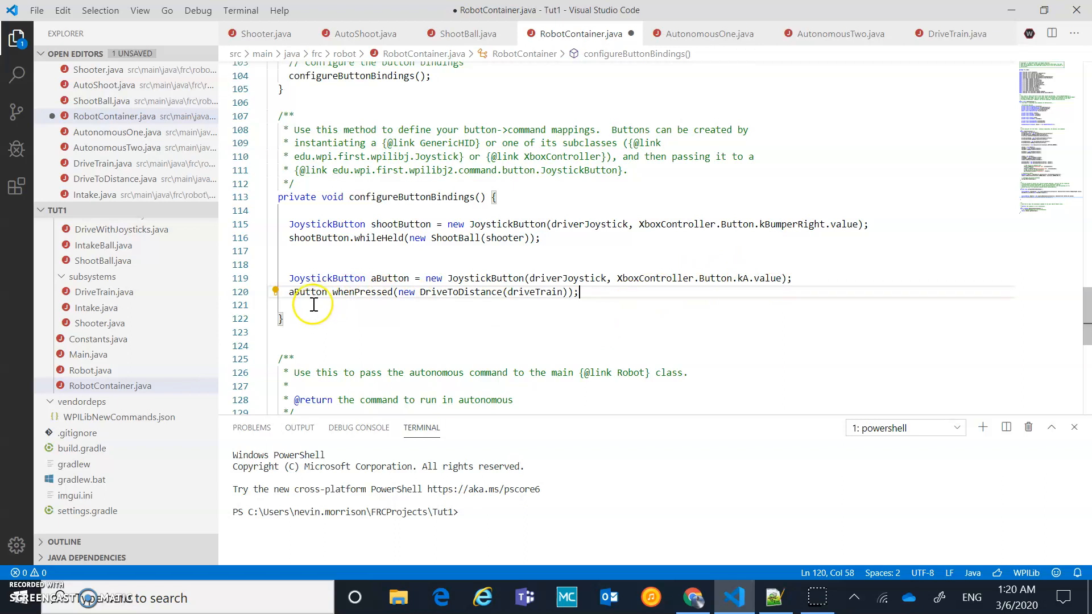
# Inspect the pasted aButton.whenPressed(new DriveToDistance(driveTrain)) binding beside the shoot whileHeld line
pyautogui.doubleClick(361, 292)
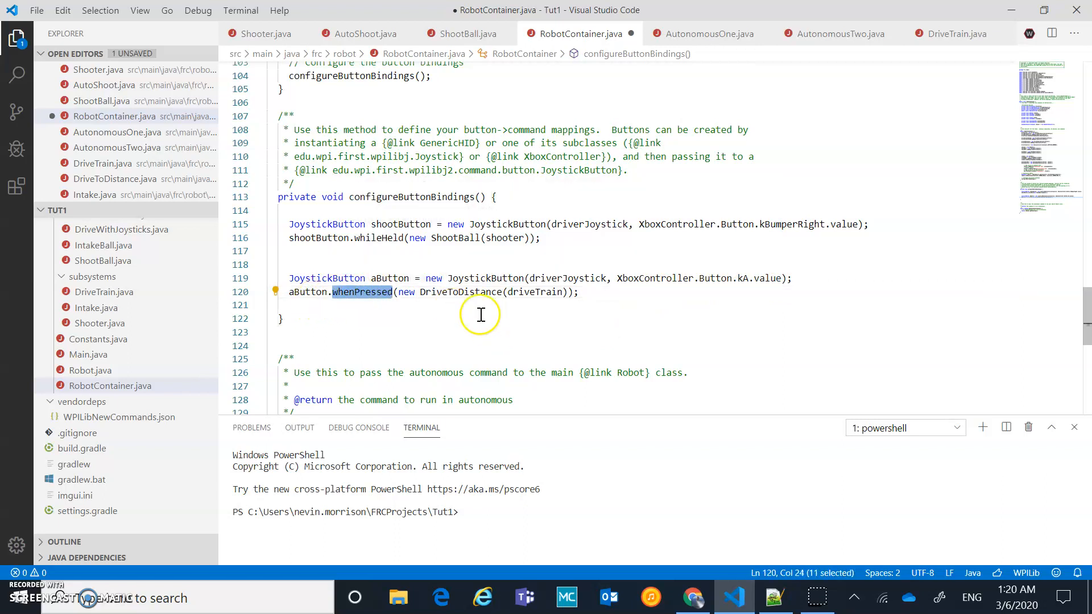
pyautogui.moveTo(539, 309)
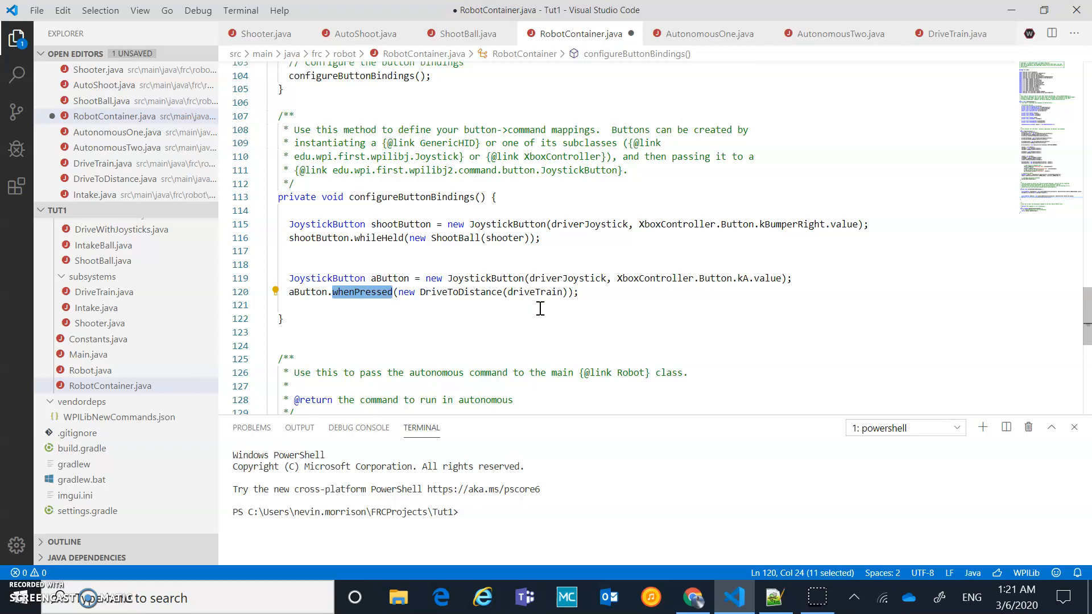
pyautogui.moveTo(448, 302)
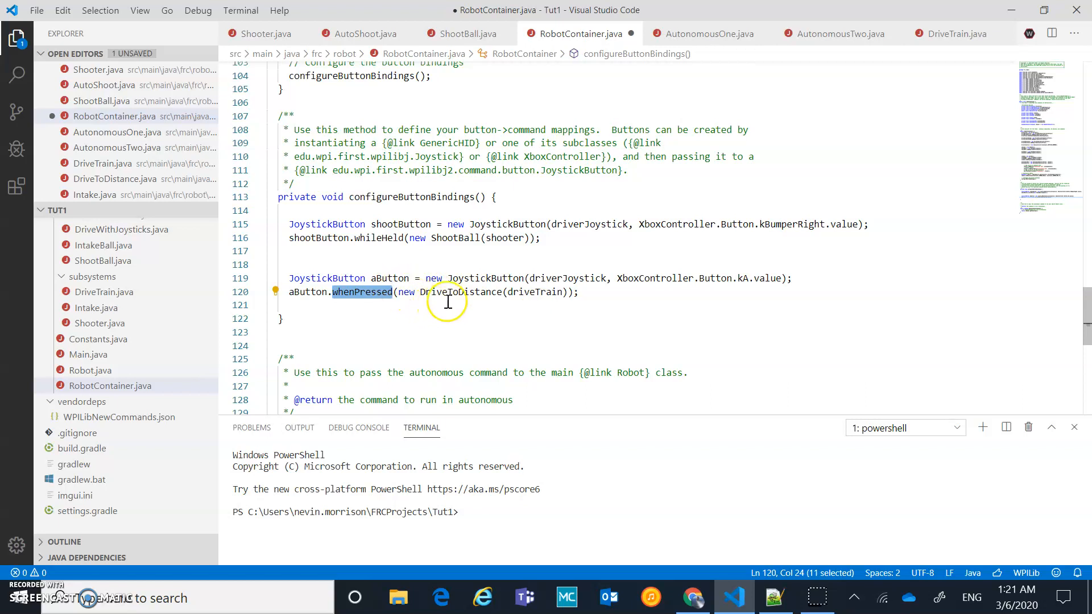
pyautogui.click(578, 292)
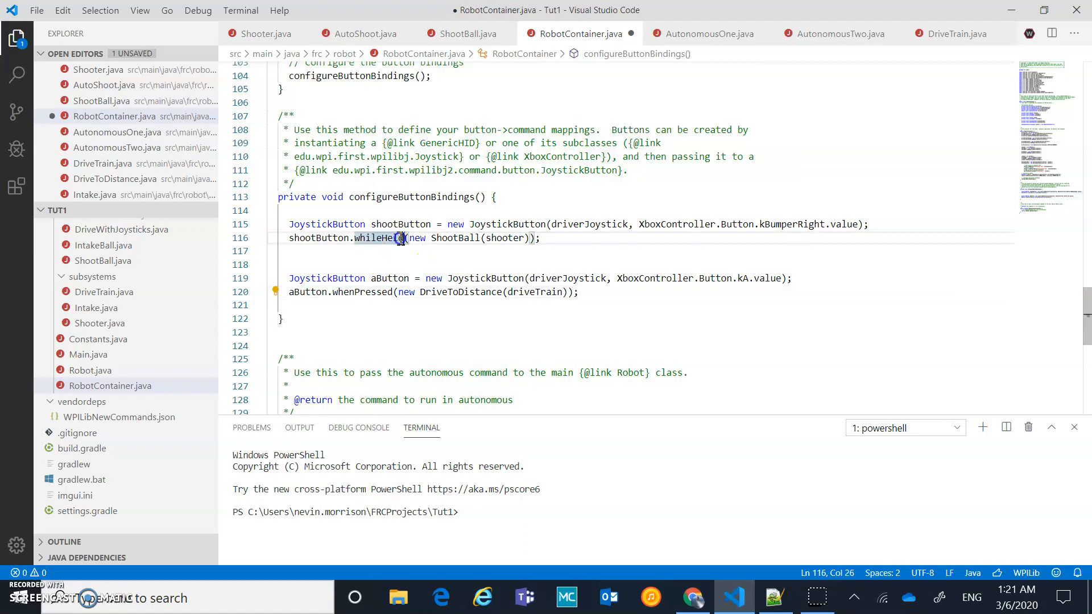
pyautogui.doubleClick(377, 237)
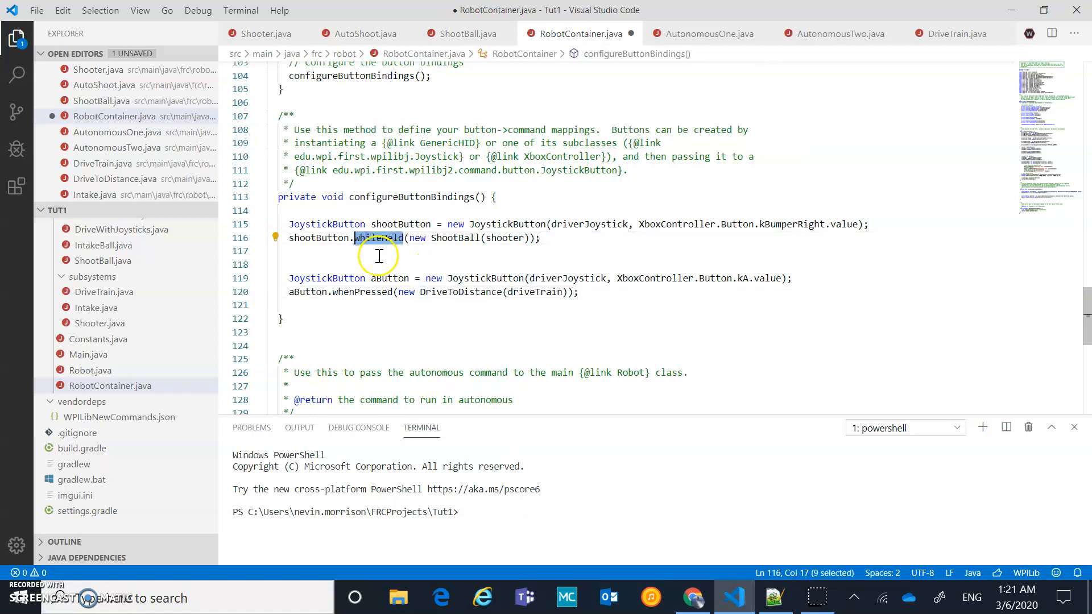
pyautogui.doubleClick(362, 292)
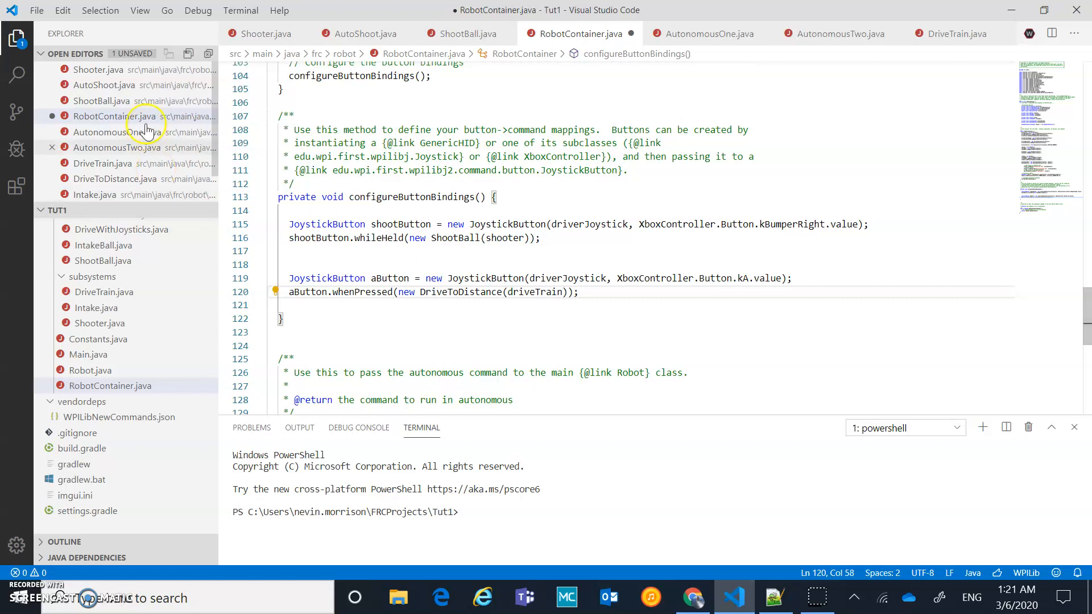
# Save RobotContainer.java with the shoot and A-button bindings
pyautogui.click(37, 10)
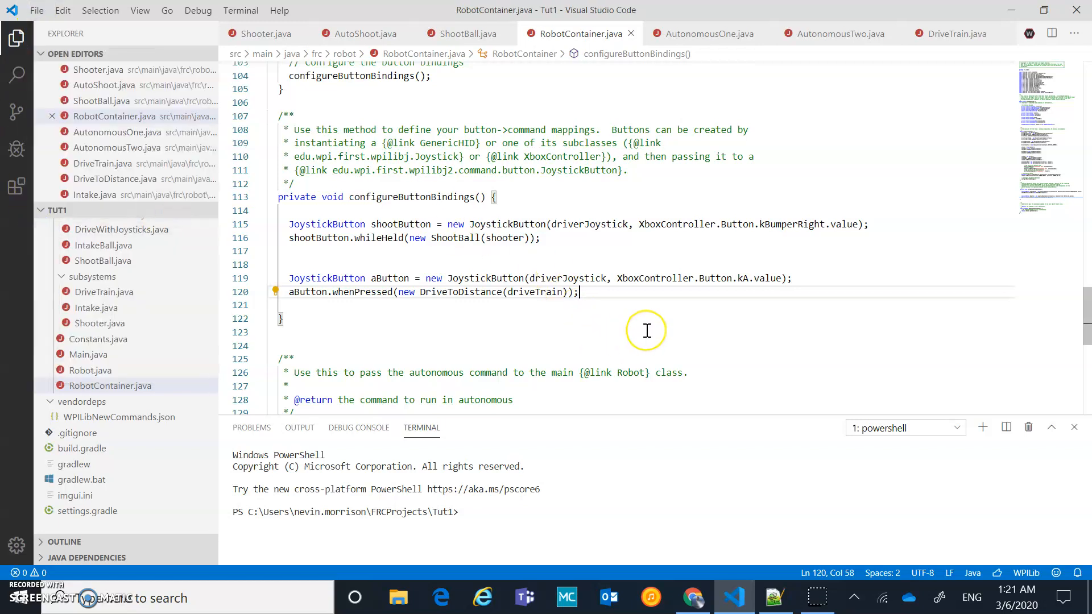
pyautogui.moveTo(646, 330)
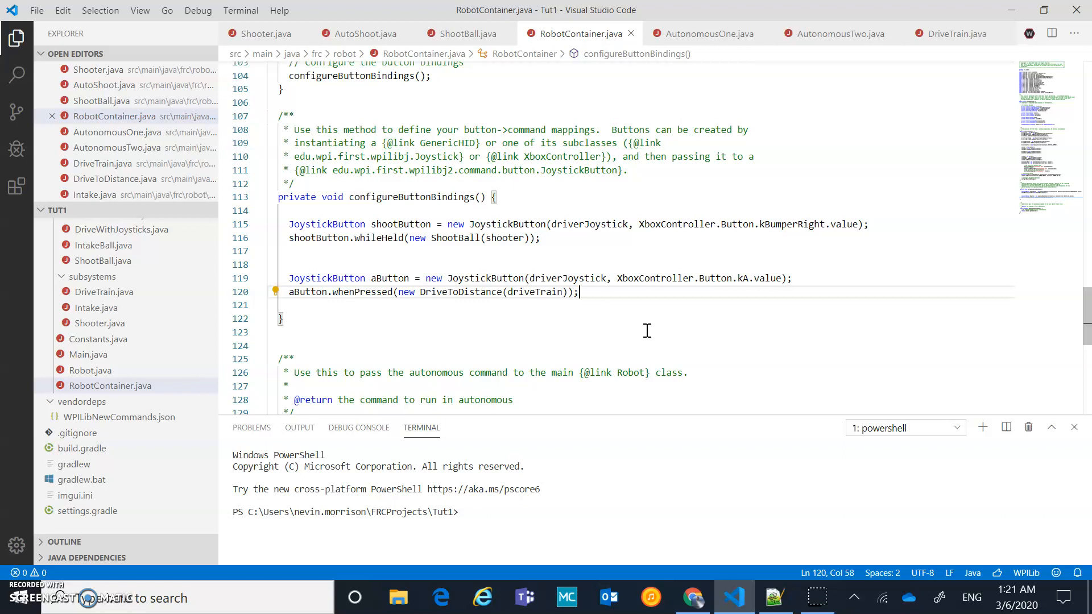
pyautogui.moveTo(603, 224)
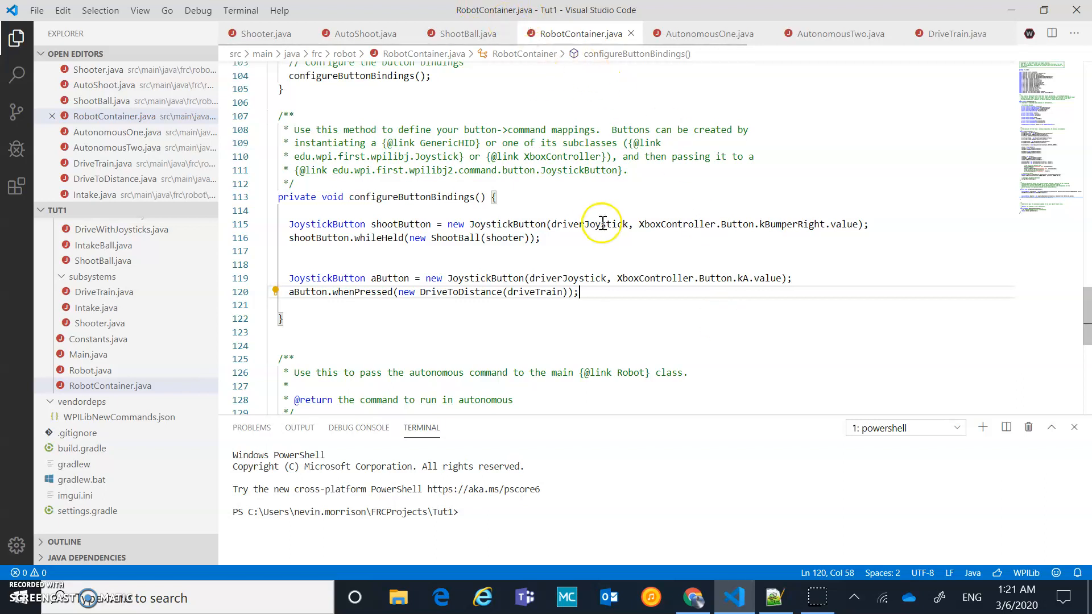
pyautogui.moveTo(622, 330)
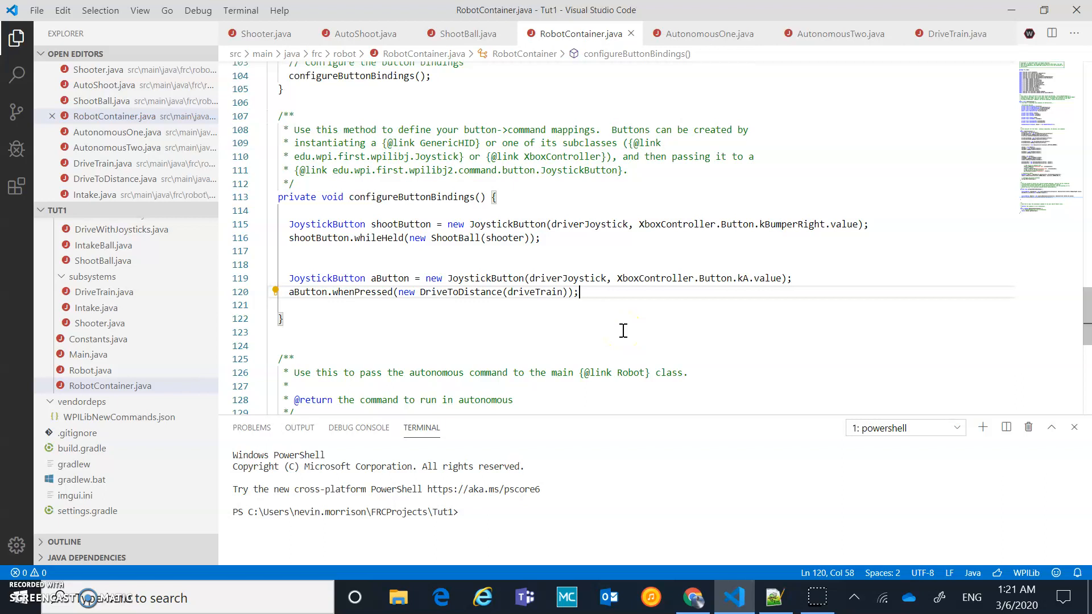
pyautogui.moveTo(485, 406)
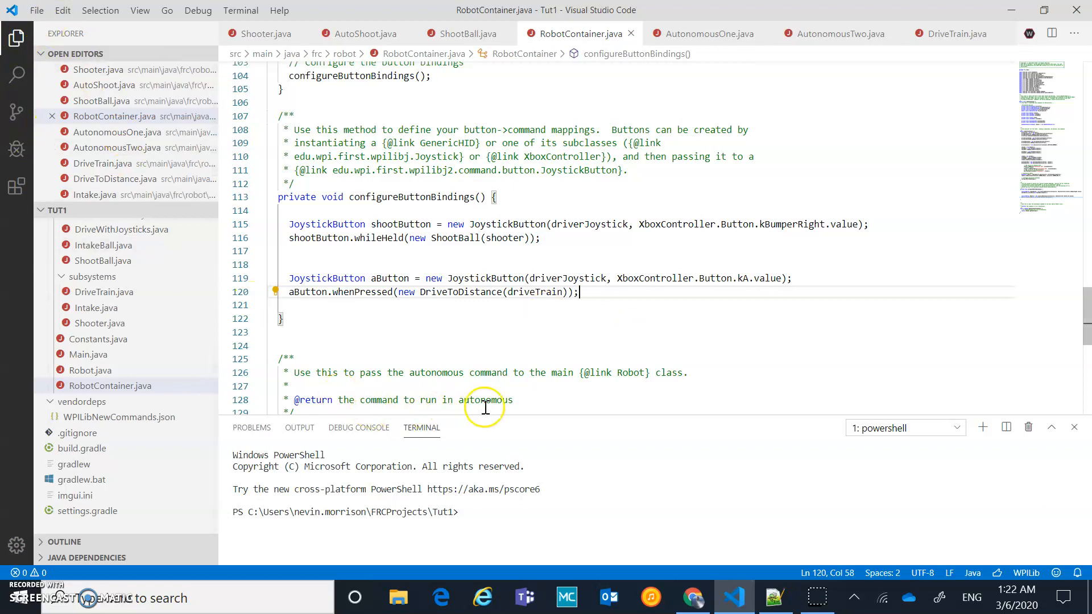
pyautogui.moveTo(488, 407)
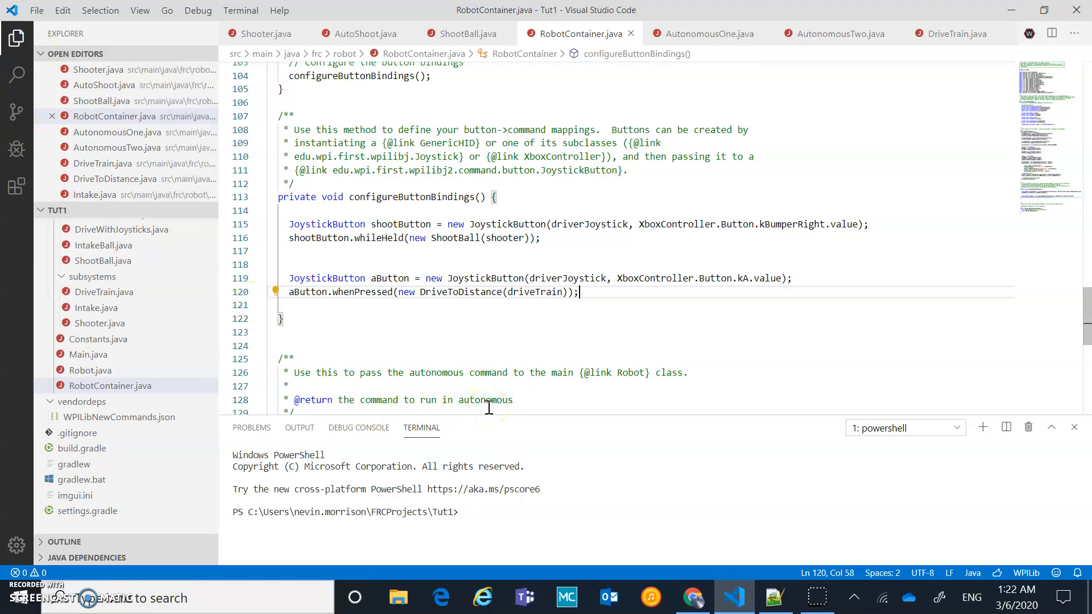